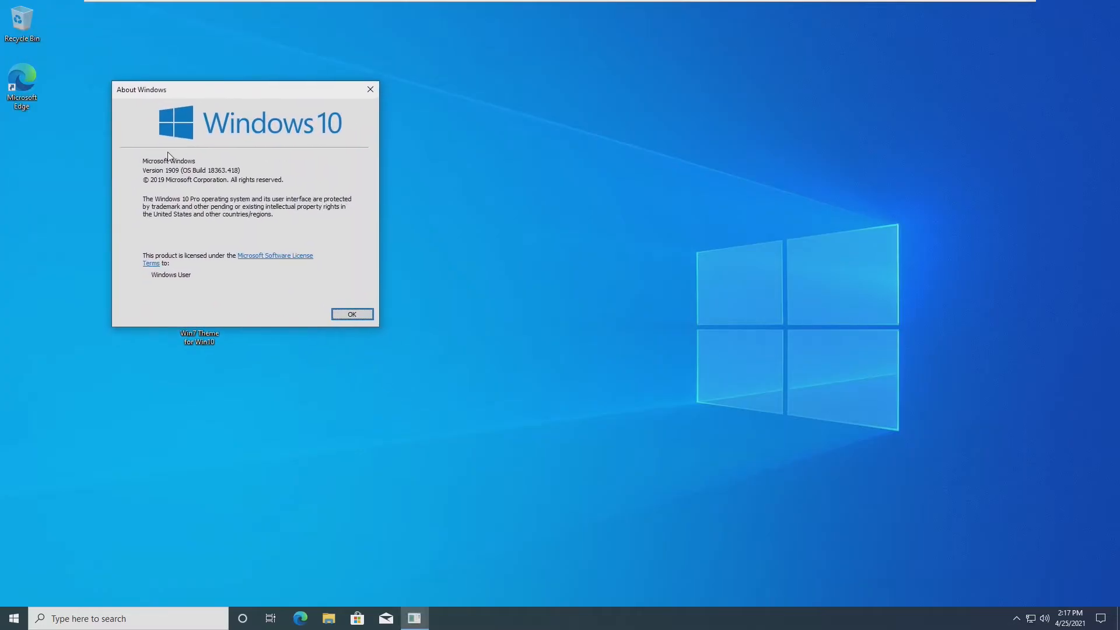
pyautogui.moveTo(163, 182)
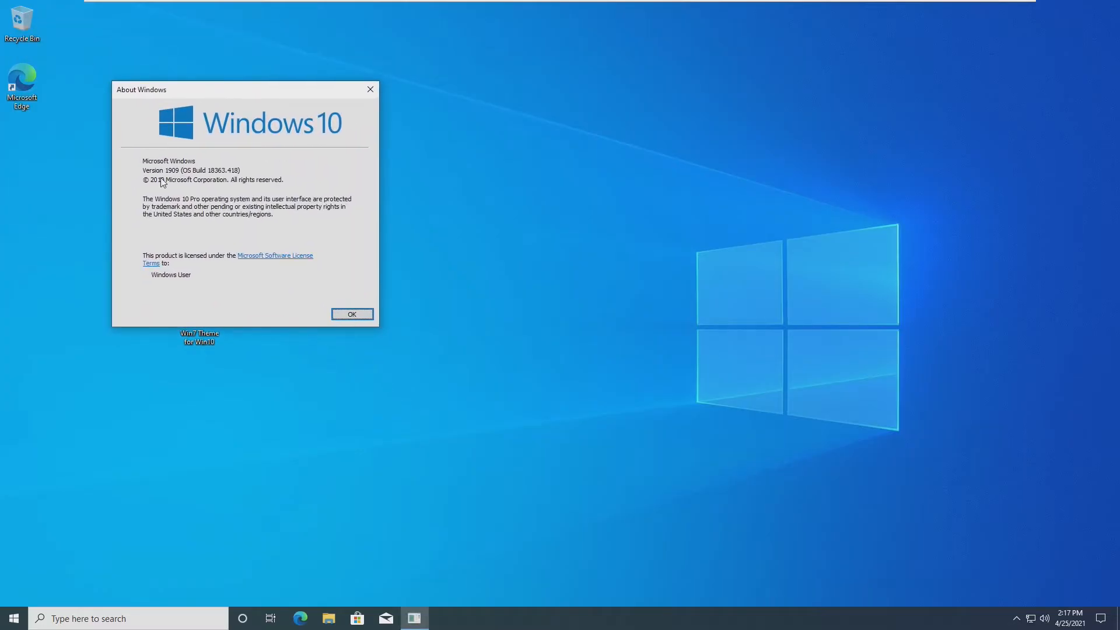
pyautogui.moveTo(290, 275)
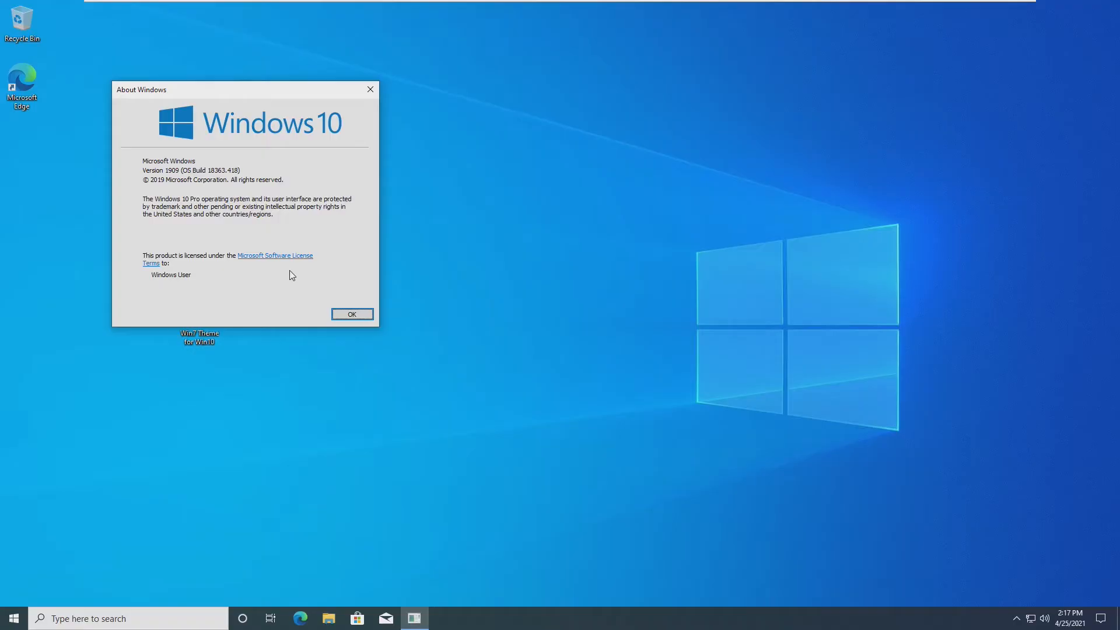
pyautogui.moveTo(222, 207)
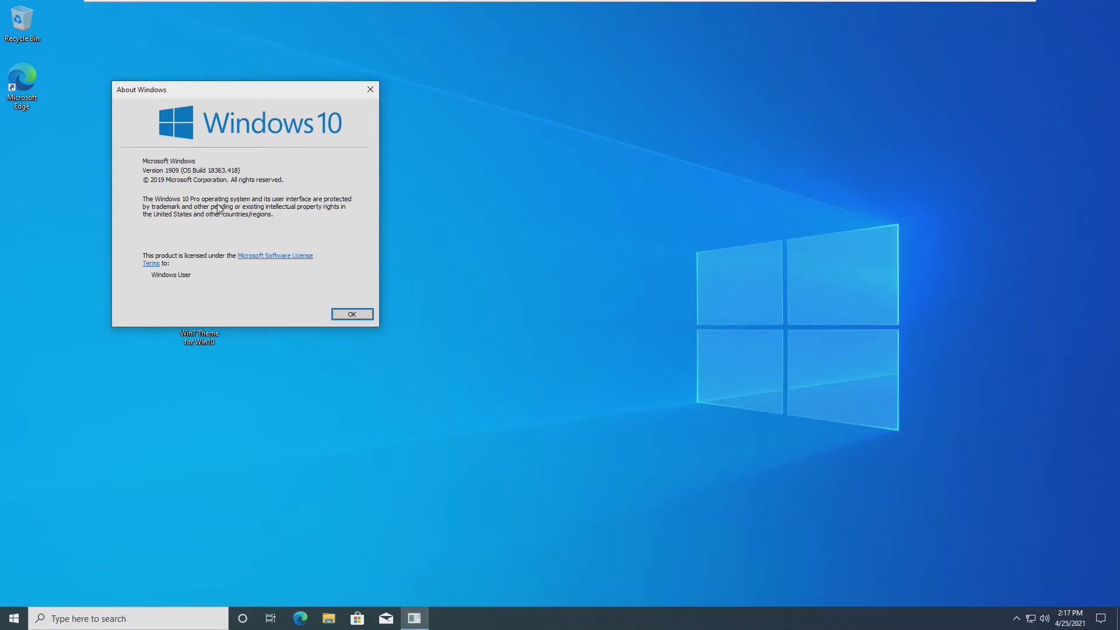
# Step: Close About Windows, then open the Task Manager snip and close Snip & Sketch without saving
pyautogui.click(351, 314)
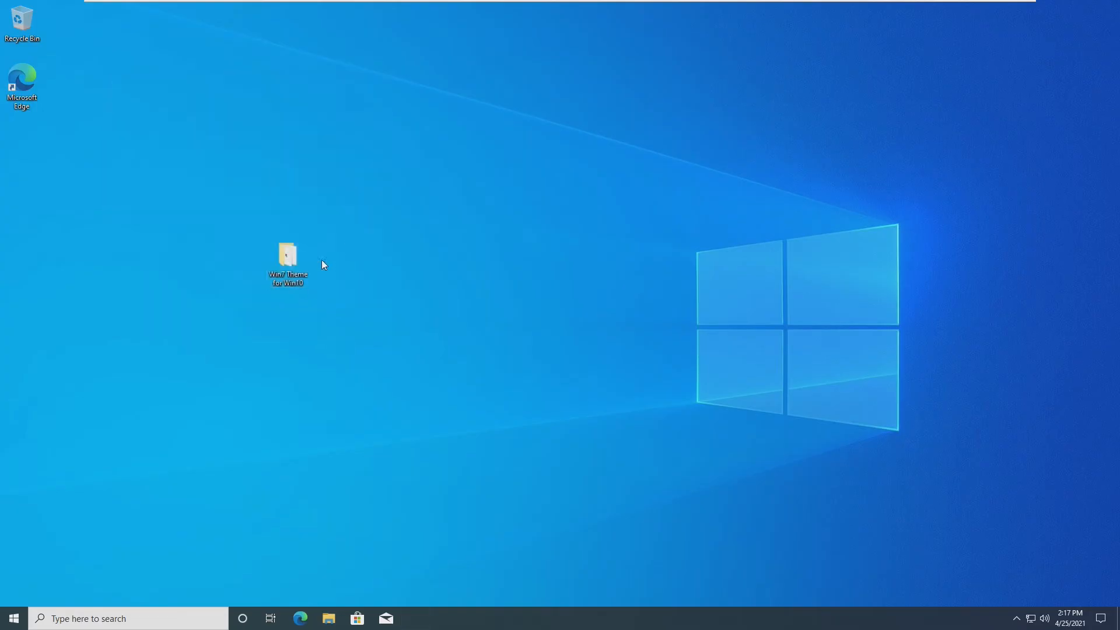
pyautogui.moveTo(263, 217)
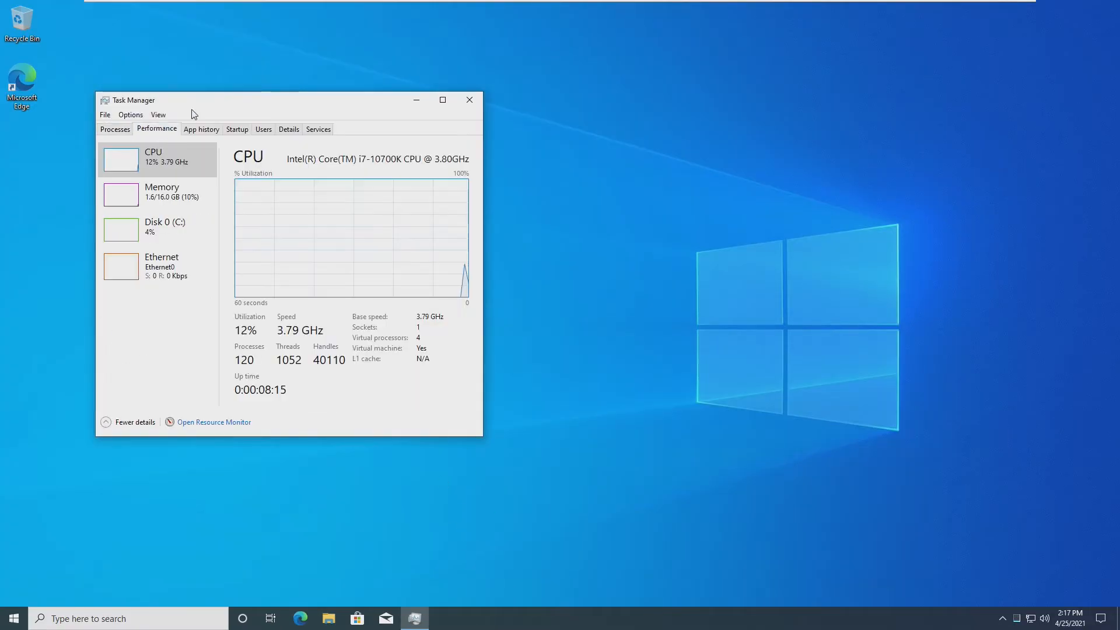
pyautogui.moveTo(175, 174)
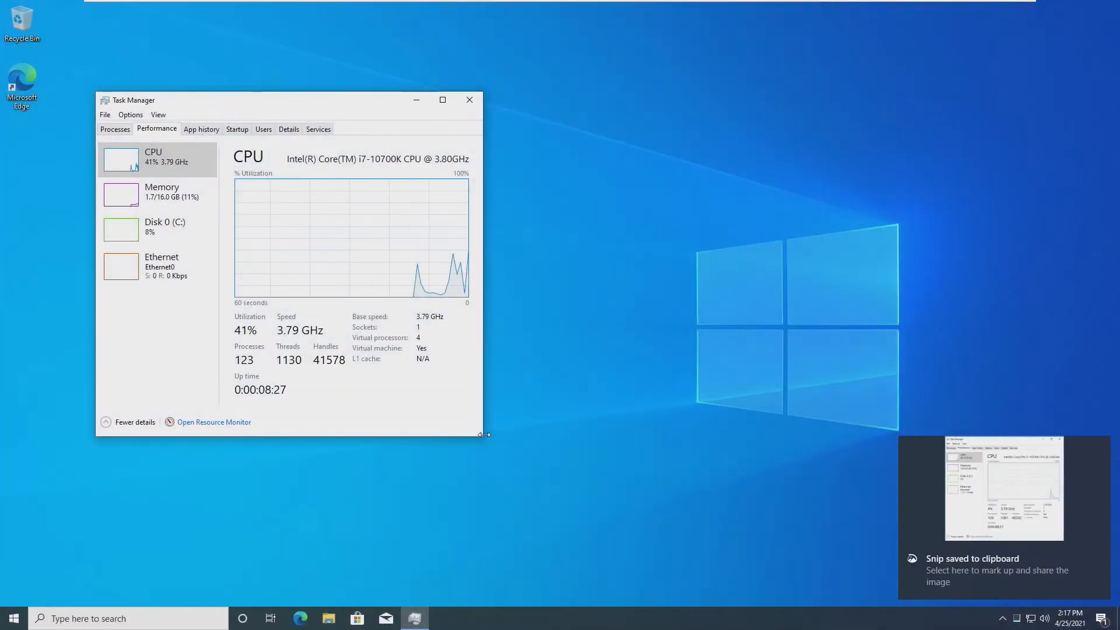
pyautogui.click(996, 564)
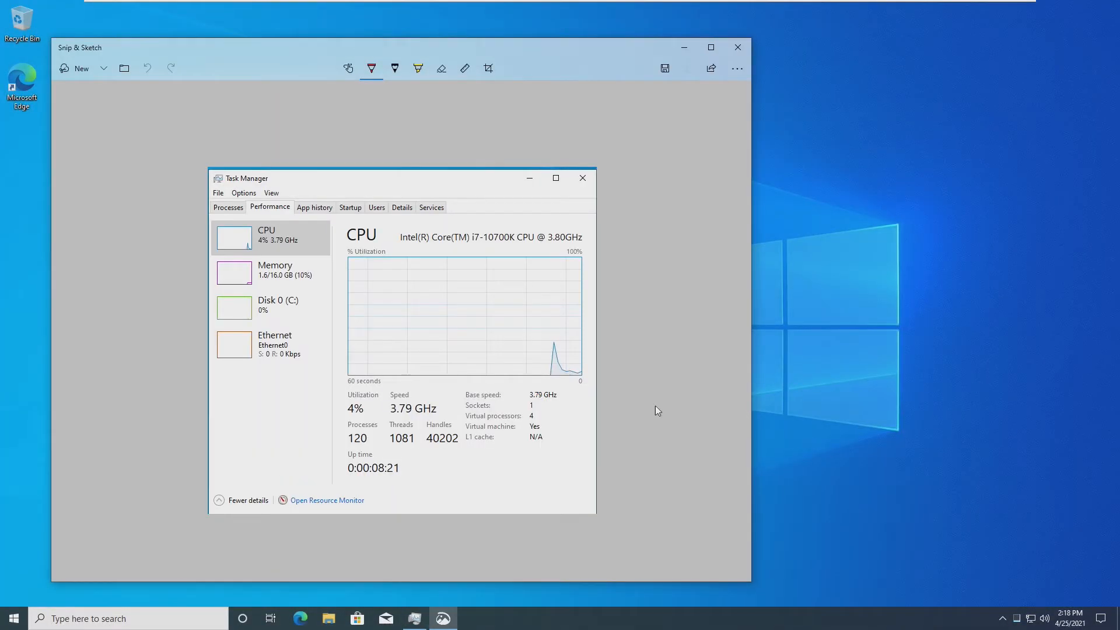
pyautogui.click(664, 68)
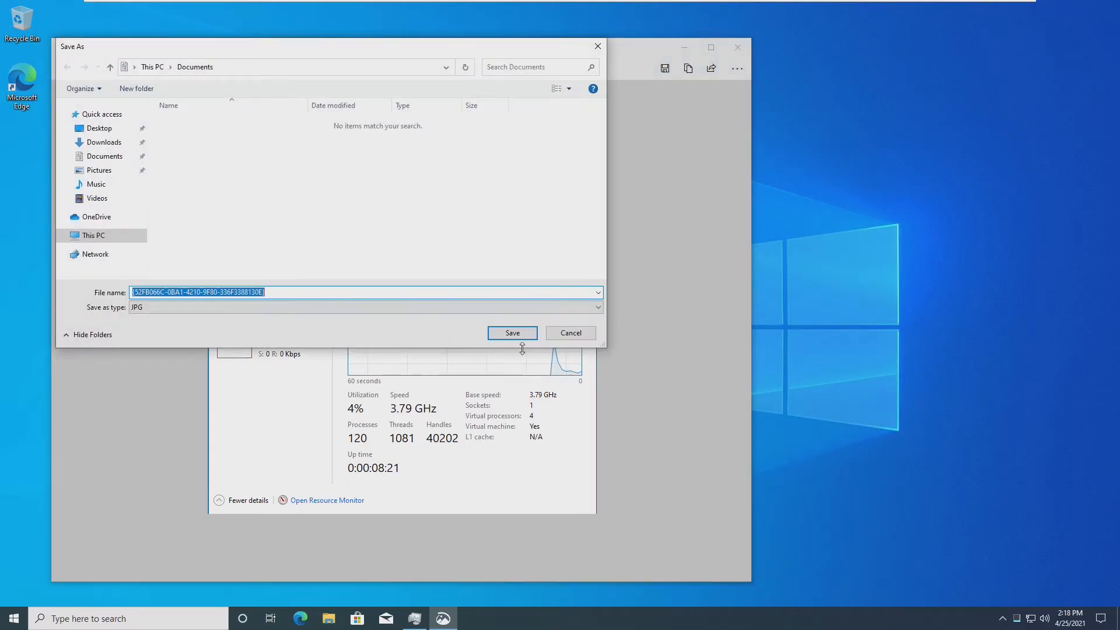
pyautogui.click(512, 332)
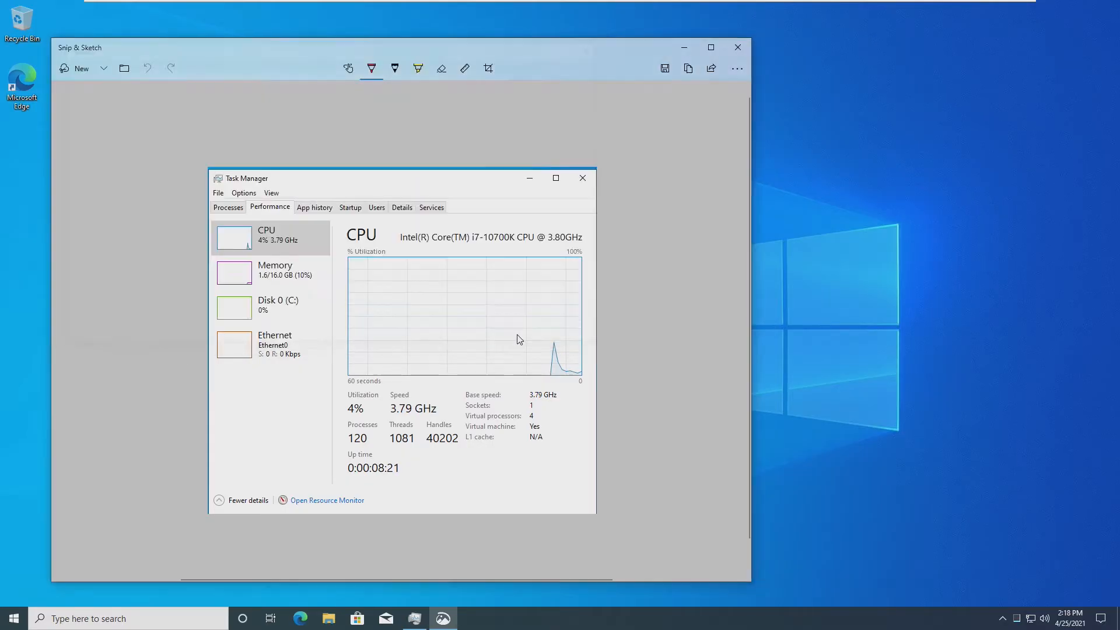
pyautogui.moveTo(766, 80)
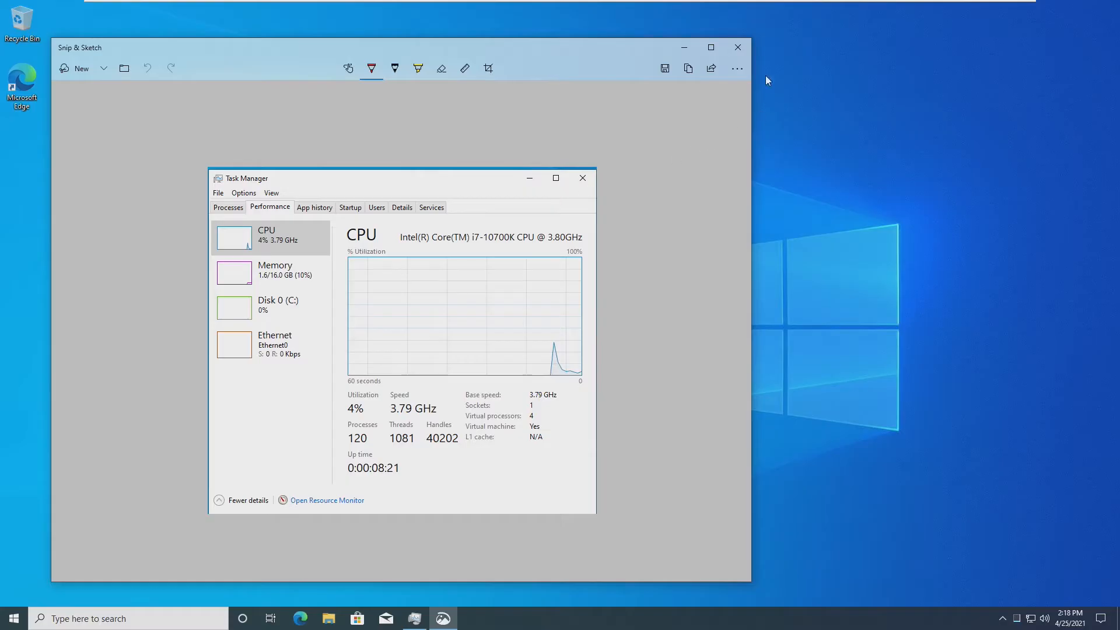
pyautogui.click(737, 47)
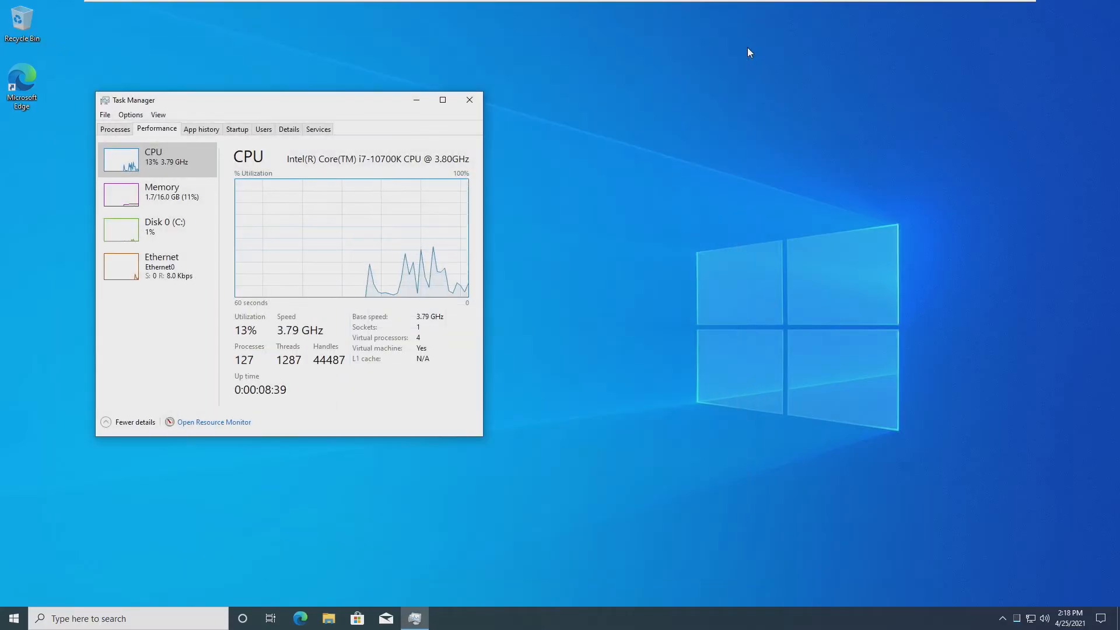
# Step: Close Task Manager, launch UltraUXThemePatcher, and accept its license agreement
pyautogui.click(327, 618)
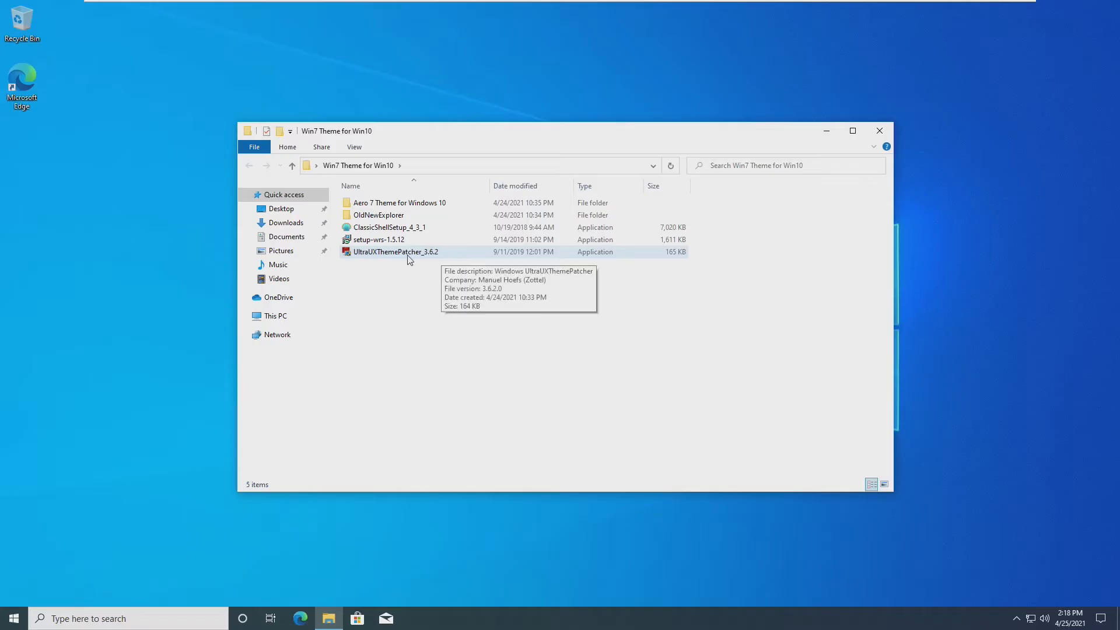
pyautogui.doubleClick(394, 251)
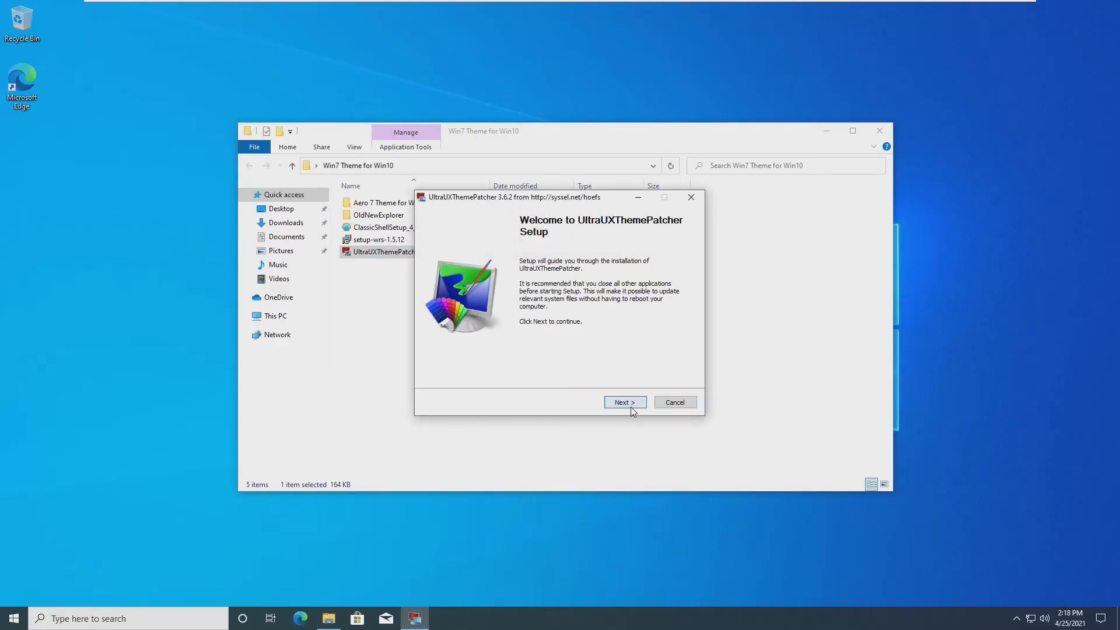
pyautogui.click(624, 401)
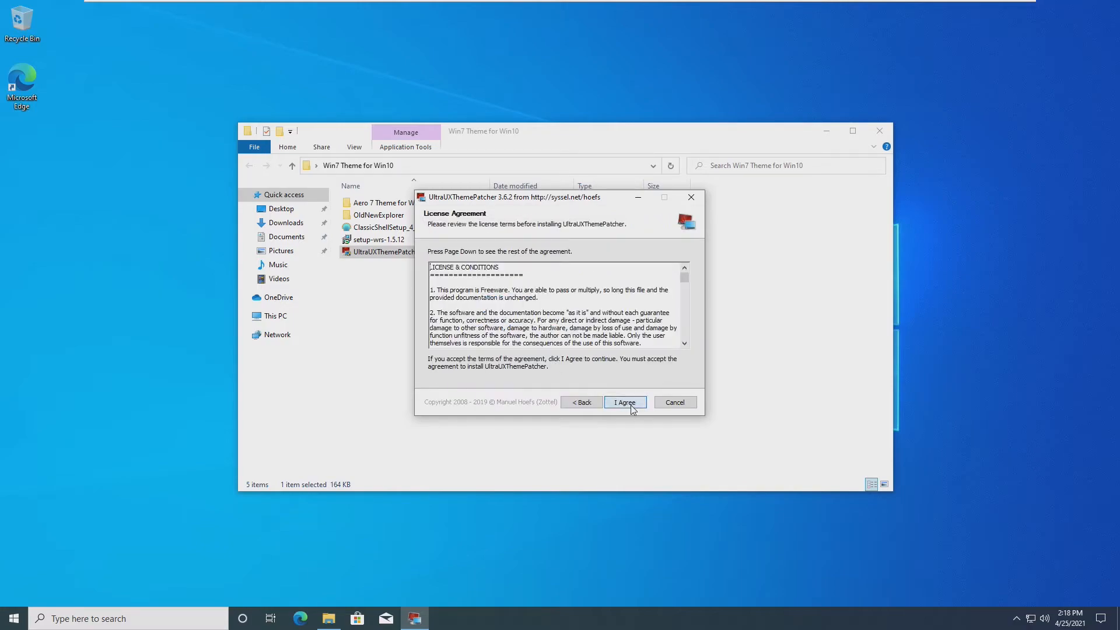
pyautogui.click(623, 401)
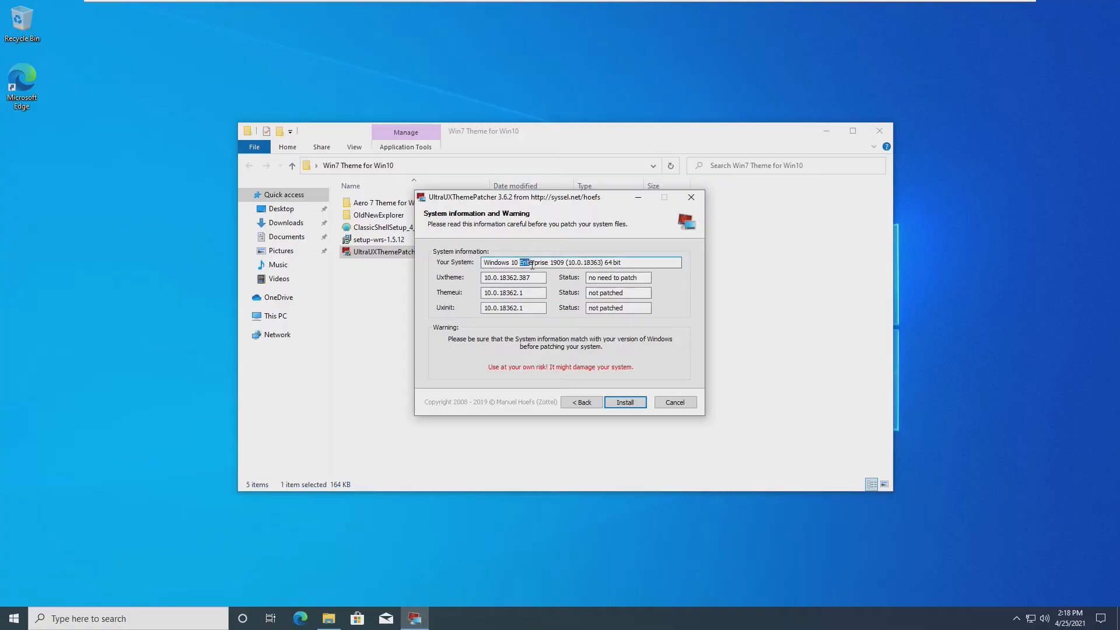
pyautogui.doubleClick(535, 262)
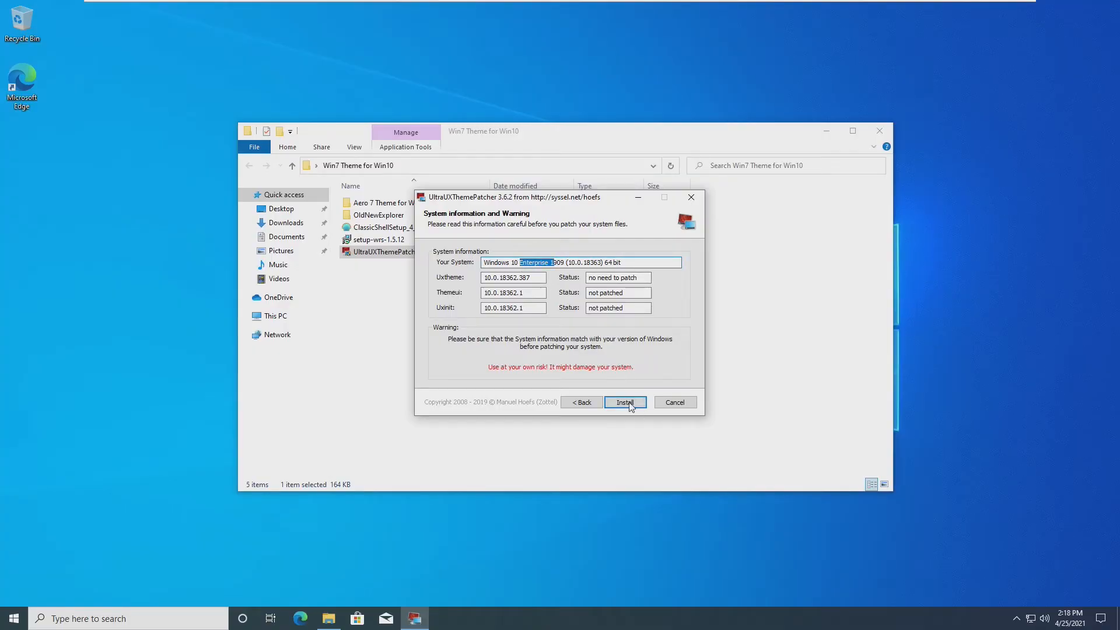
# Step: Patch the theme system files and finish setup with Reboot now selected
pyautogui.click(623, 401)
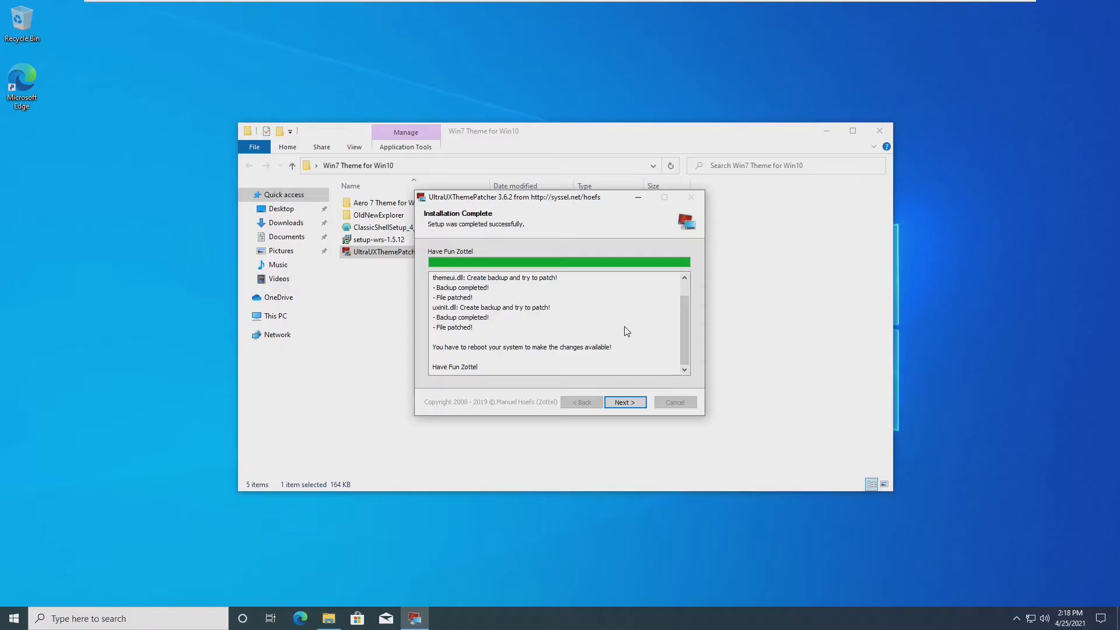
pyautogui.click(623, 401)
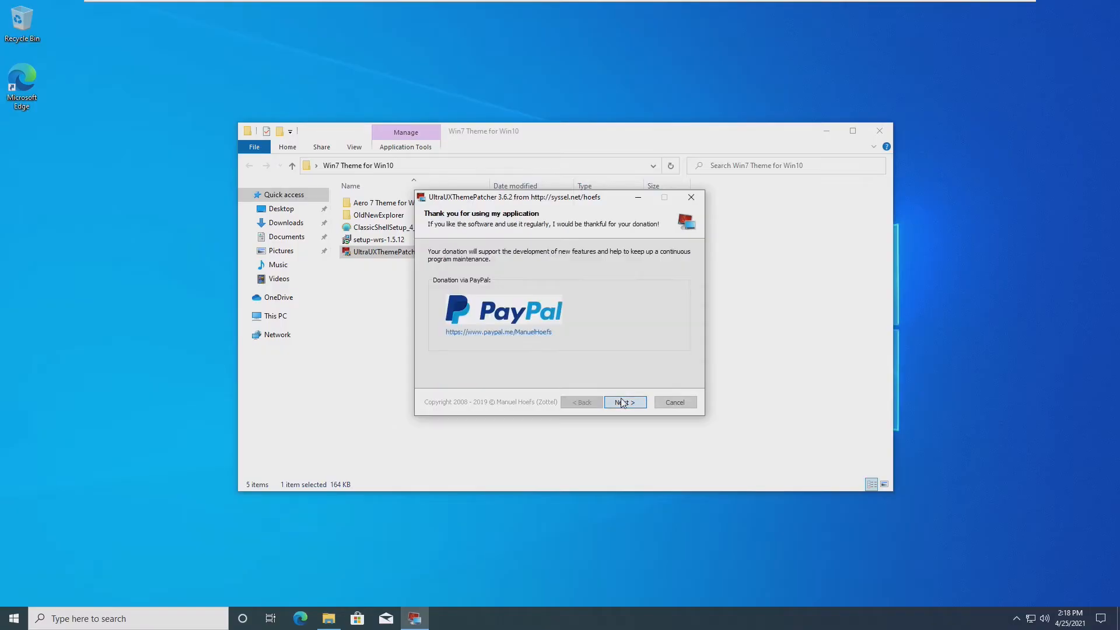
pyautogui.click(623, 401)
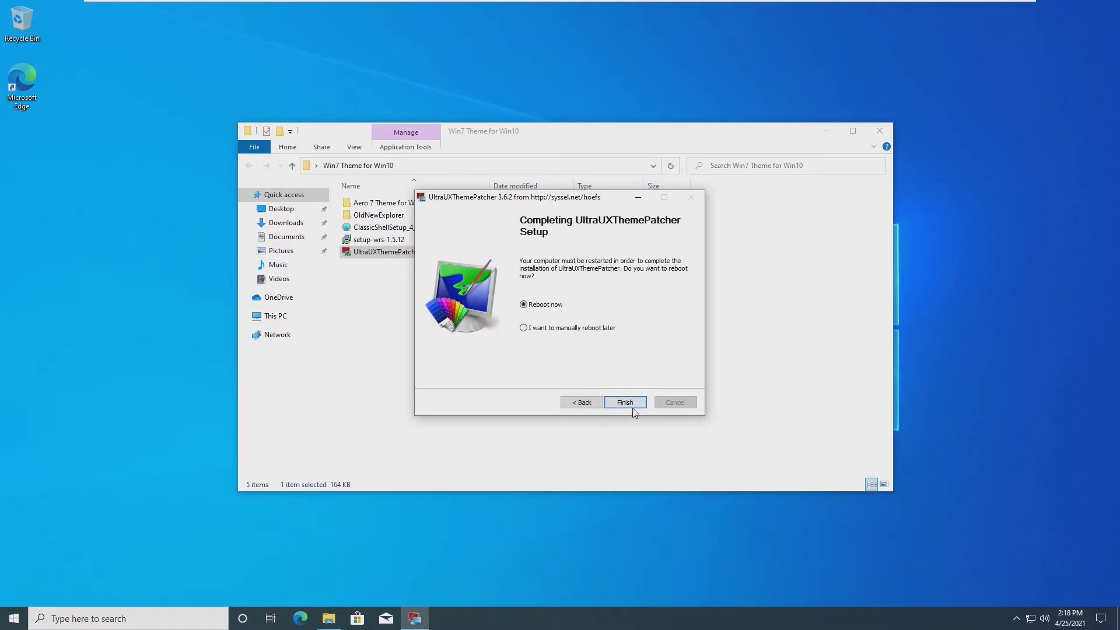
pyautogui.click(624, 401)
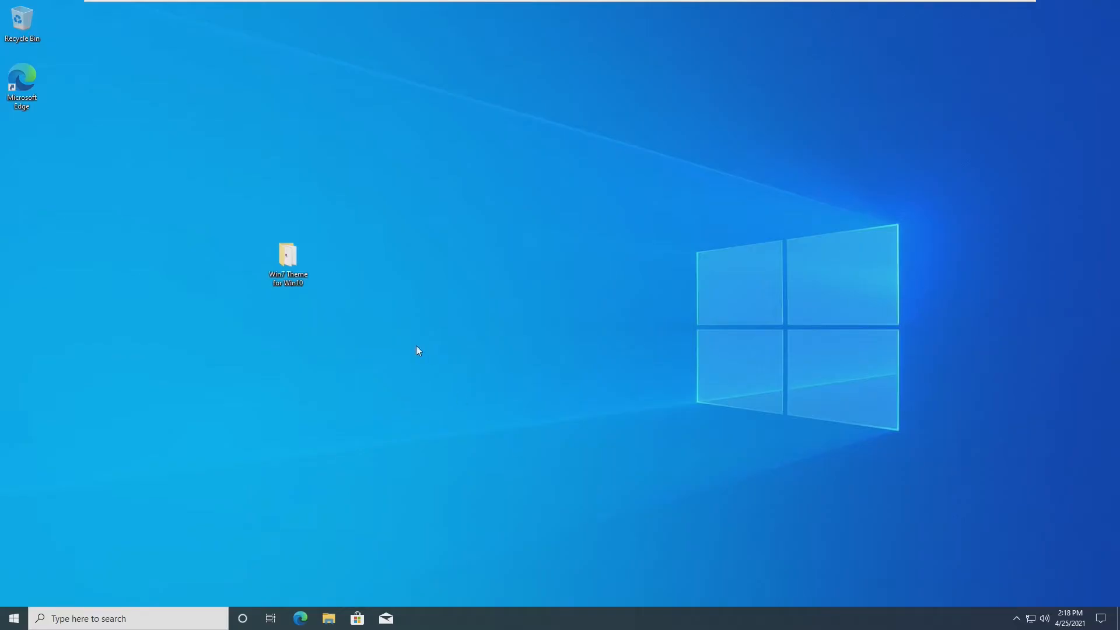
pyautogui.moveTo(350, 337)
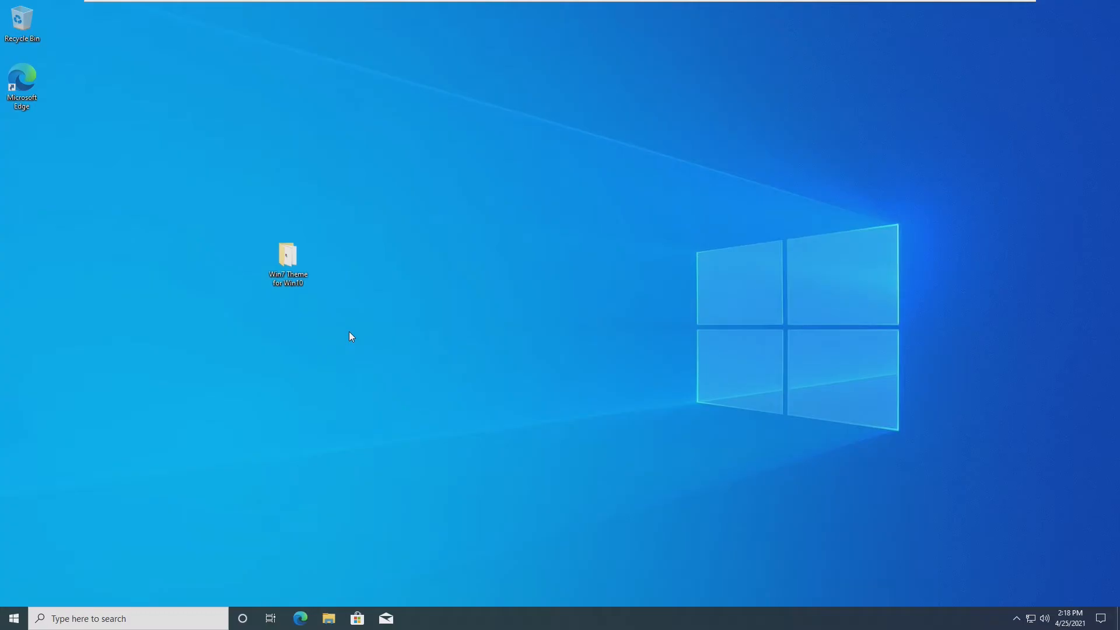
# Step: Browse the Windows folder on C: and open the Win7 Theme for Win10 folder
pyautogui.click(328, 618)
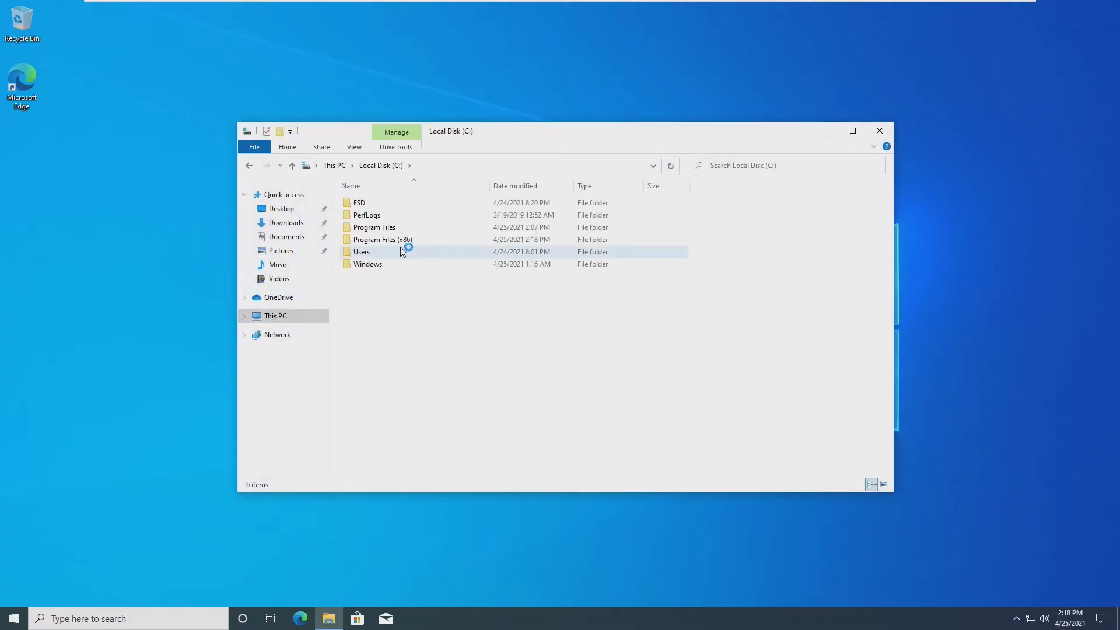
pyautogui.click(368, 263)
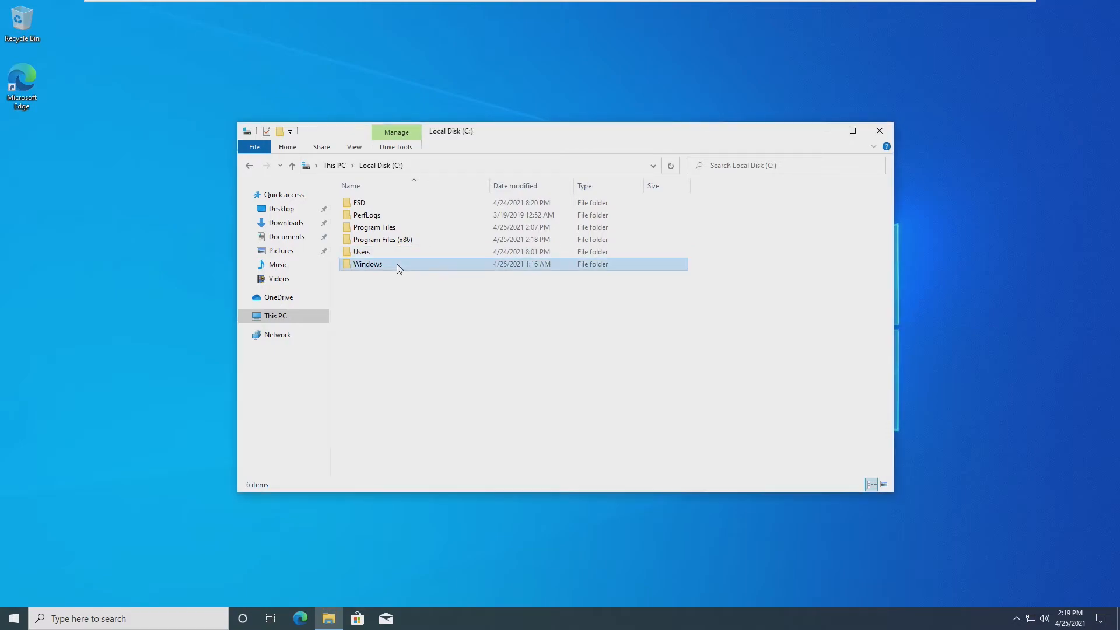
pyautogui.doubleClick(368, 263)
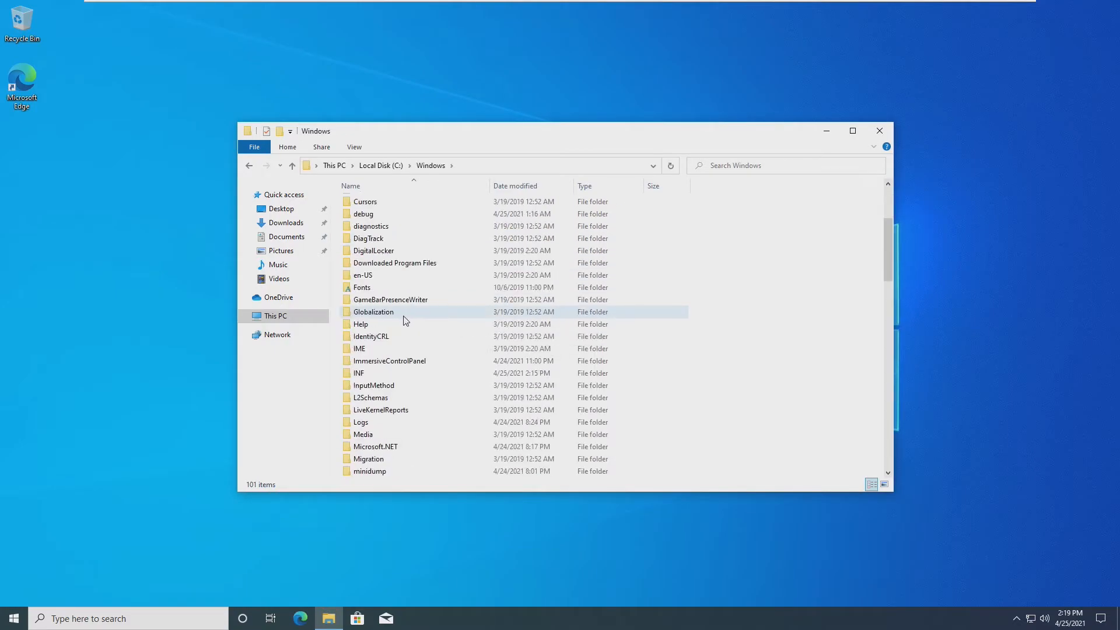
pyautogui.scroll(-3)
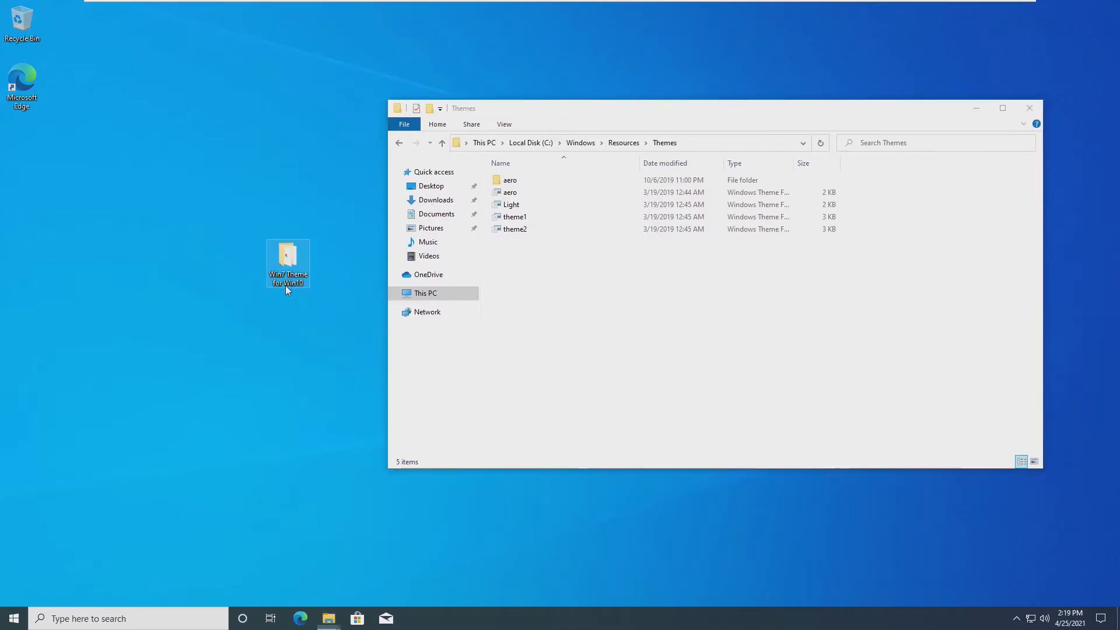
pyautogui.doubleClick(287, 258)
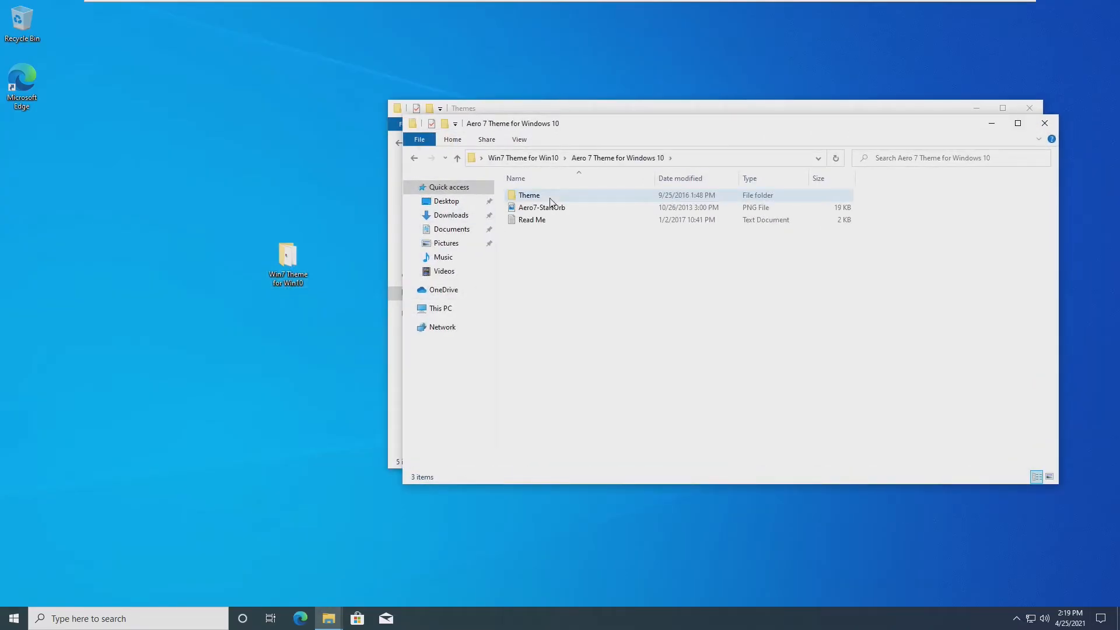
# Step: Open 'Themes For 10 Build 14393 Anniversary Update' and move its files into Themes with admin permission
pyautogui.doubleClick(528, 194)
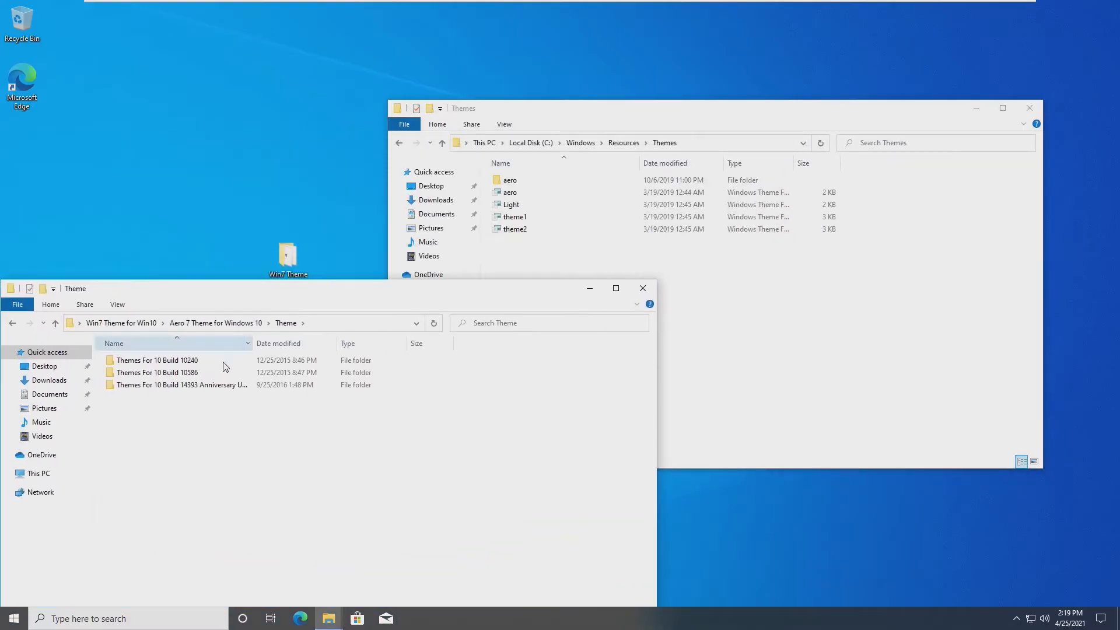
pyautogui.click(181, 385)
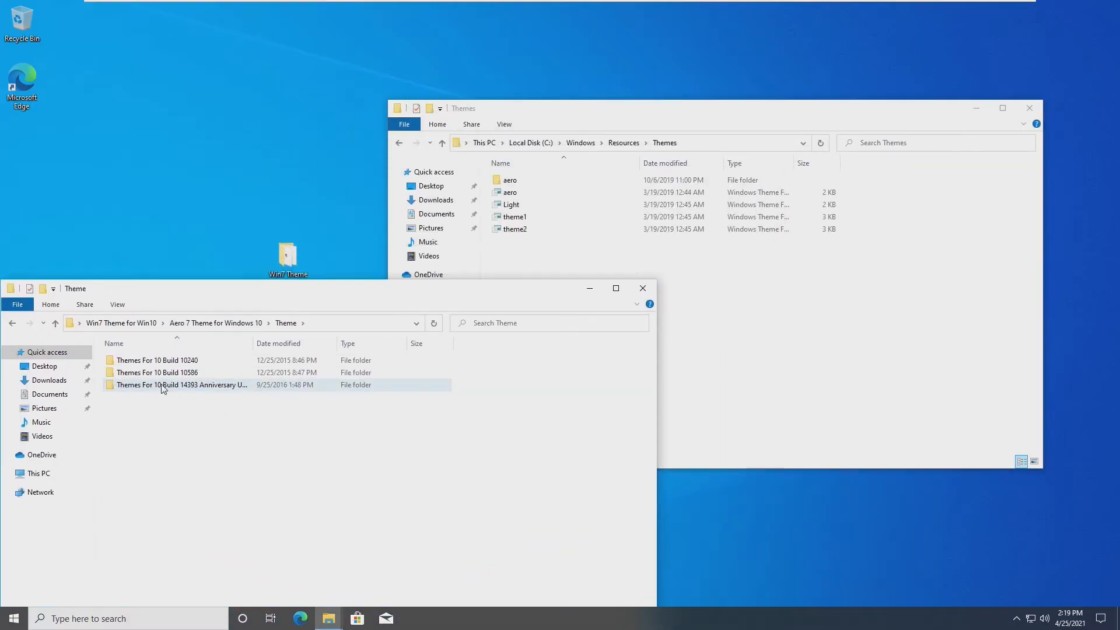
pyautogui.moveTo(182, 384)
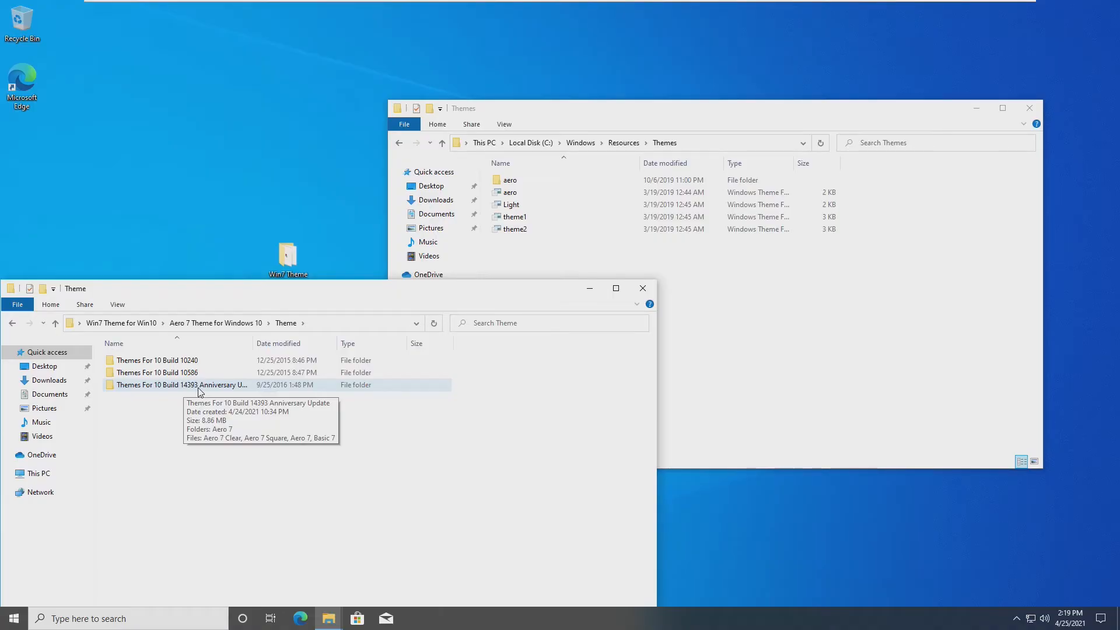
pyautogui.doubleClick(182, 384)
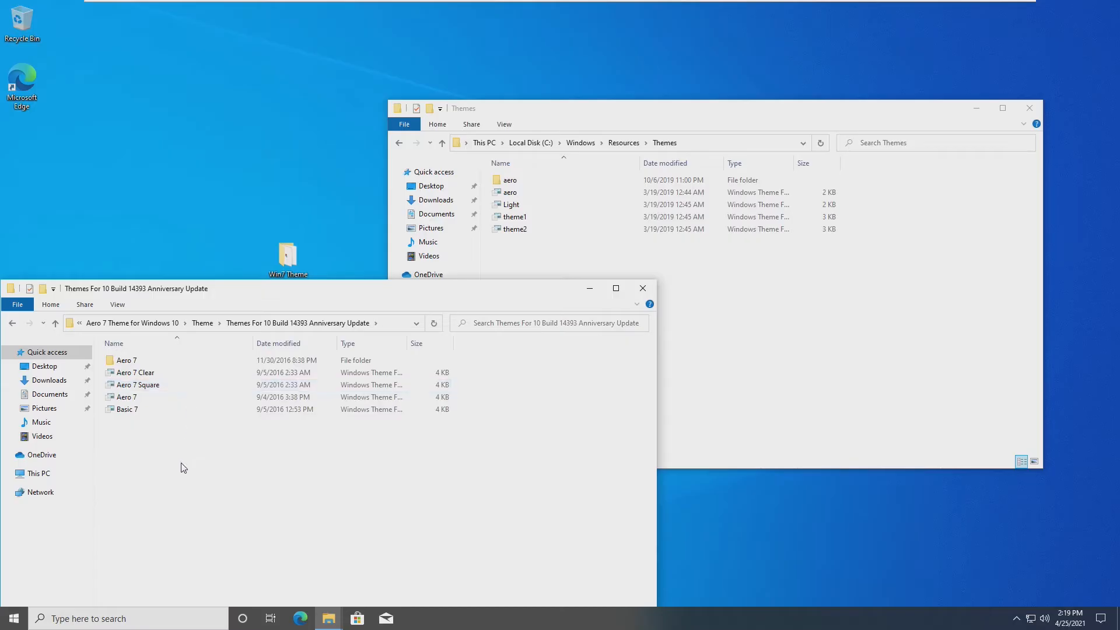
pyautogui.moveTo(146, 384)
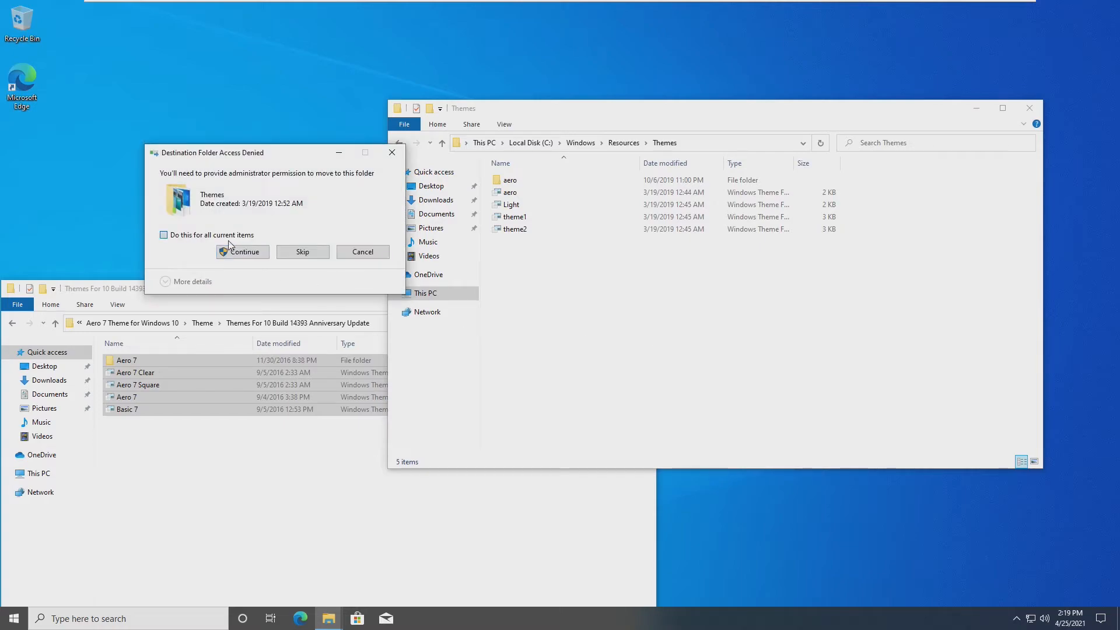
pyautogui.click(242, 251)
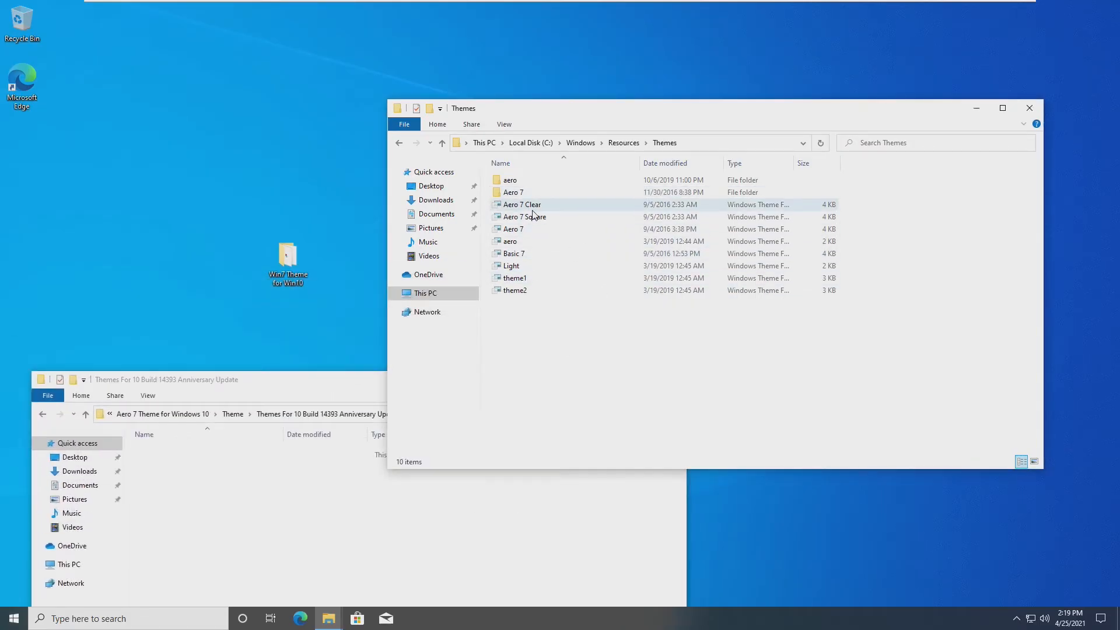
# Step: Apply the 'Aero 7 Clear' theme from the Windows Themes folder
pyautogui.click(521, 204)
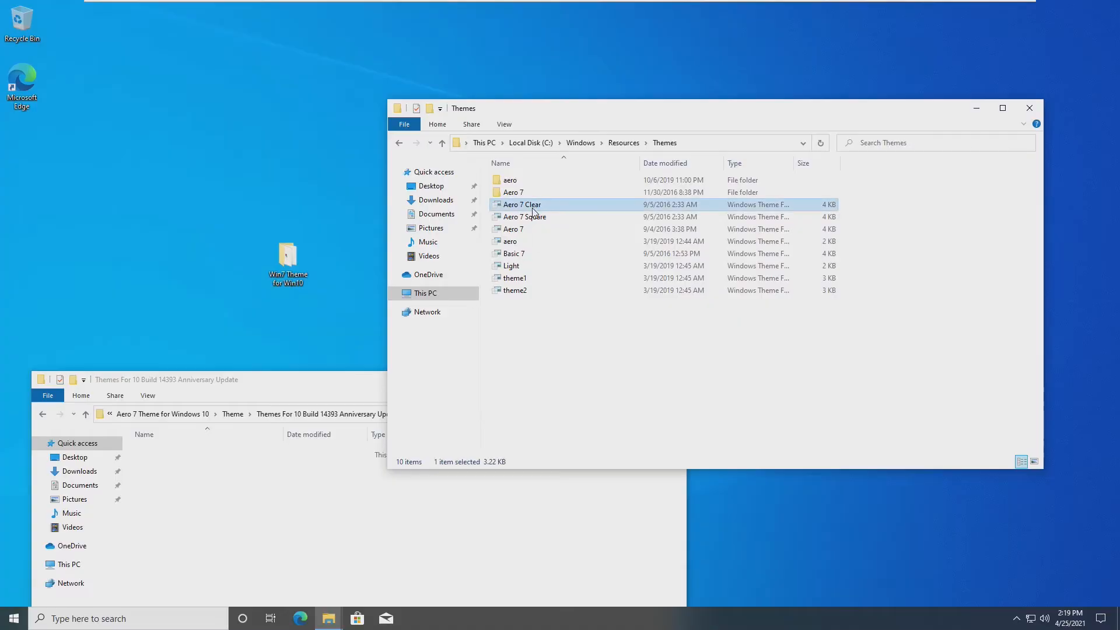
pyautogui.doubleClick(521, 204)
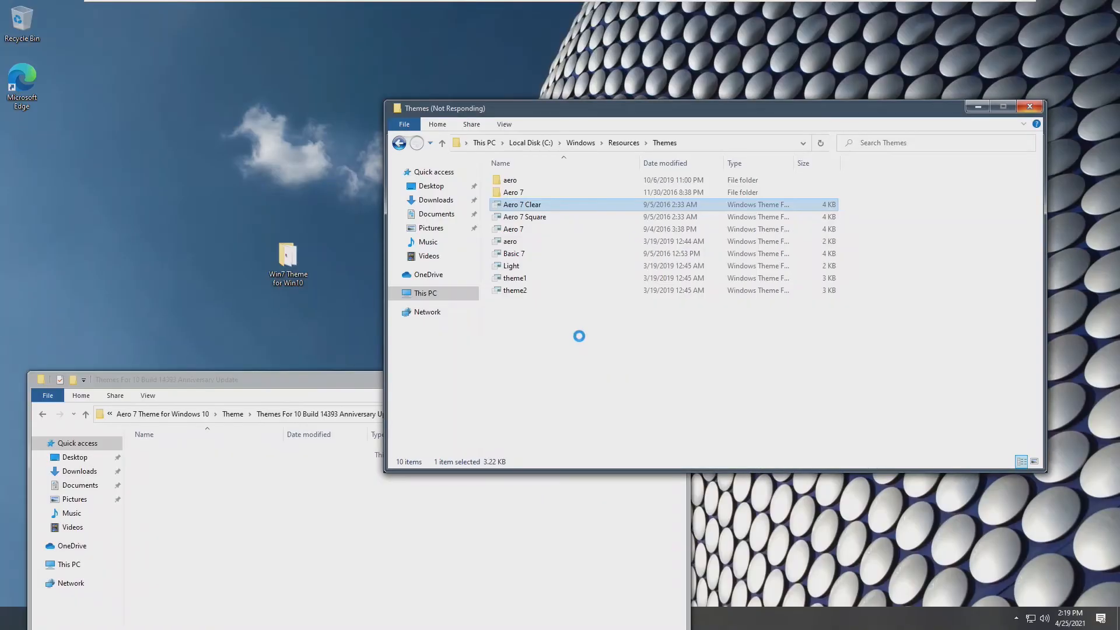
pyautogui.click(413, 618)
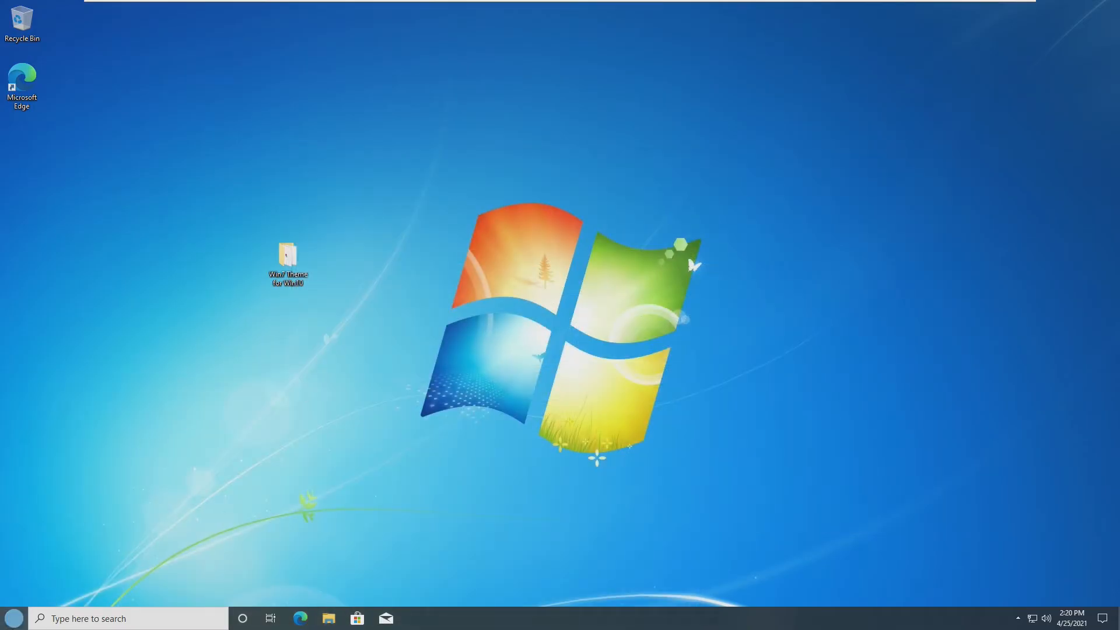
# Step: Go through the Start menu into Settings to switch to the green succulent theme
pyautogui.click(13, 618)
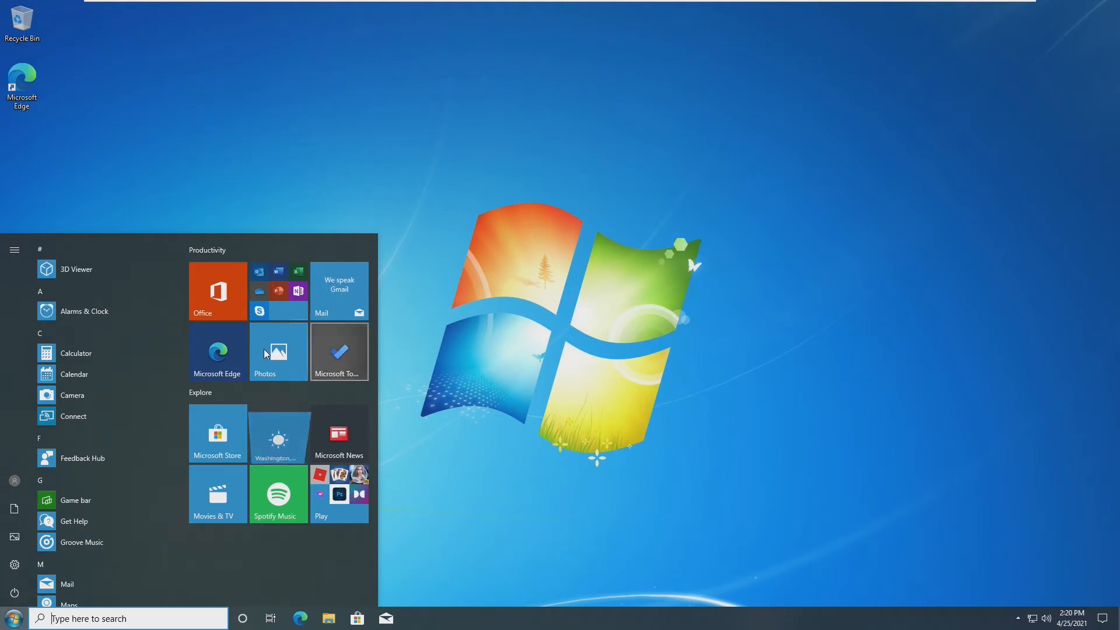
pyautogui.click(328, 618)
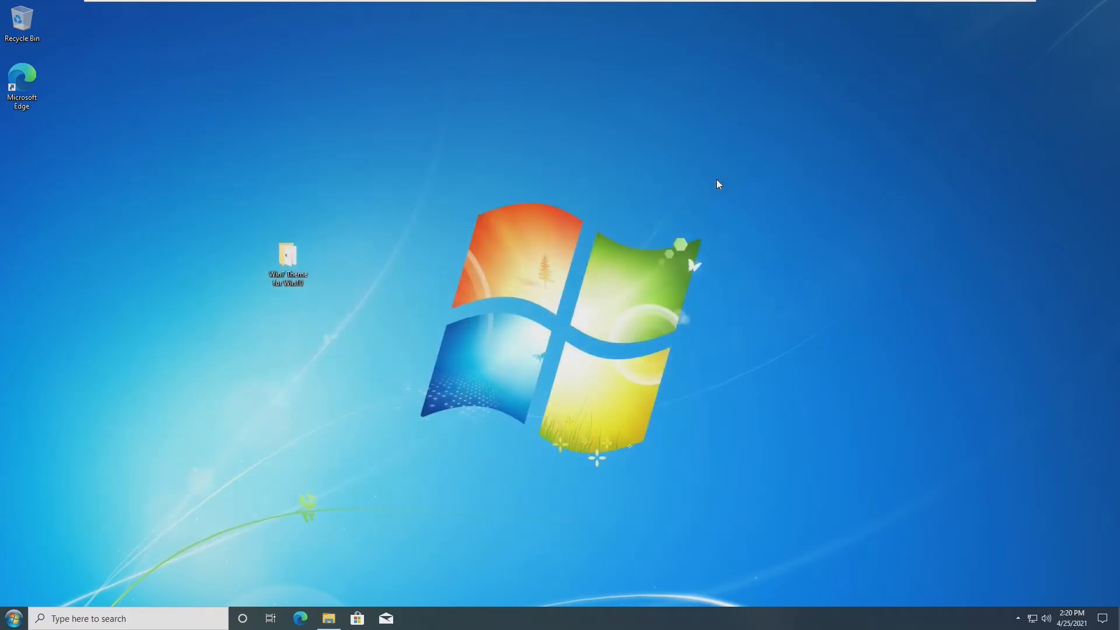
pyautogui.click(13, 618)
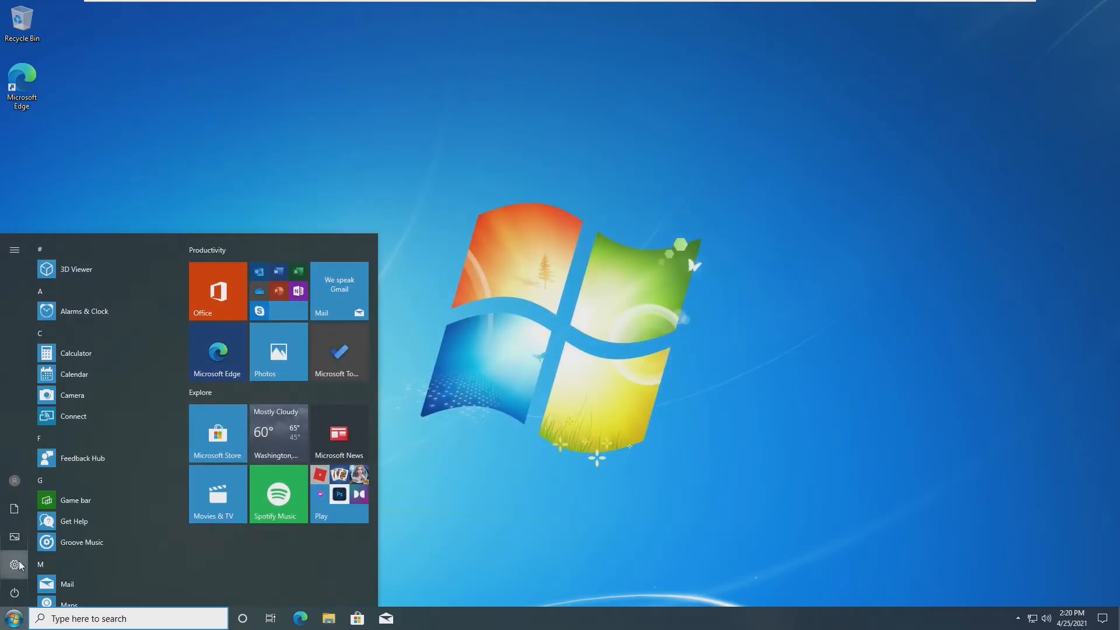
pyautogui.click(14, 564)
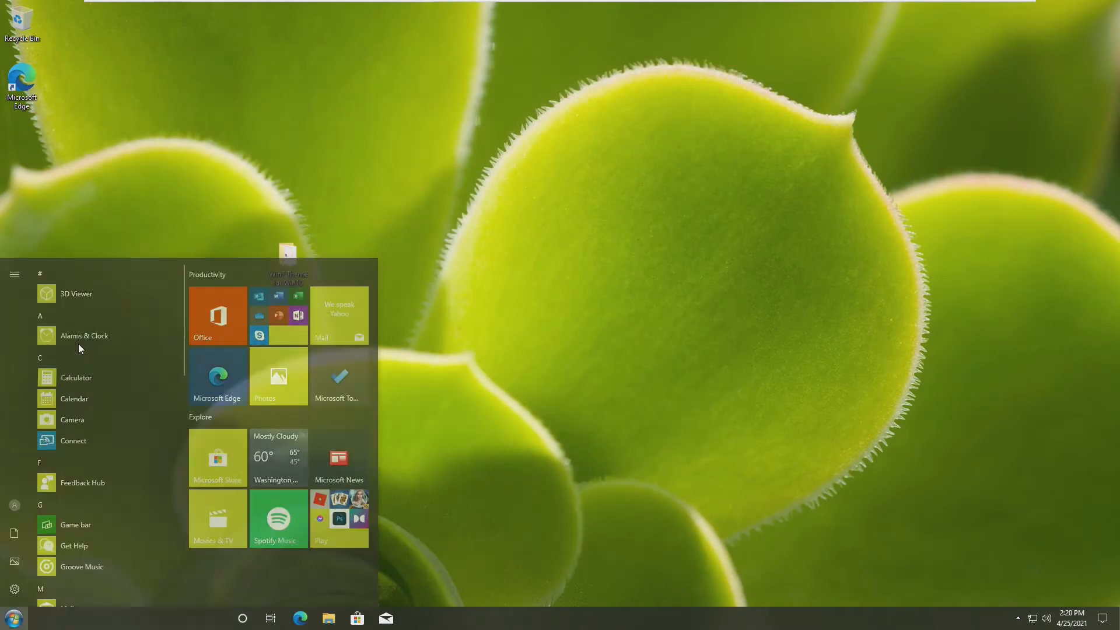
# Step: Preview the new look in Calculator, close it, and reopen File Explorer
pyautogui.click(76, 377)
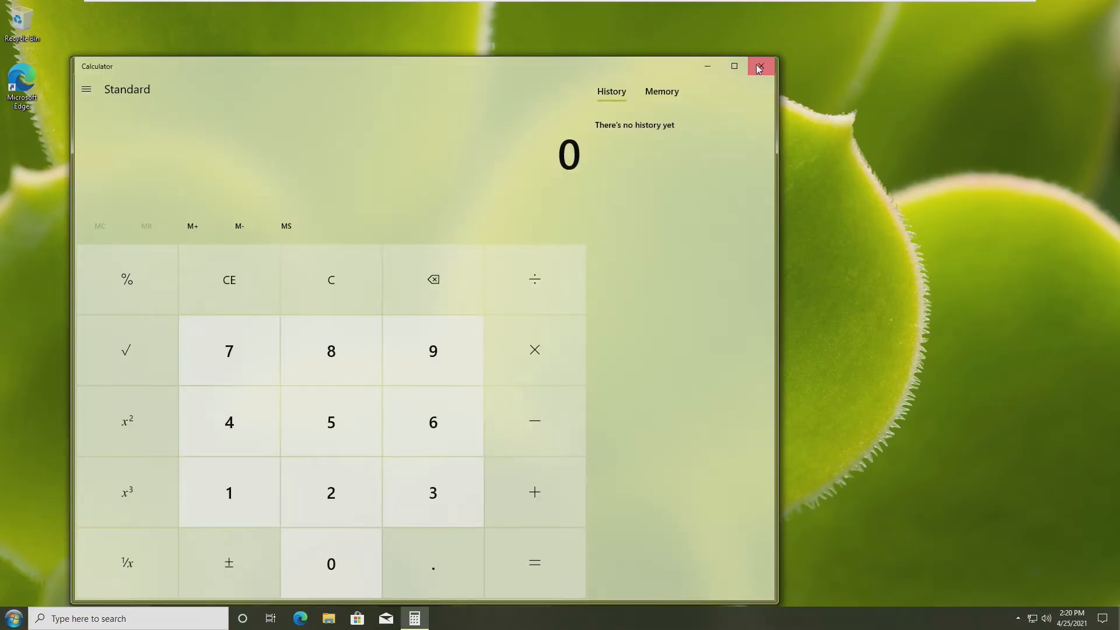
pyautogui.click(760, 66)
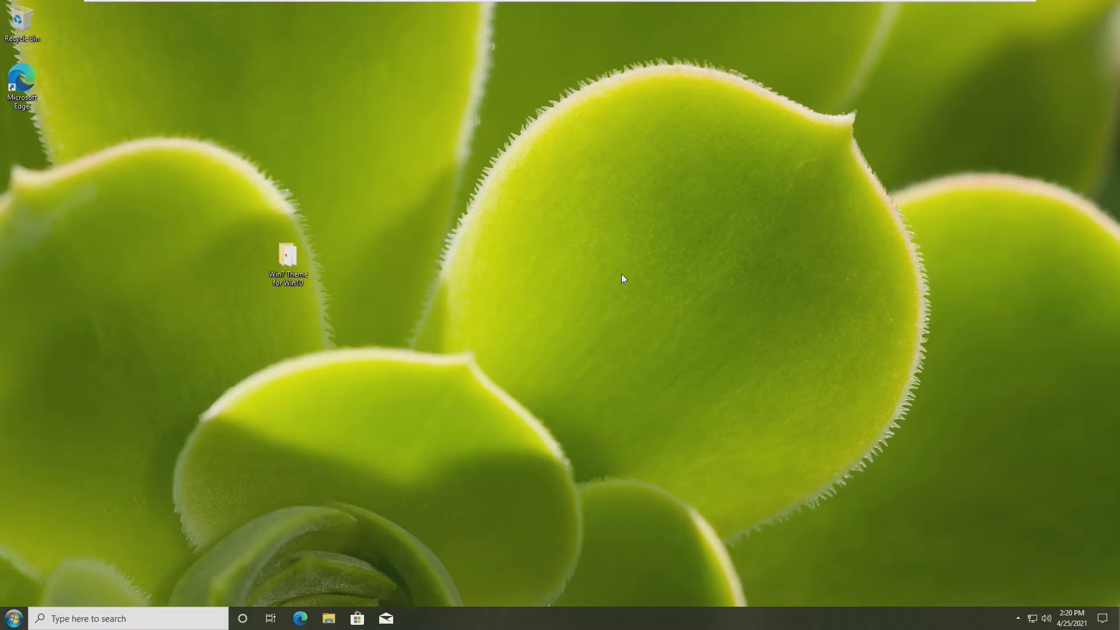
pyautogui.click(327, 618)
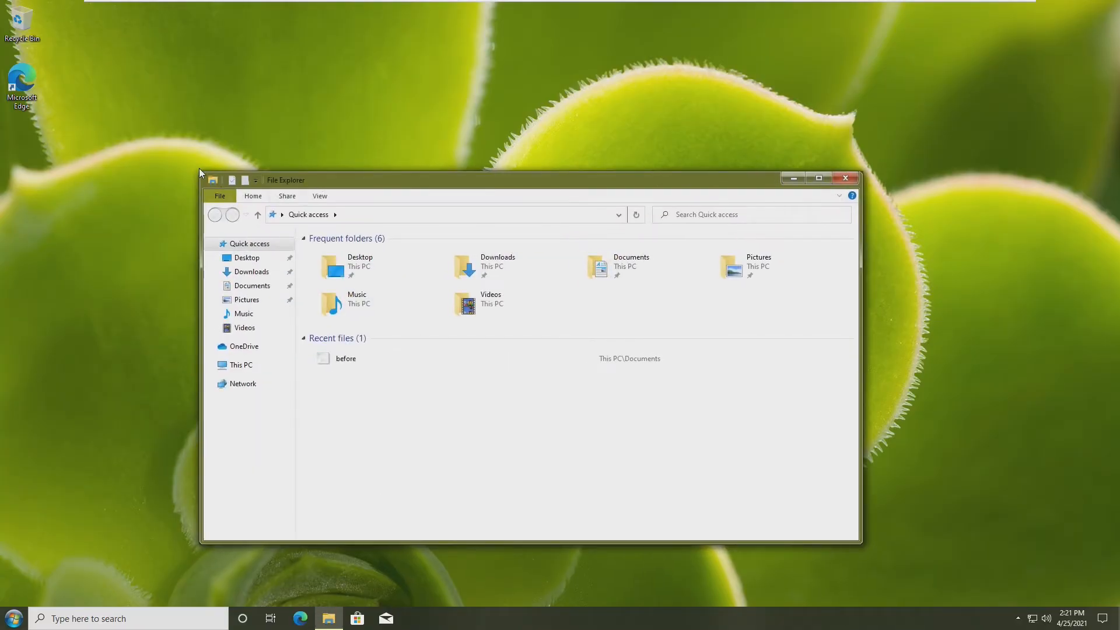
# Step: Reposition the Explorer window and select setup-wrs-1.5.12 in Win7 Theme for Win10
pyautogui.moveTo(499, 179); pyautogui.dragTo(525, 249)
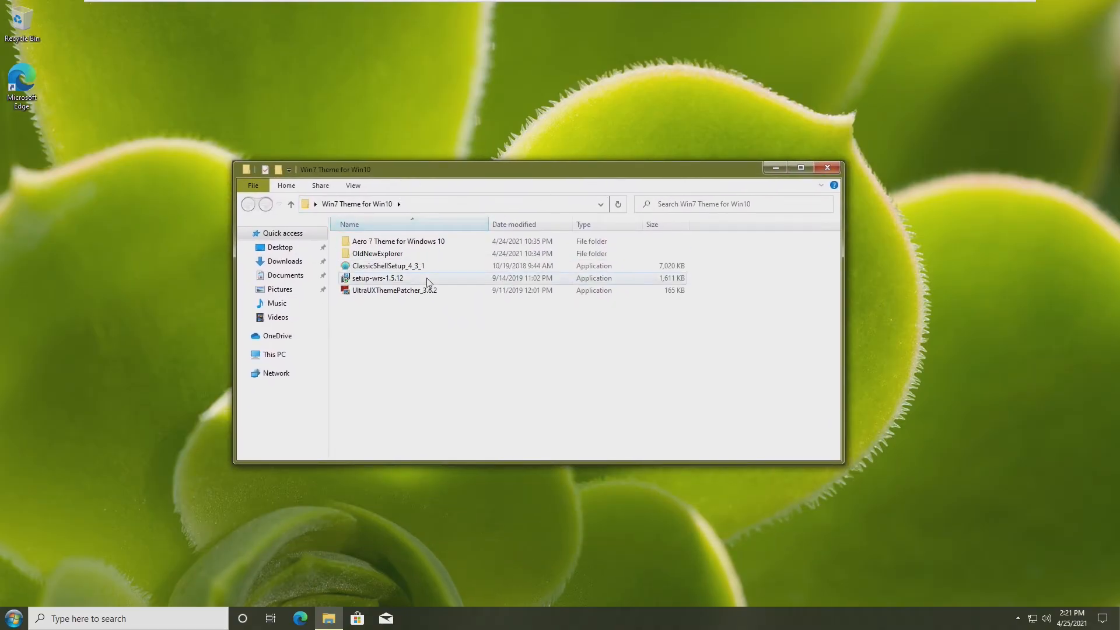
pyautogui.moveTo(385, 285)
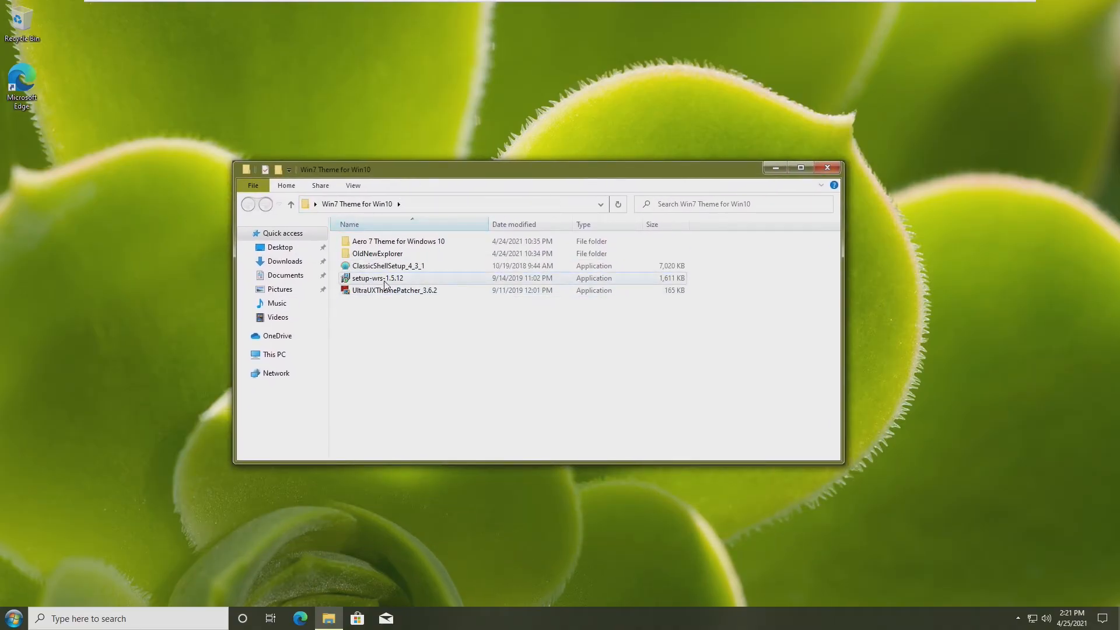
pyautogui.click(377, 278)
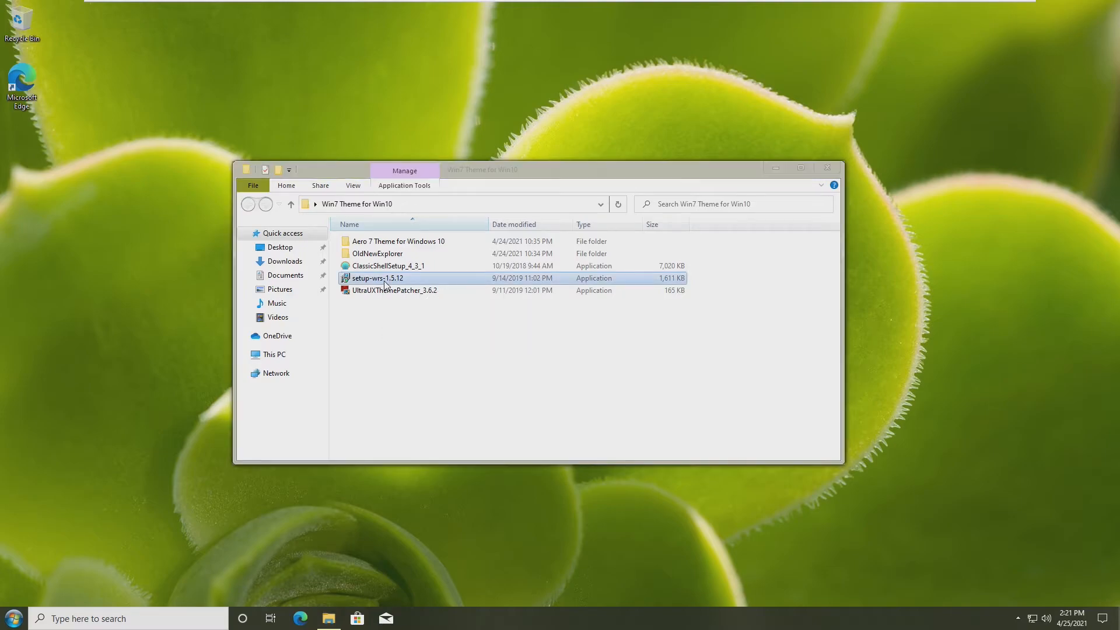
# Step: Install Aero Glass from setup-wrs-1.5.12 with 'Protect Aero Glass by adjusting access permissions' ticked
pyautogui.doubleClick(377, 278)
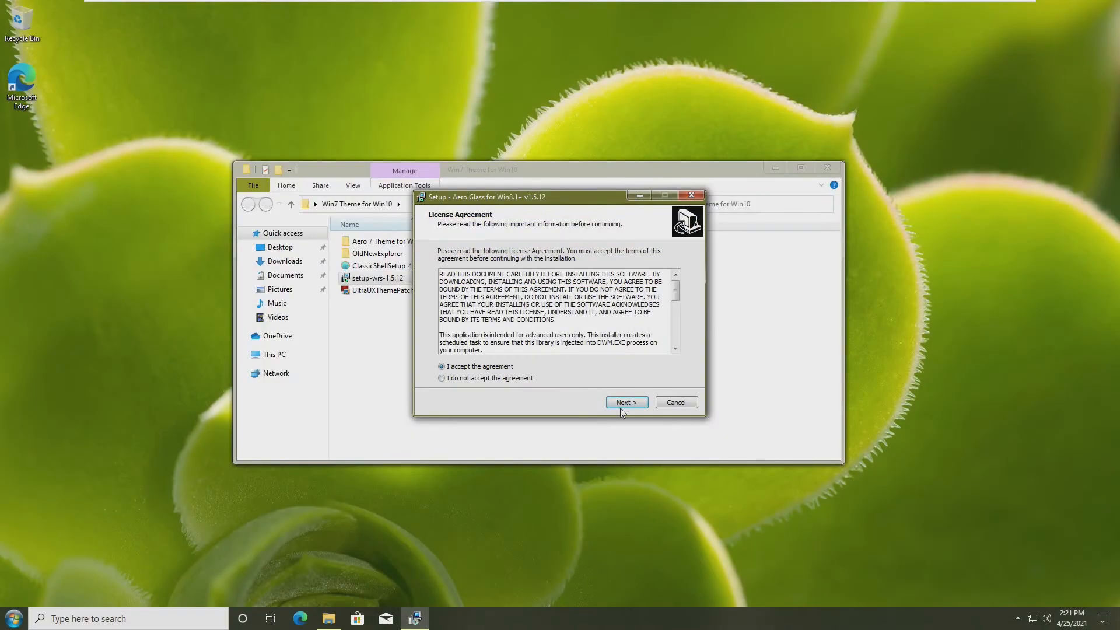
pyautogui.click(626, 401)
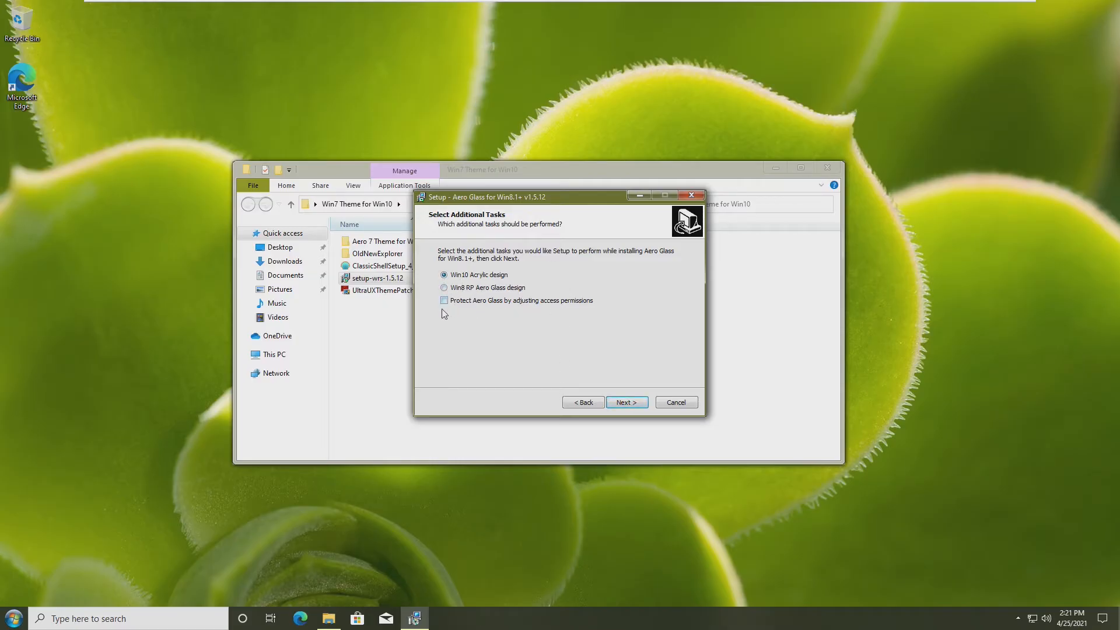
pyautogui.click(444, 300)
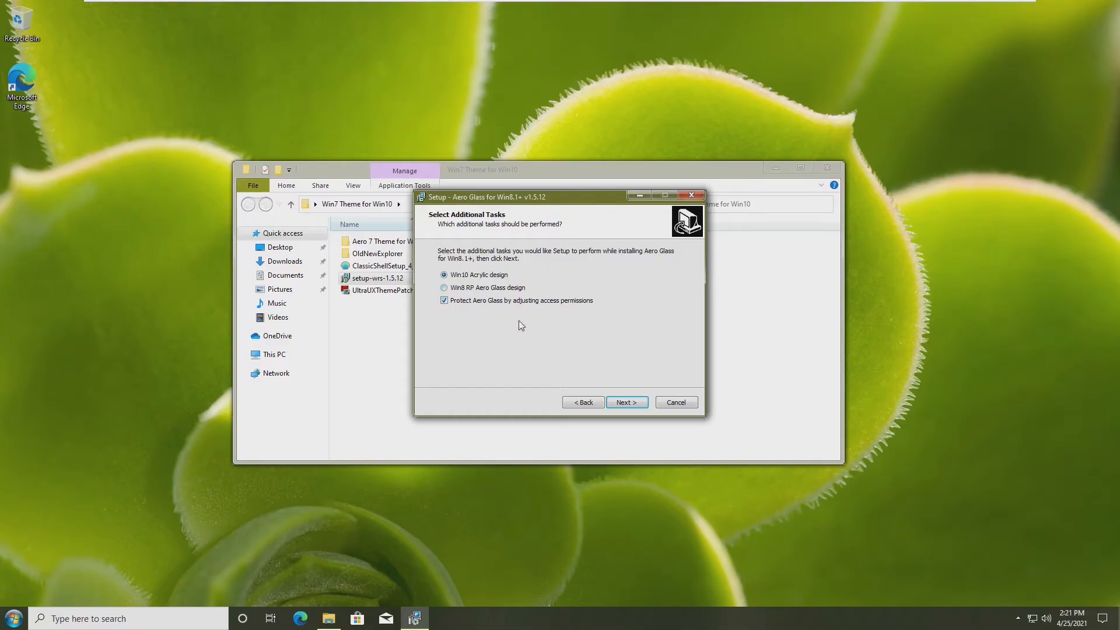
pyautogui.click(624, 401)
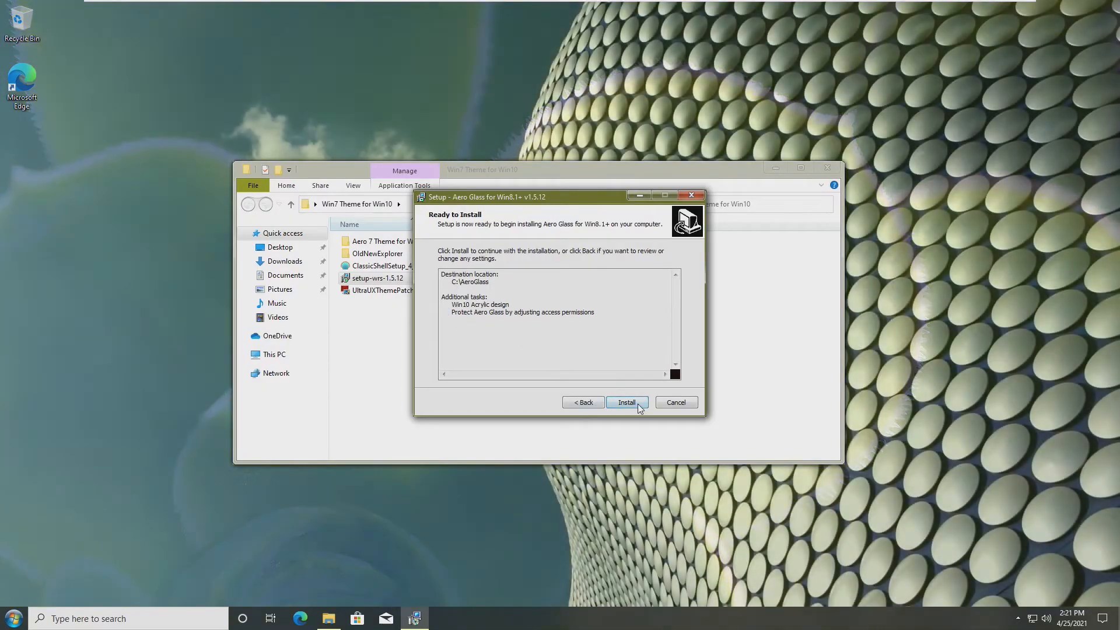
pyautogui.click(626, 401)
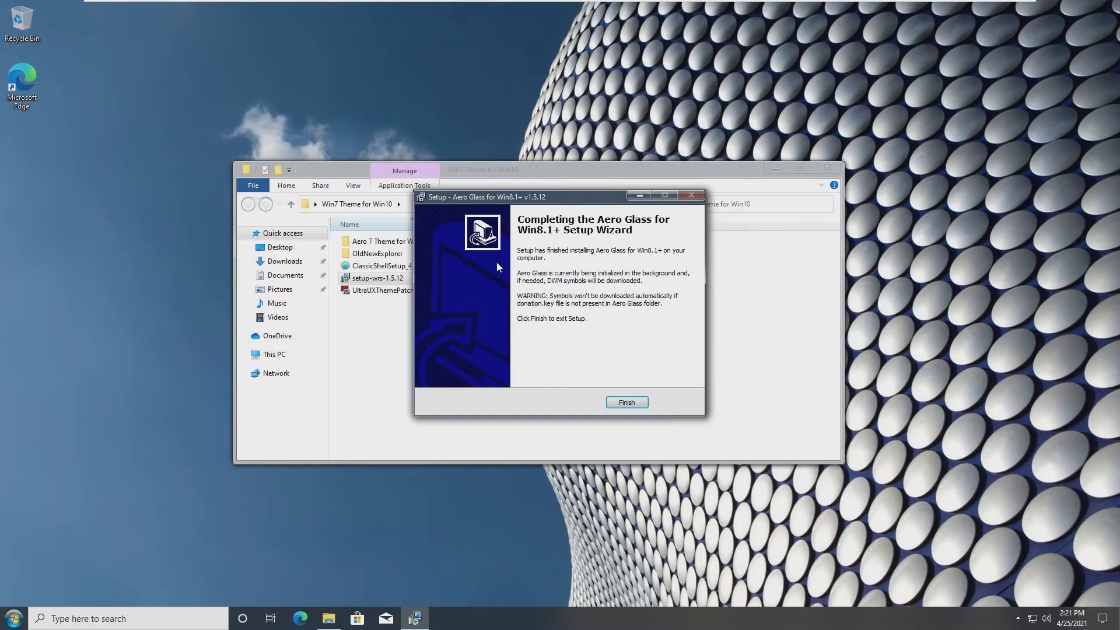
pyautogui.click(626, 402)
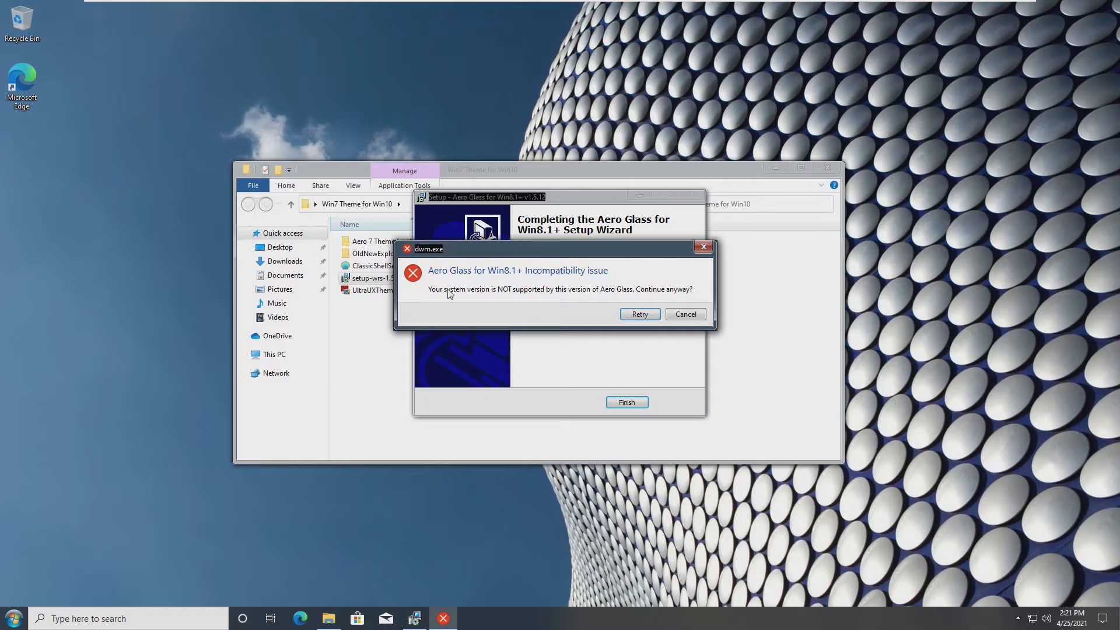
pyautogui.moveTo(591, 296)
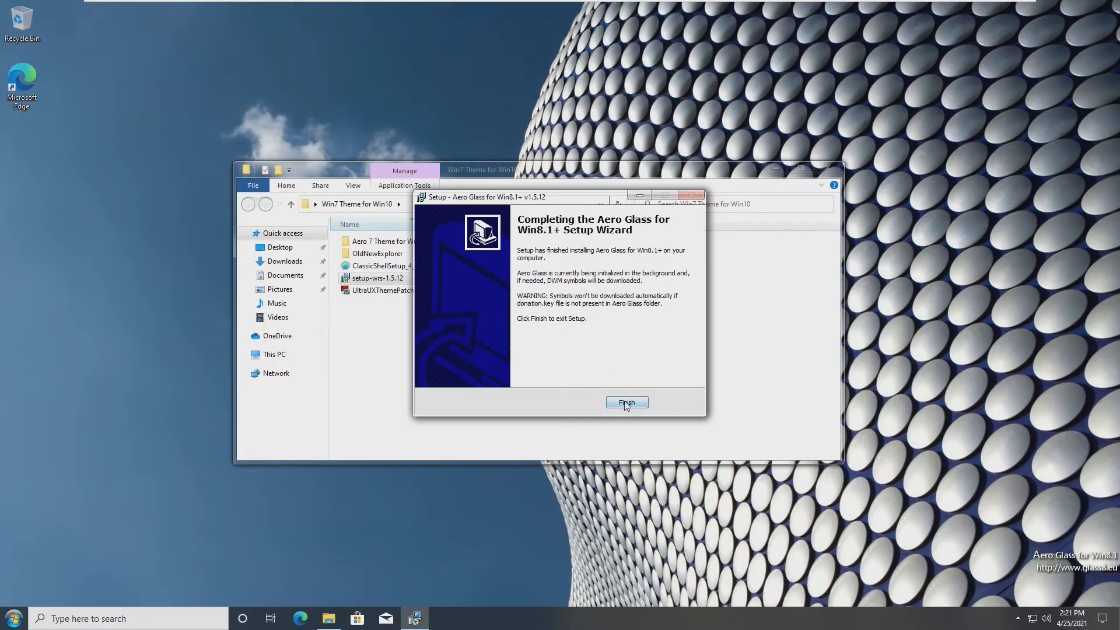
# Step: Close Aero Glass setup, maximize then restore Explorer, and open the OldNewExplorer folder
pyautogui.click(626, 401)
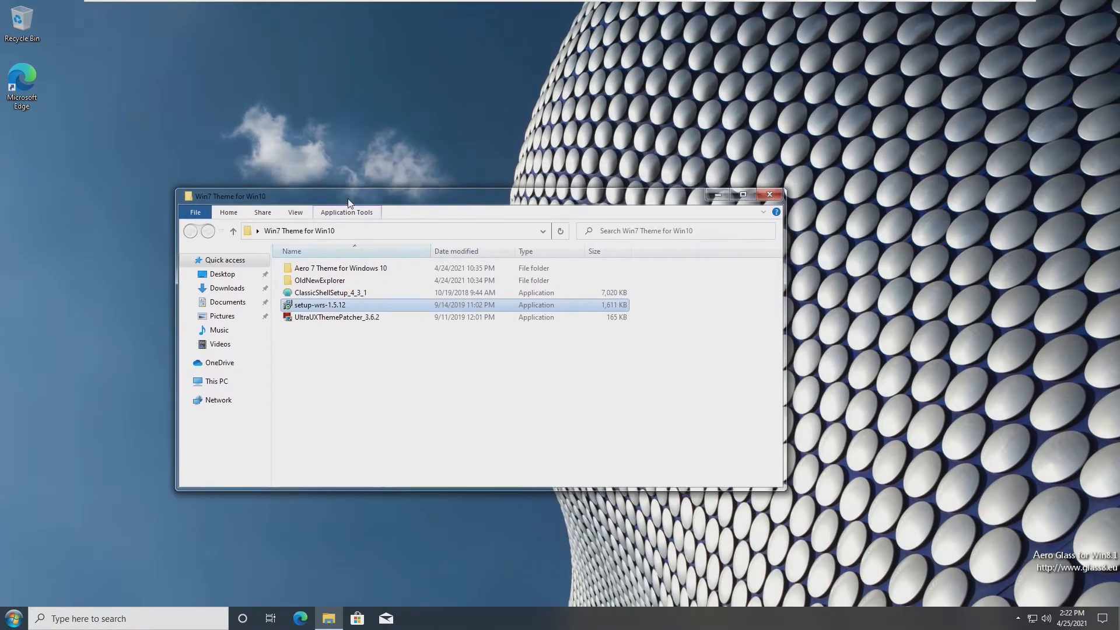
pyautogui.click(741, 194)
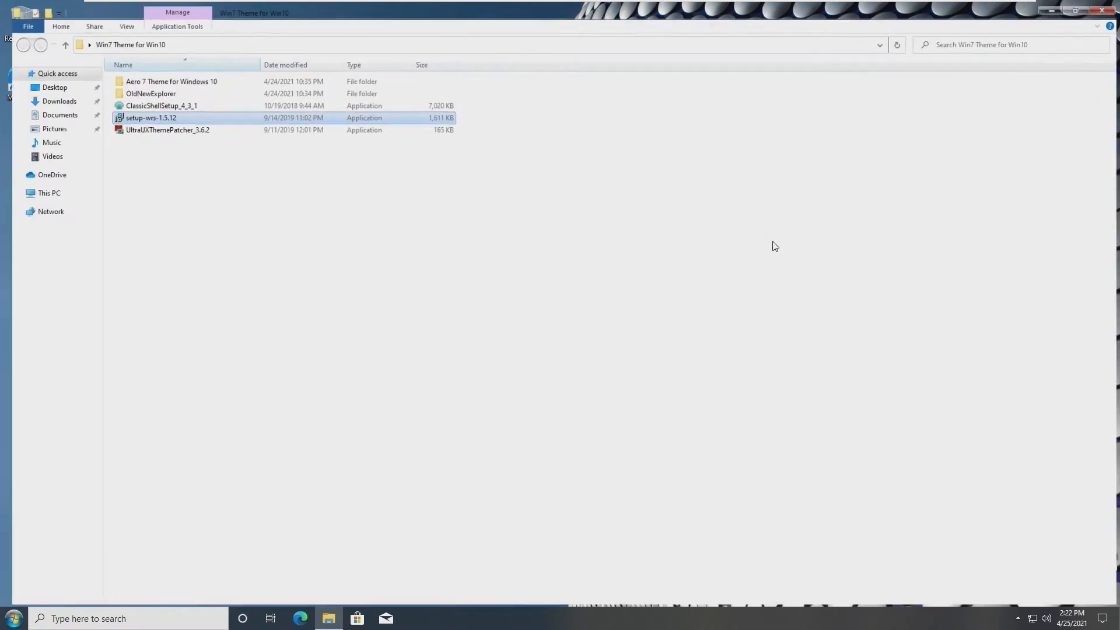
pyautogui.click(1062, 10)
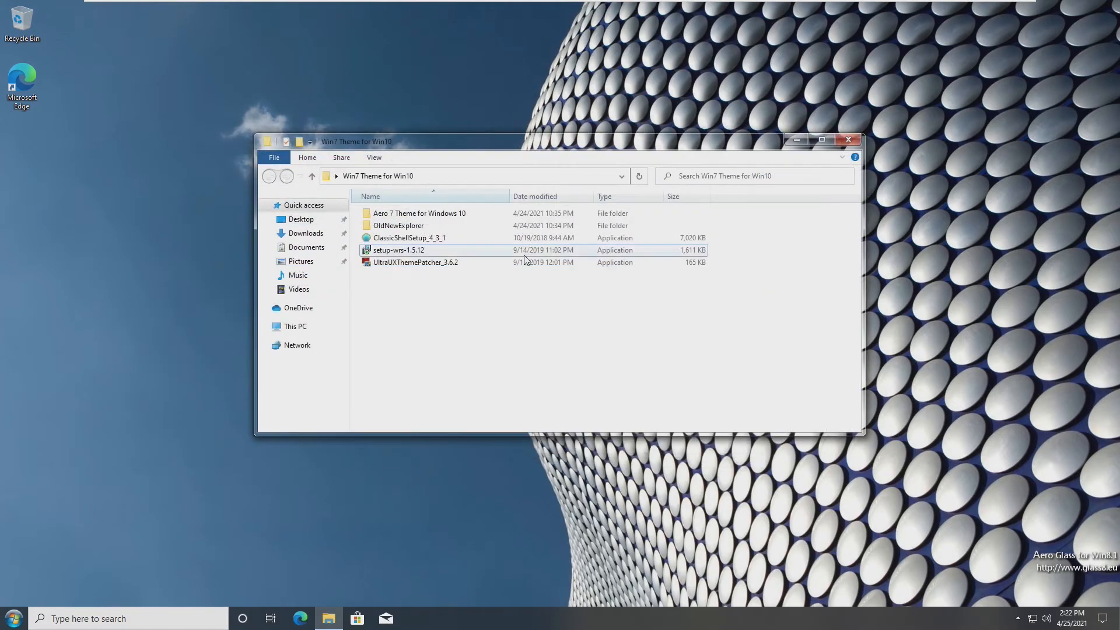
pyautogui.doubleClick(398, 225)
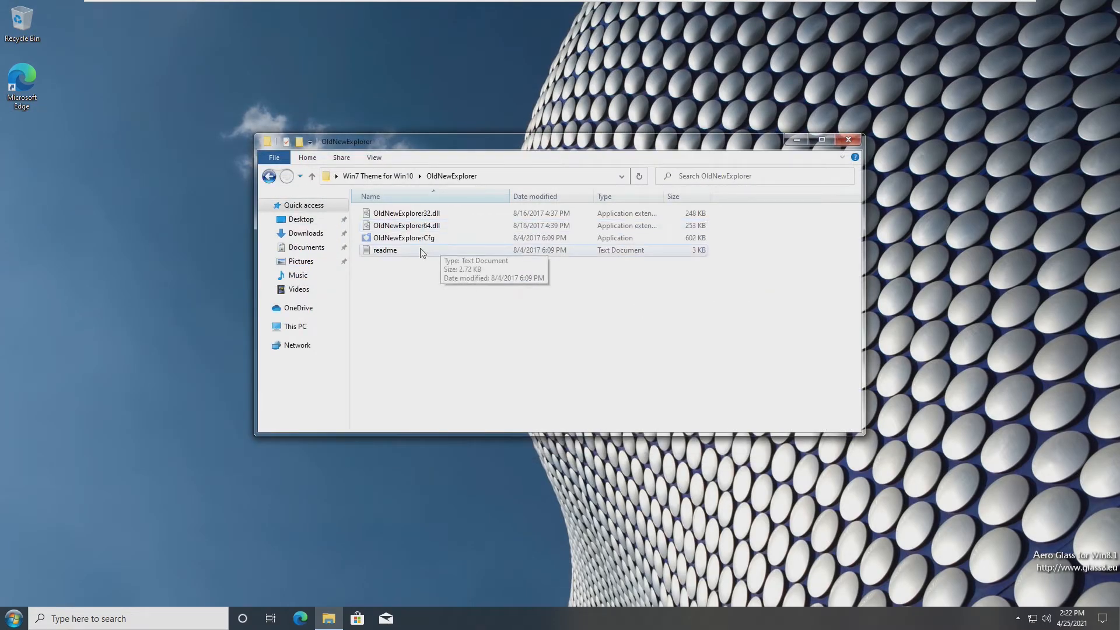
pyautogui.moveTo(457, 309)
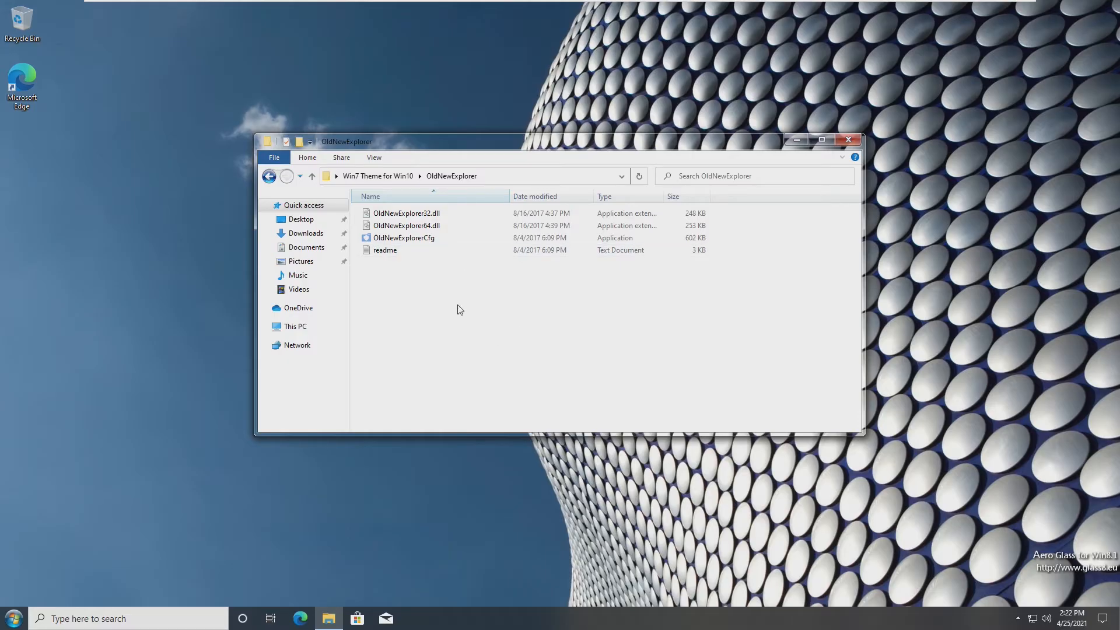
pyautogui.moveTo(406, 241)
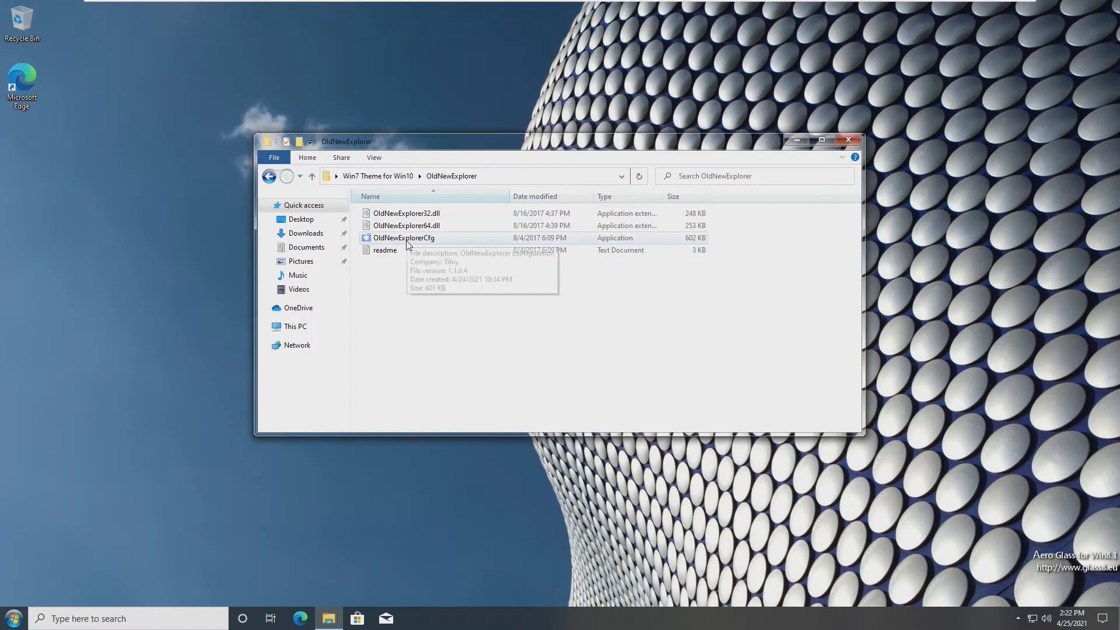
# Step: Run OldNewExplorerCfg, enable classical drive grouping in This PC, and install the extension
pyautogui.doubleClick(403, 238)
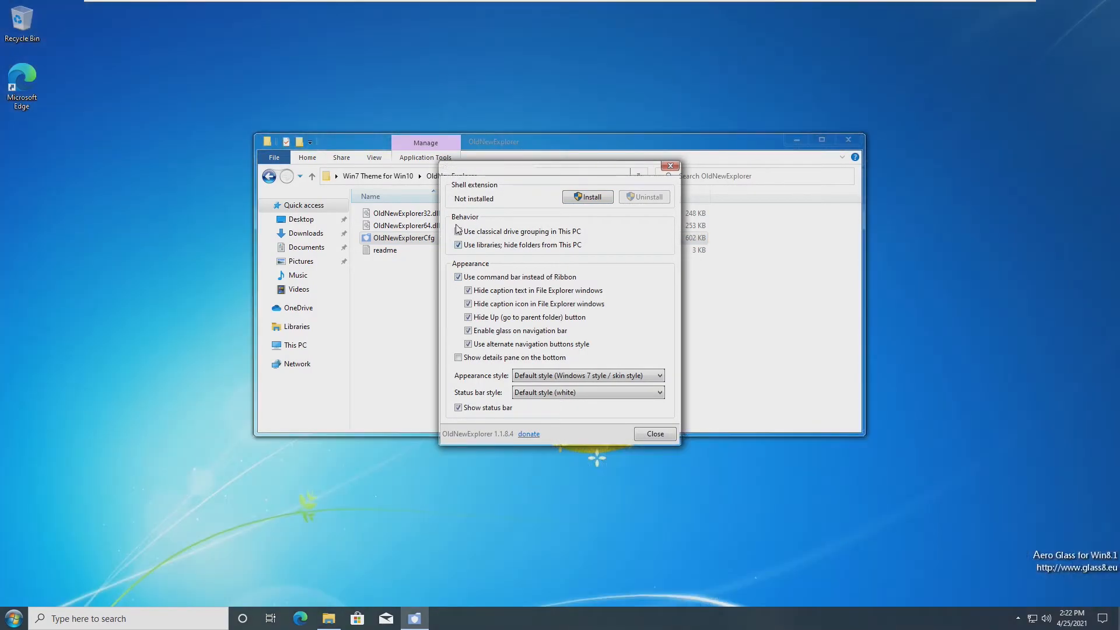
pyautogui.click(457, 231)
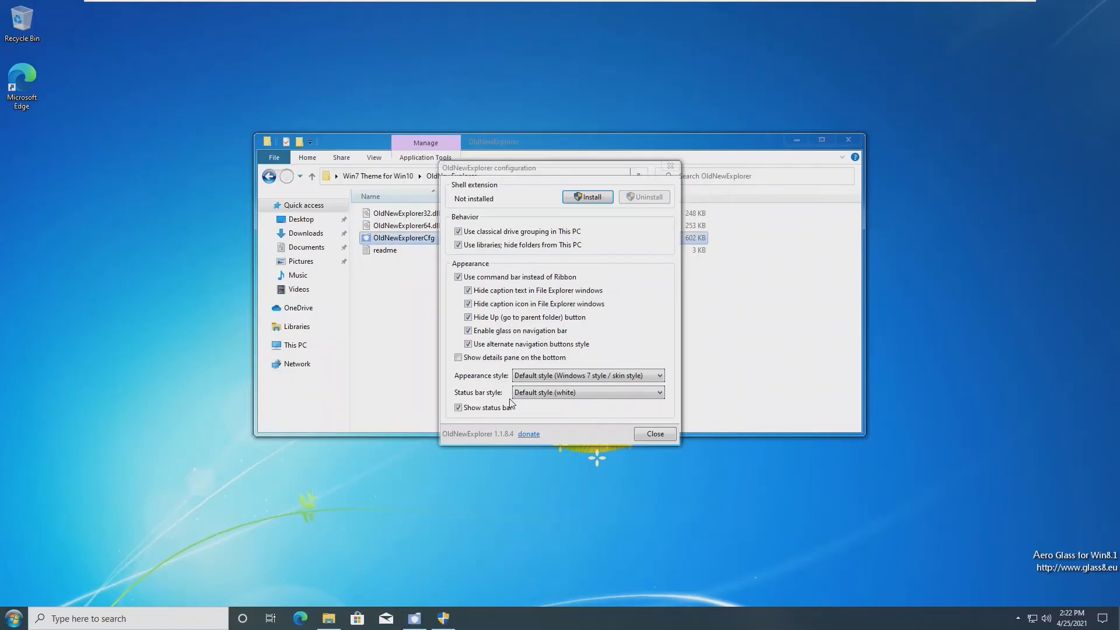
pyautogui.click(653, 433)
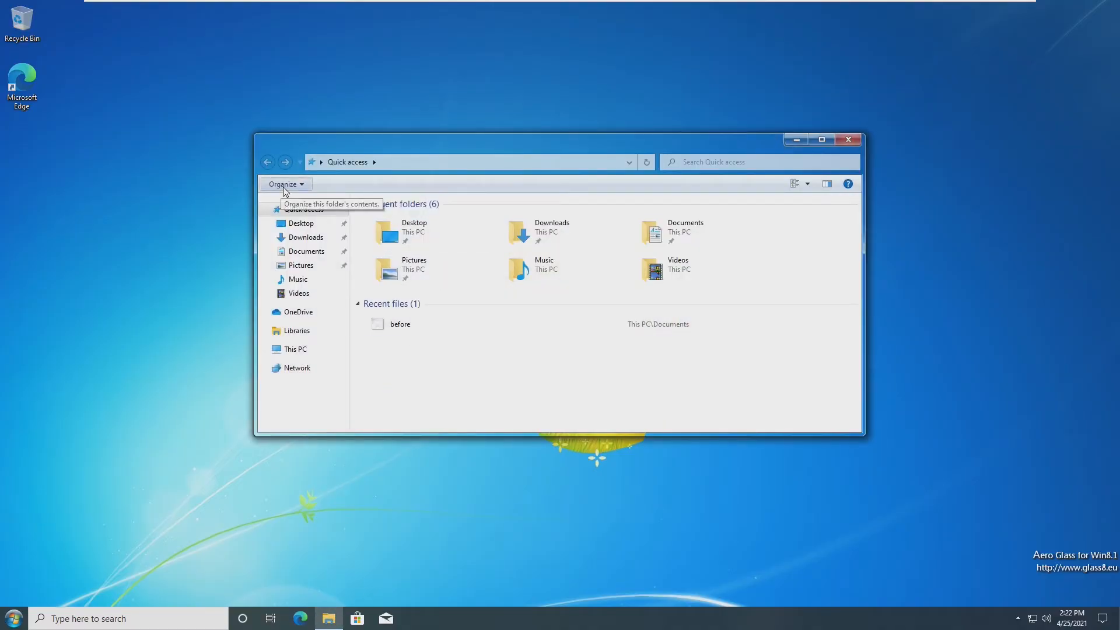
pyautogui.moveTo(553, 204)
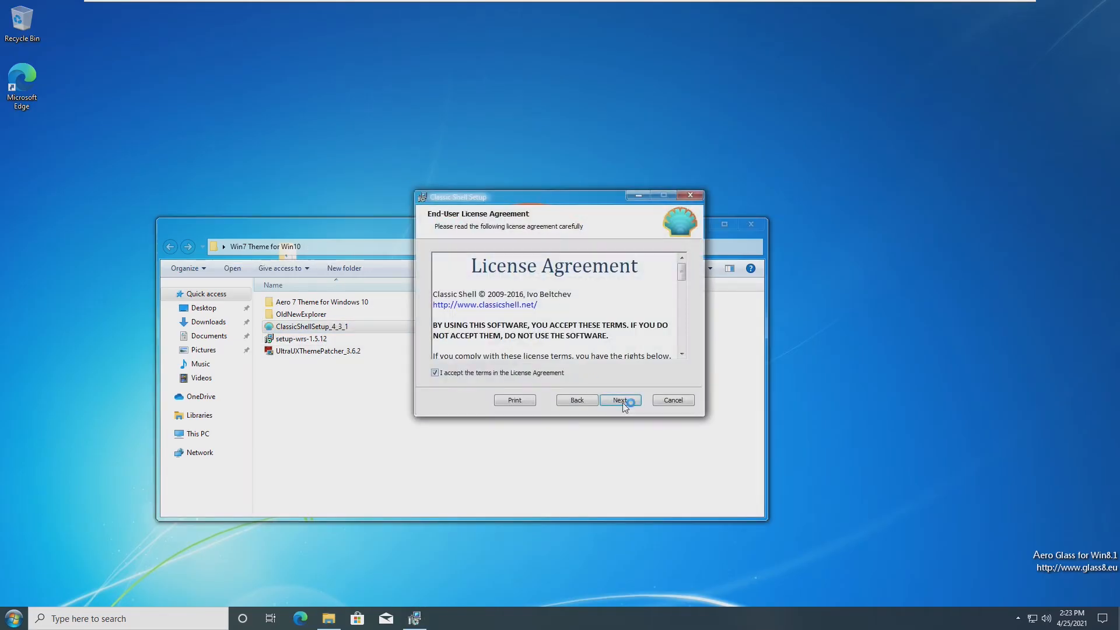
# Step: Move past the license and set Classic Explorer and Classic IE to unavailable
pyautogui.click(620, 399)
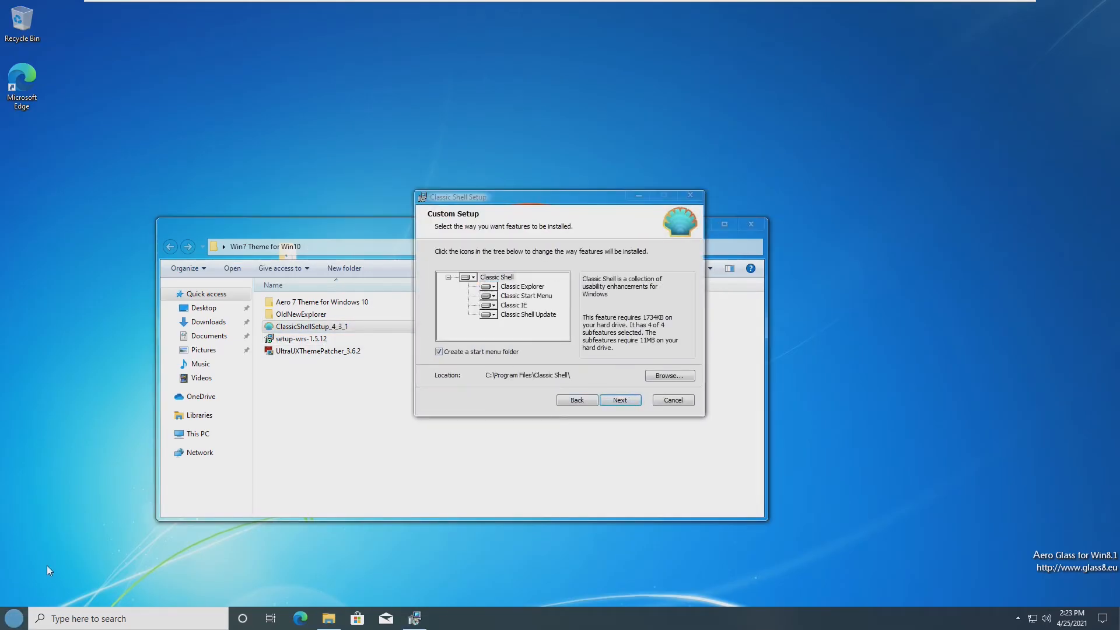
pyautogui.click(12, 619)
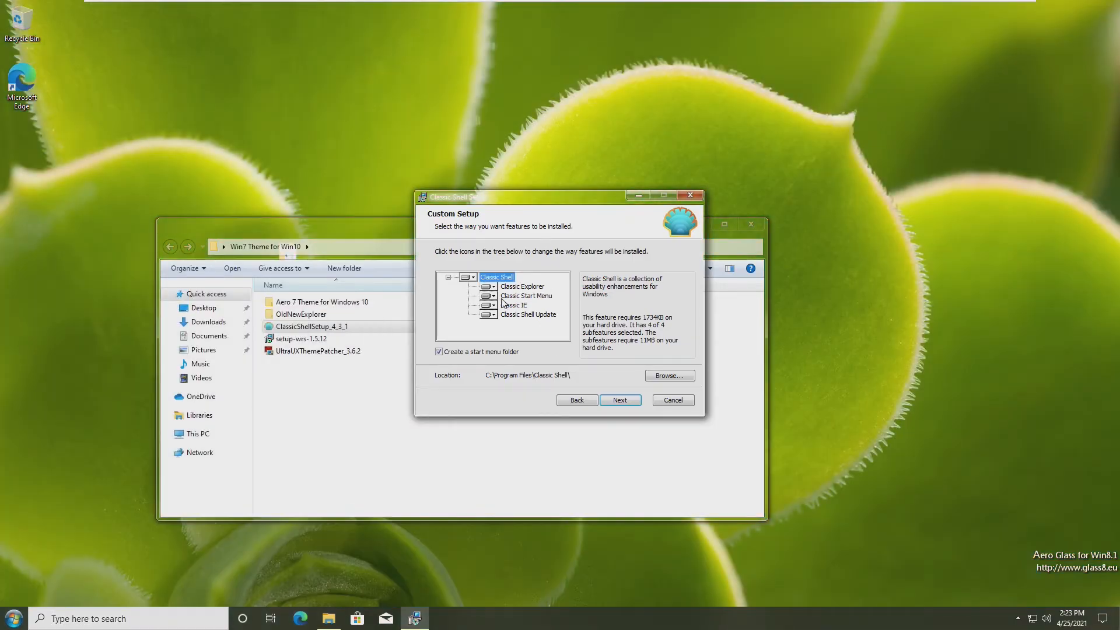
pyautogui.click(492, 287)
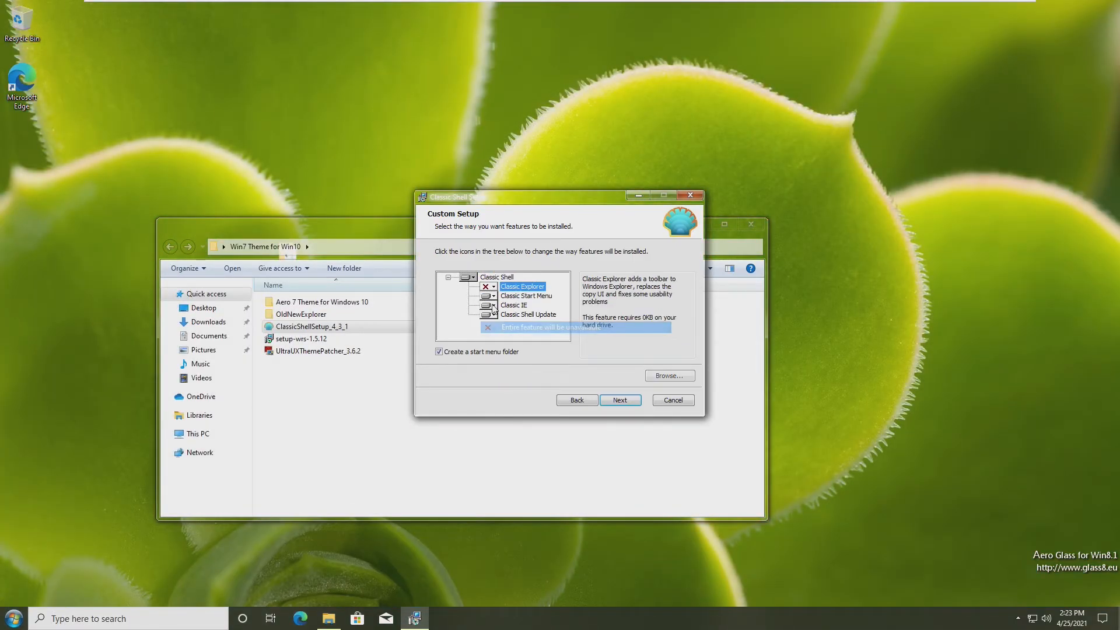
pyautogui.click(513, 305)
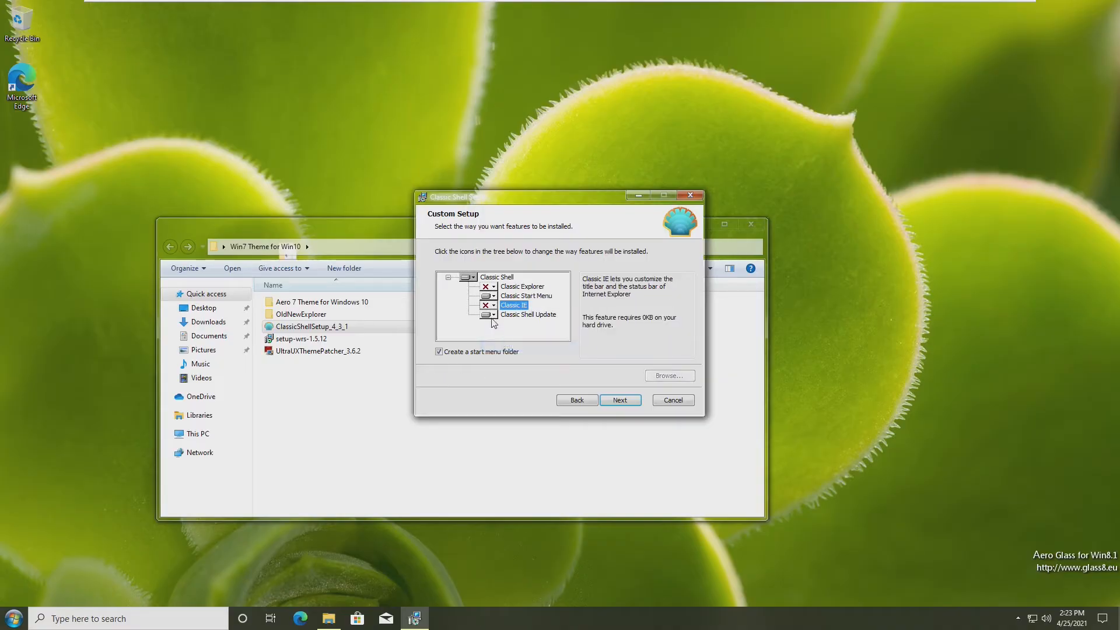
# Step: Confirm the feature selection, install Classic Shell, and close the finished wizard
pyautogui.click(618, 399)
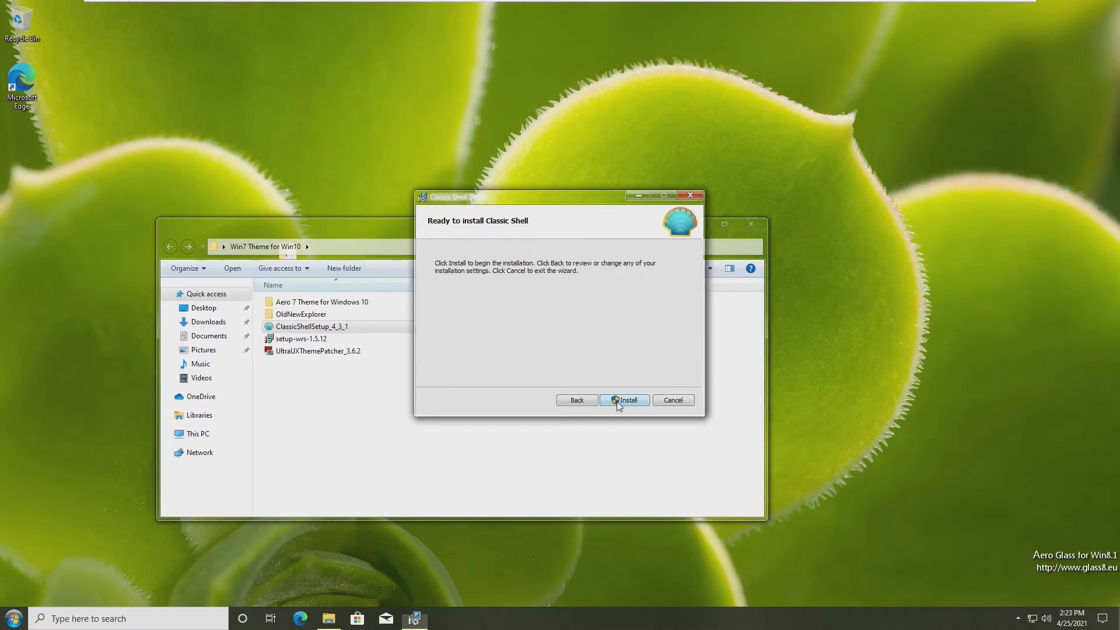
pyautogui.click(623, 399)
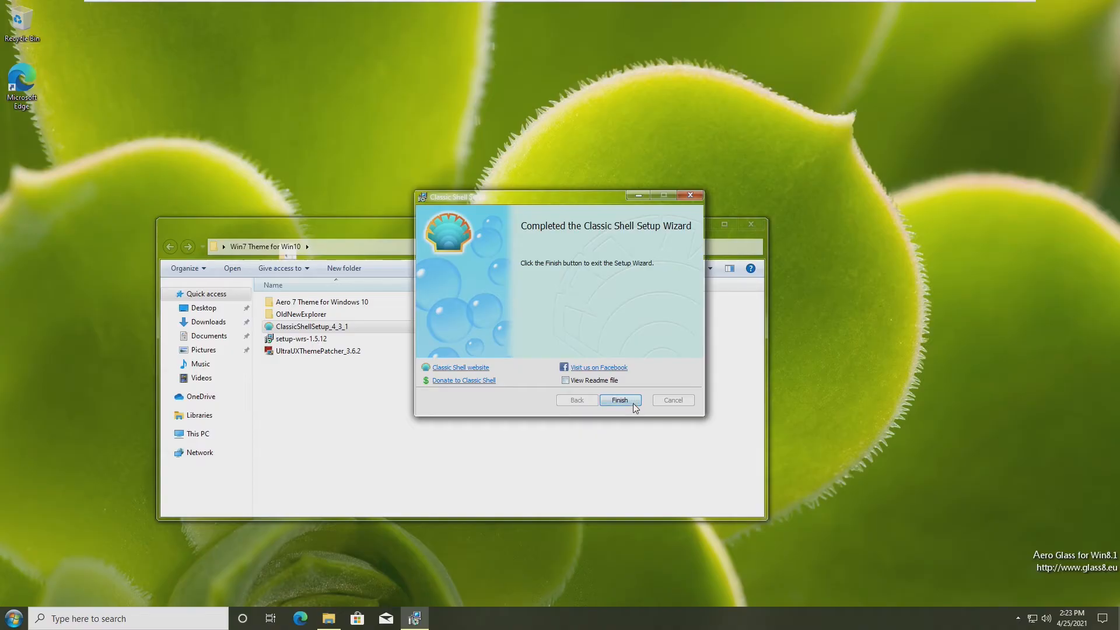
pyautogui.click(618, 400)
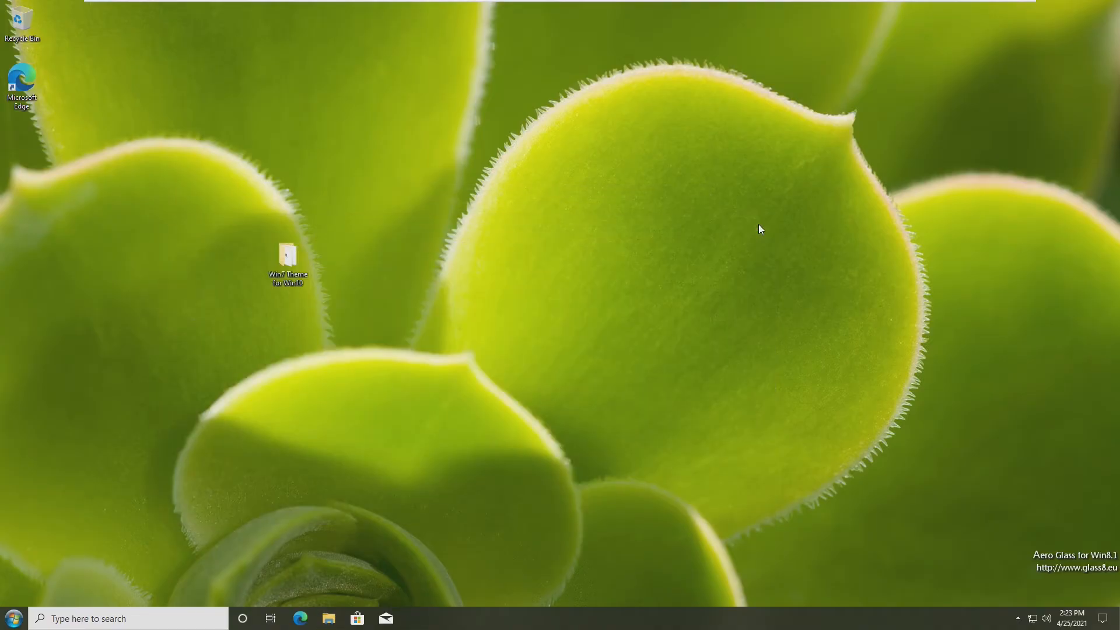
pyautogui.moveTo(104, 610)
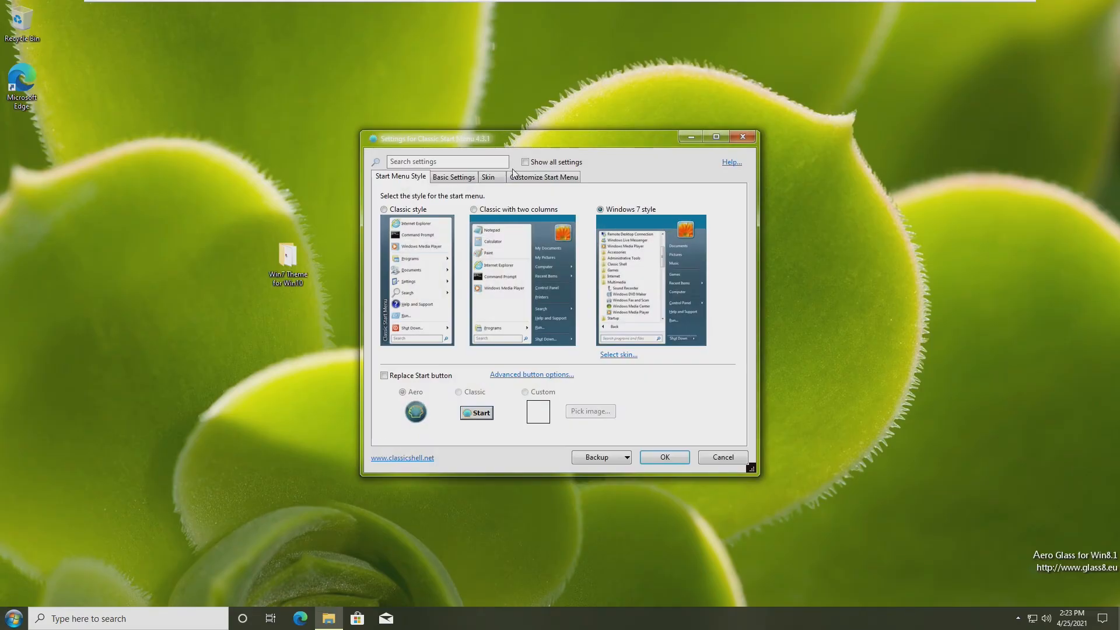
pyautogui.moveTo(425, 372)
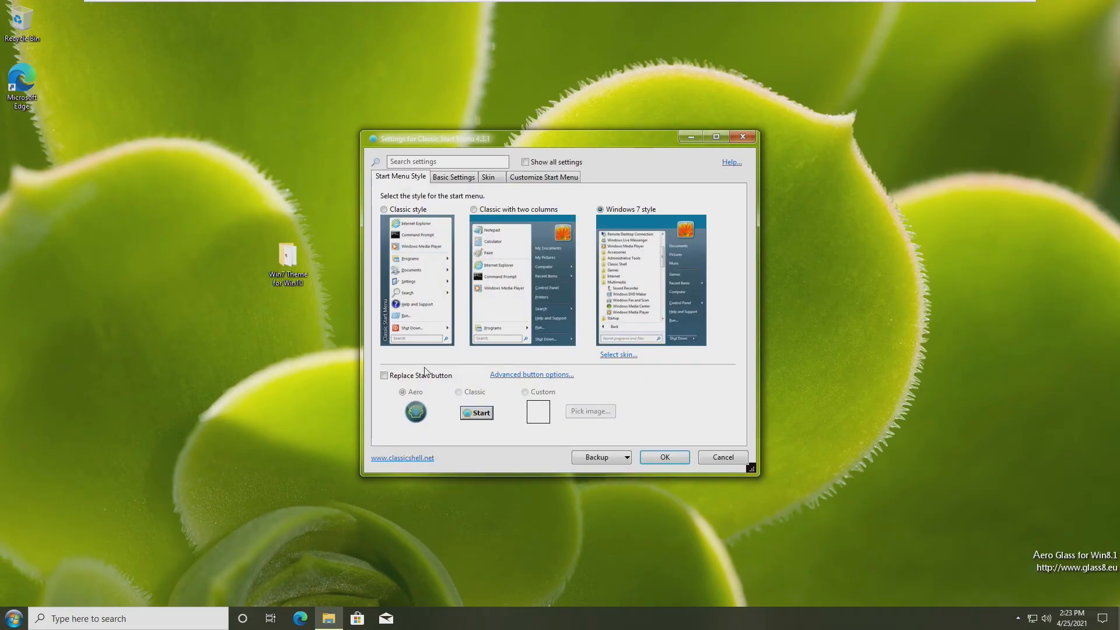
# Step: Replace the Start button with the custom Aero7-StartOrb image from the Aero 7 Theme folder
pyautogui.click(384, 374)
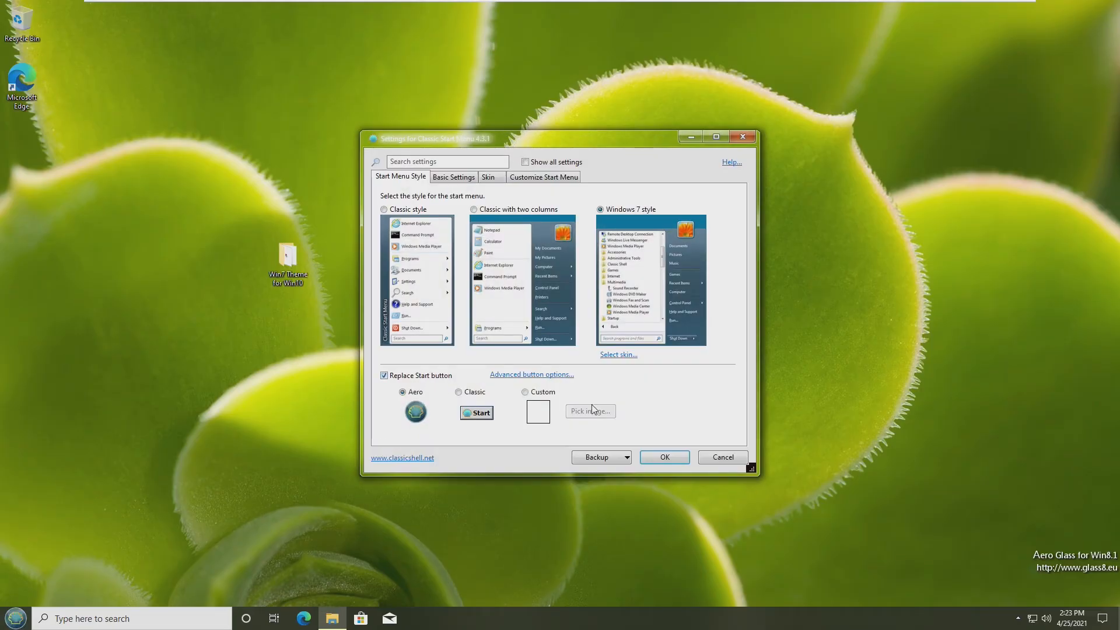
pyautogui.click(589, 411)
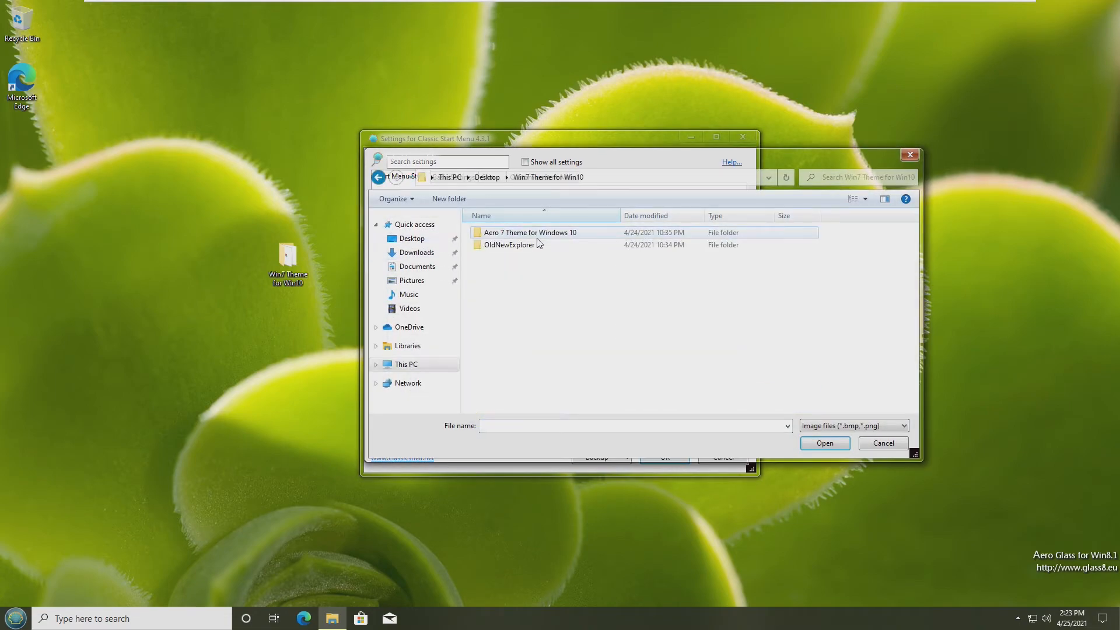
pyautogui.doubleClick(528, 232)
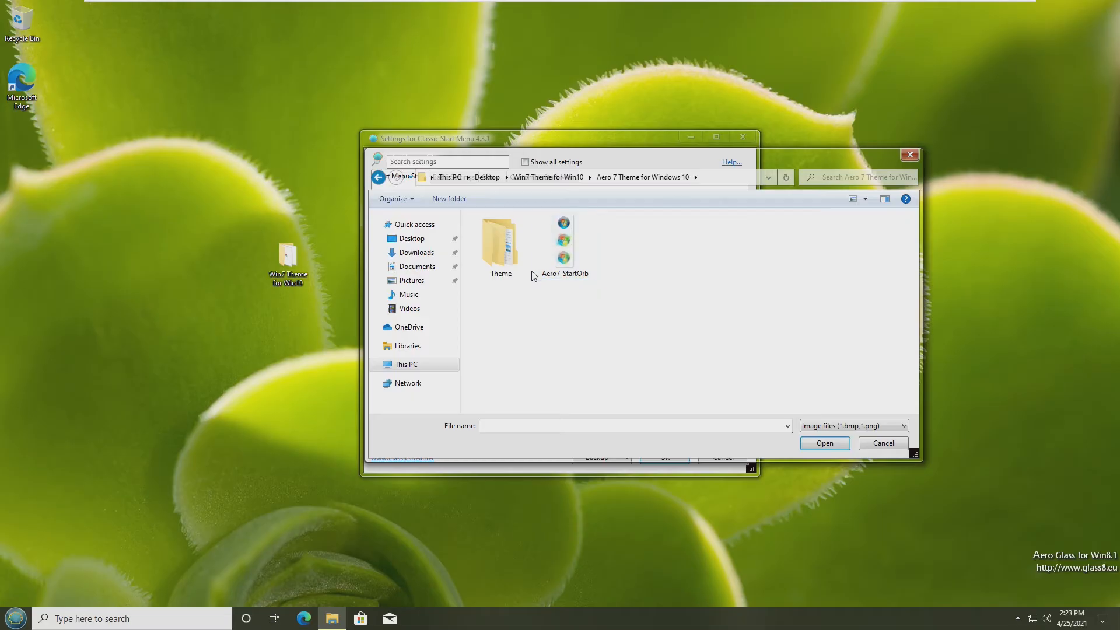
pyautogui.click(563, 241)
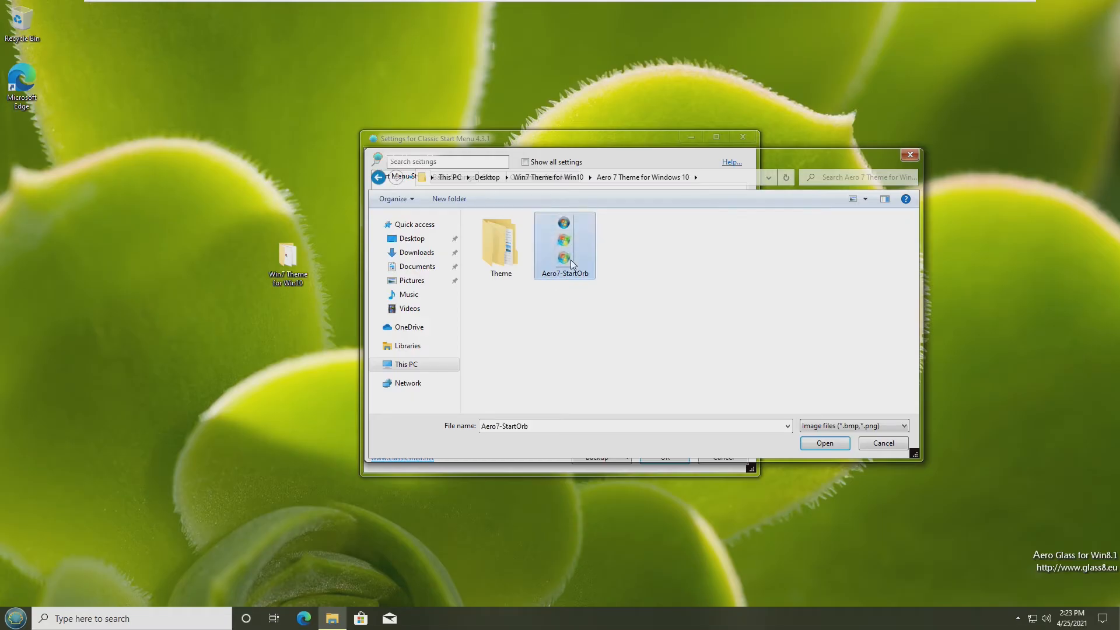
pyautogui.click(823, 442)
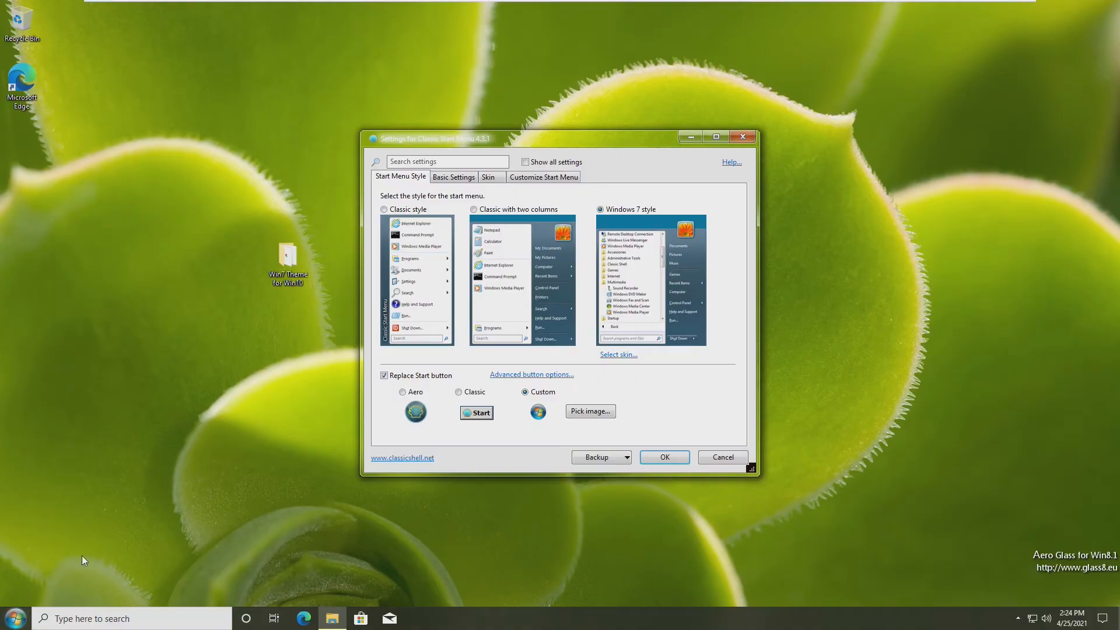
pyautogui.click(10, 617)
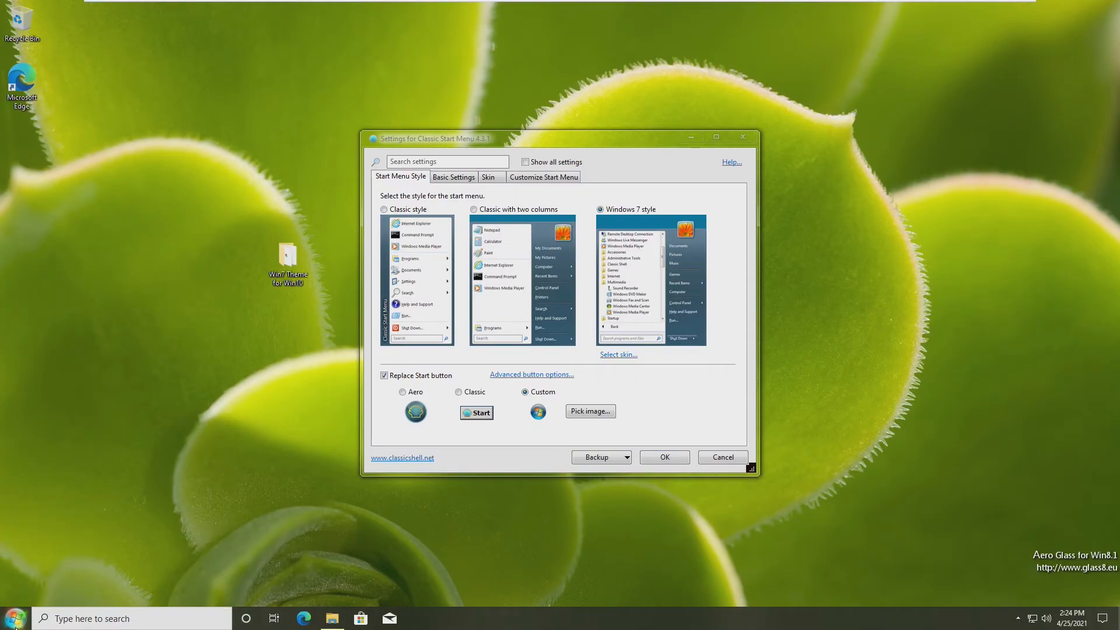
pyautogui.moveTo(320, 540)
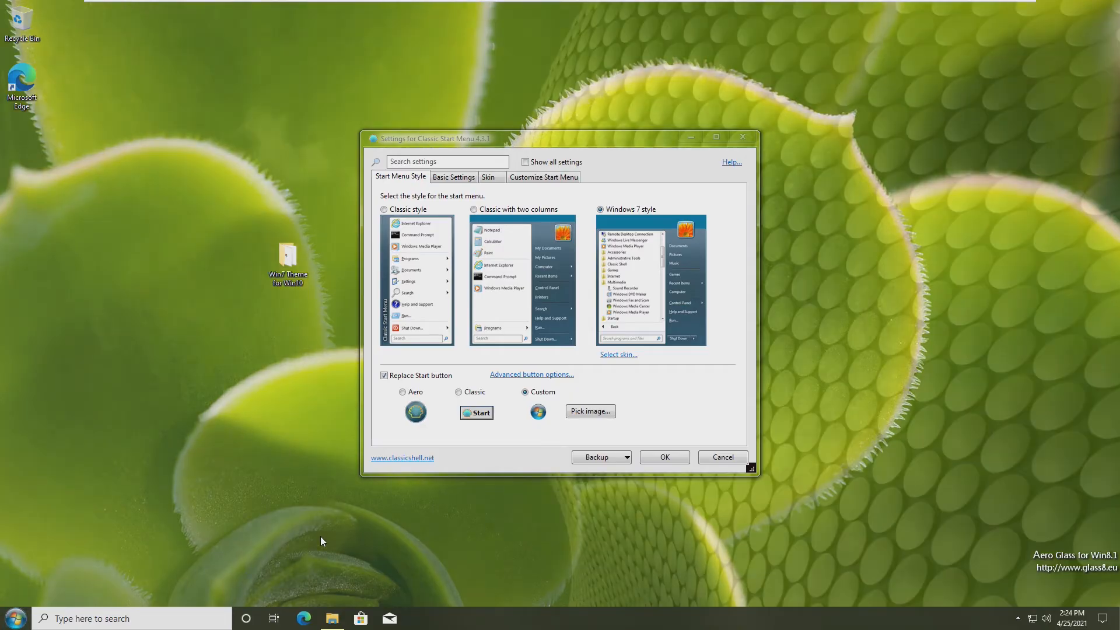
# Step: Show all settings and enable a customized Glass taskbar with opacity 20
pyautogui.click(525, 162)
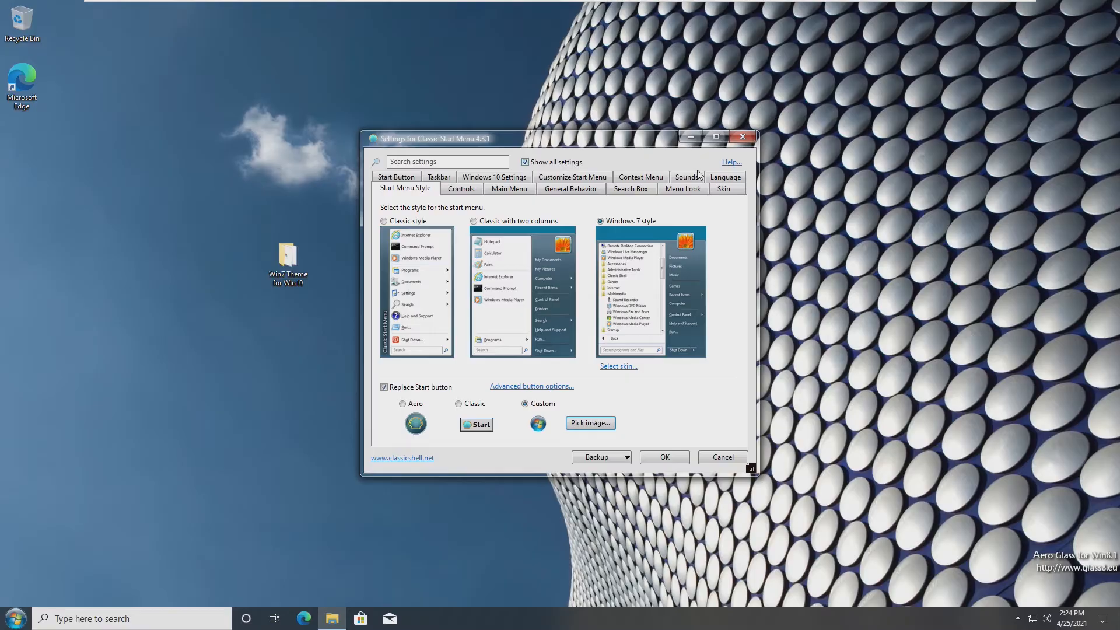
pyautogui.click(438, 187)
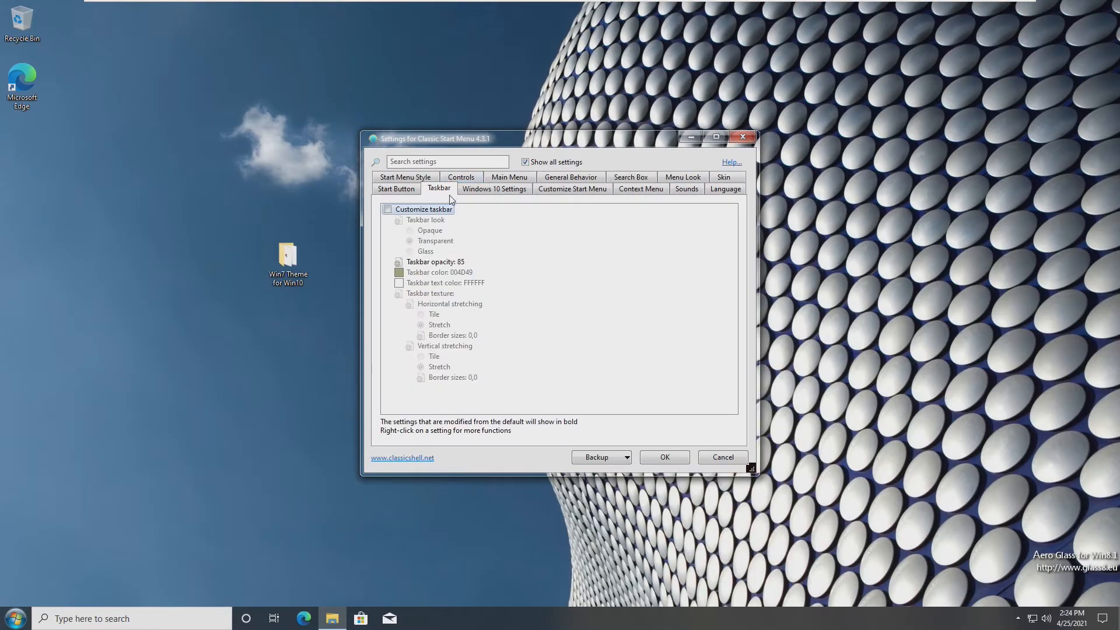
pyautogui.click(388, 209)
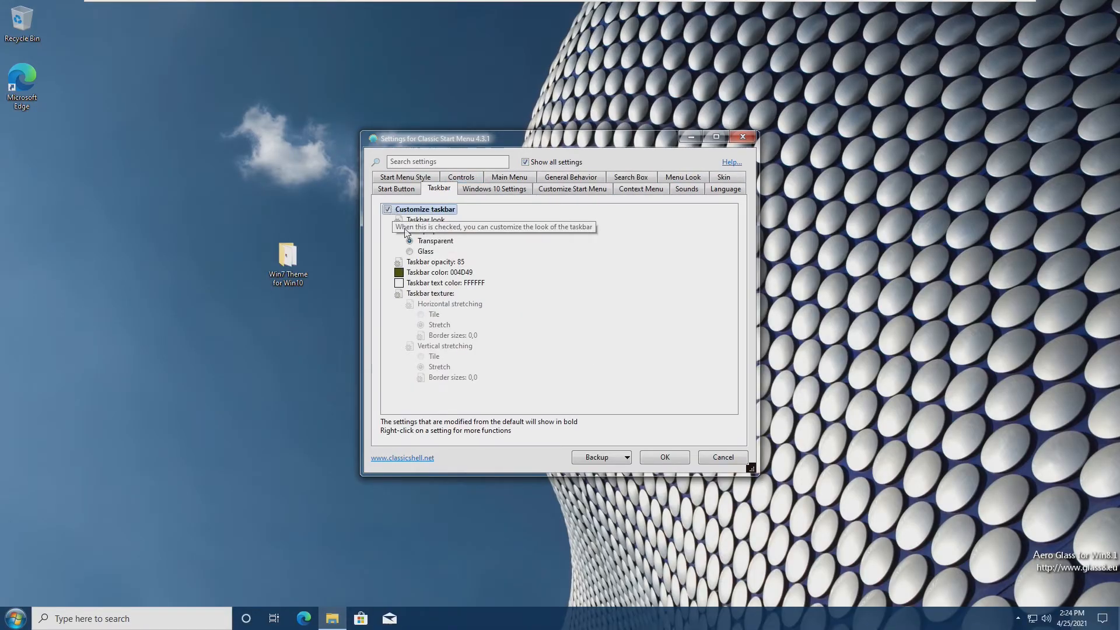
pyautogui.click(410, 251)
pyautogui.write('20')
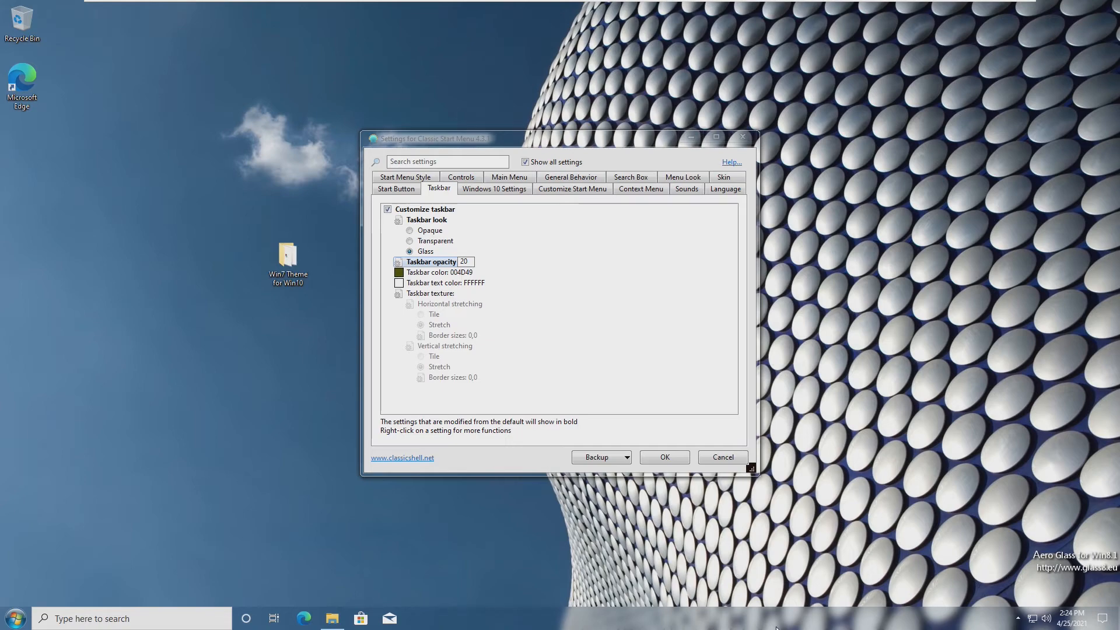
pyautogui.moveTo(637, 537)
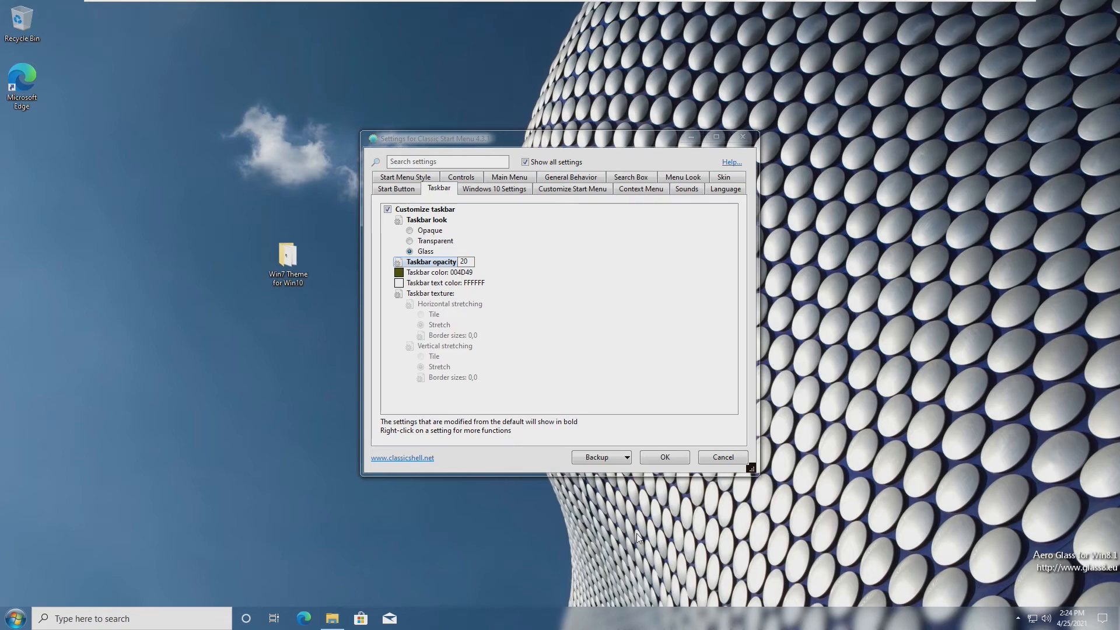
pyautogui.moveTo(639, 532)
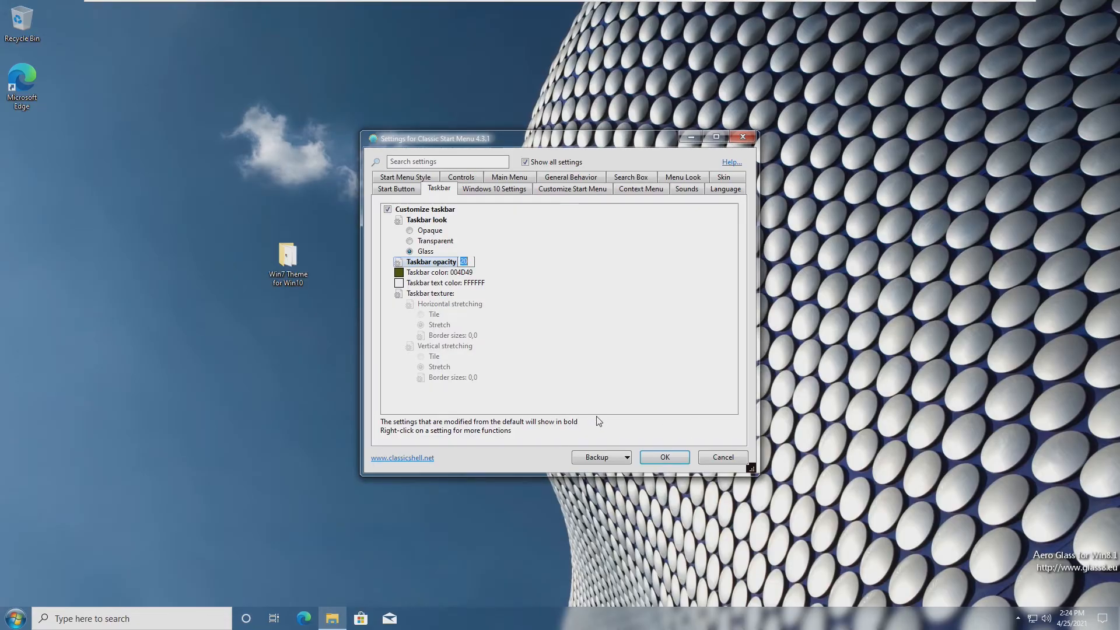
# Step: Apply a Windows 7-style Start menu skin, confirm with OK, and preview the Start menu
pyautogui.click(722, 187)
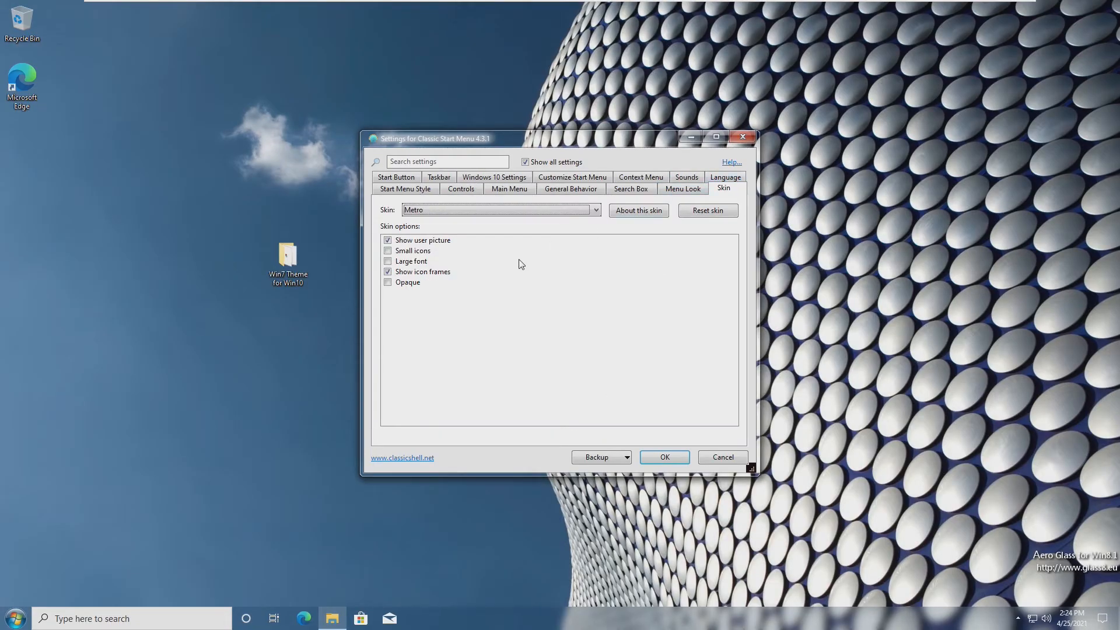
pyautogui.click(13, 617)
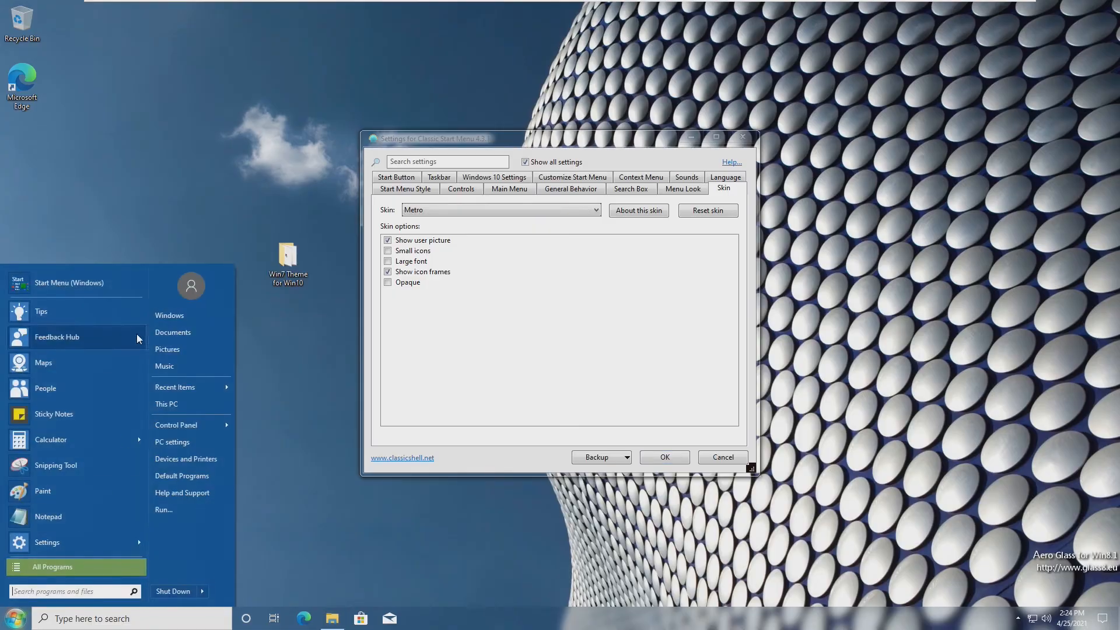
pyautogui.moveTo(77, 585)
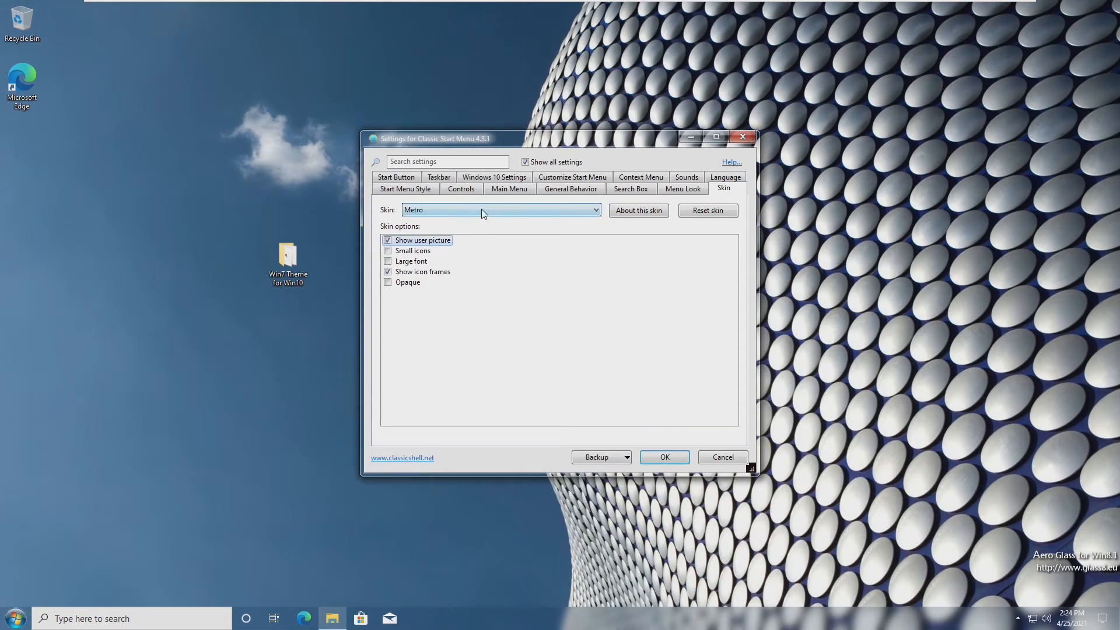
pyautogui.click(595, 209)
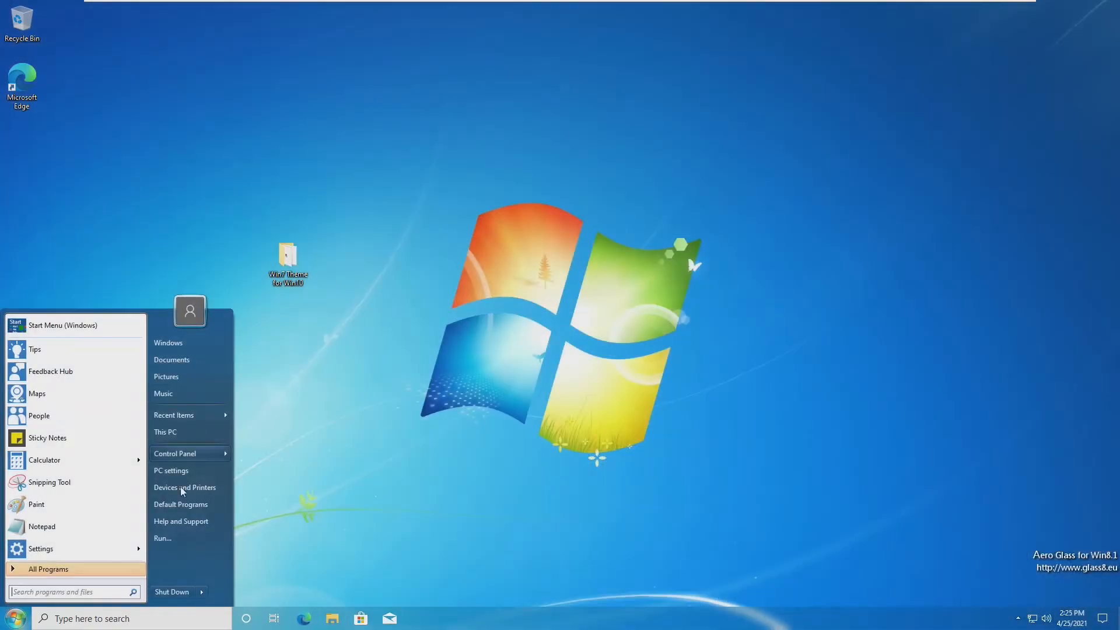
pyautogui.moveTo(182, 453)
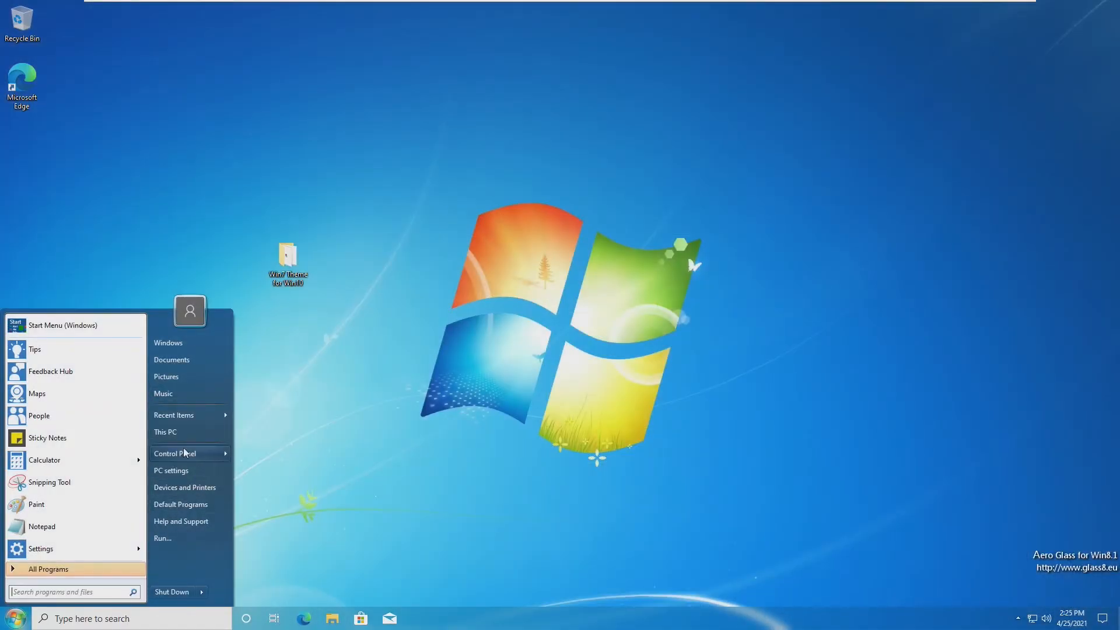
pyautogui.click(439, 496)
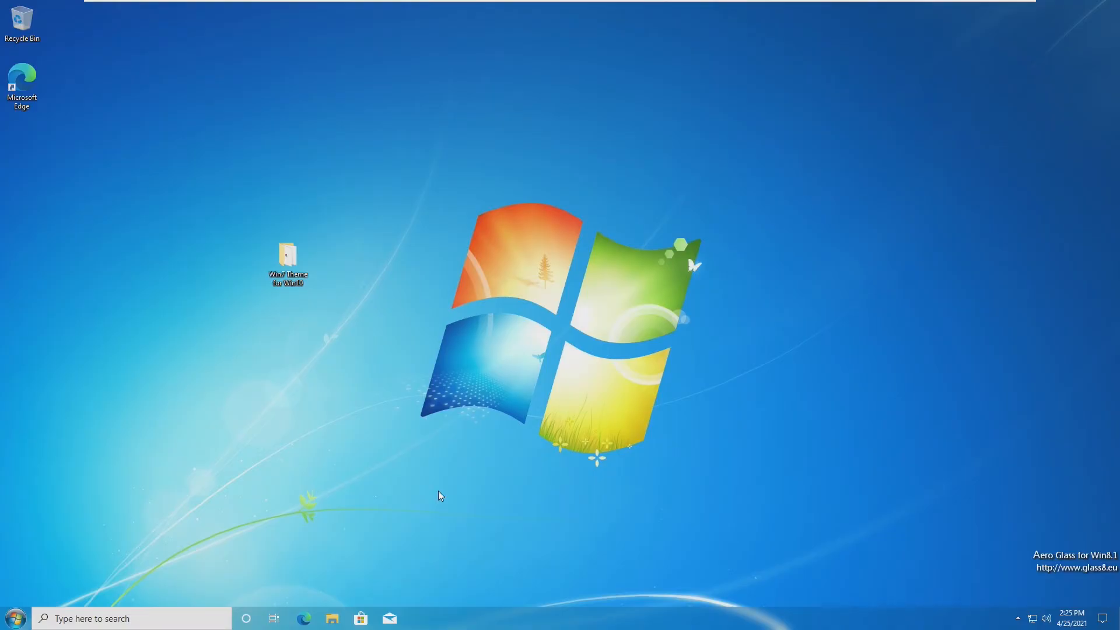
# Step: Hide the Search box, Cortana and Task View buttons from the taskbar
pyautogui.rightClick(657, 617)
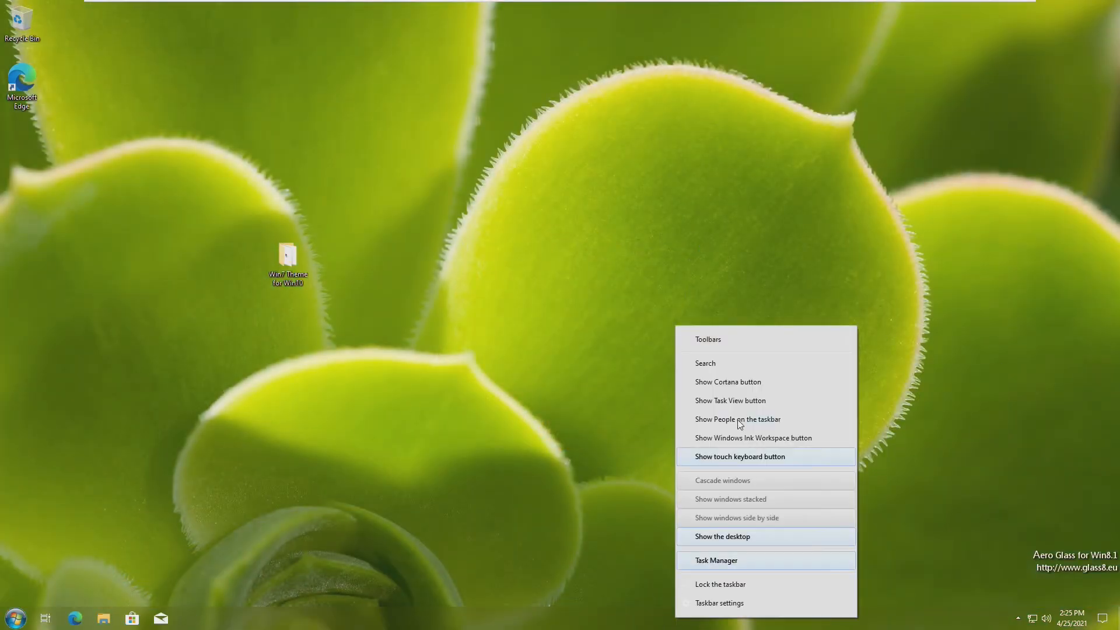
pyautogui.click(270, 573)
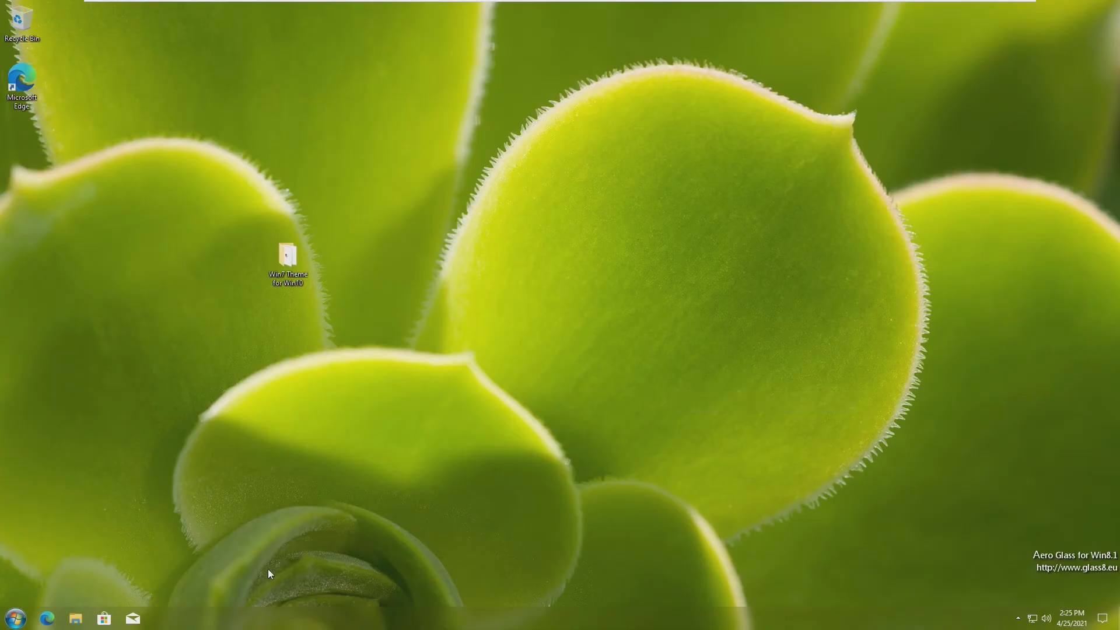
pyautogui.moveTo(138, 596)
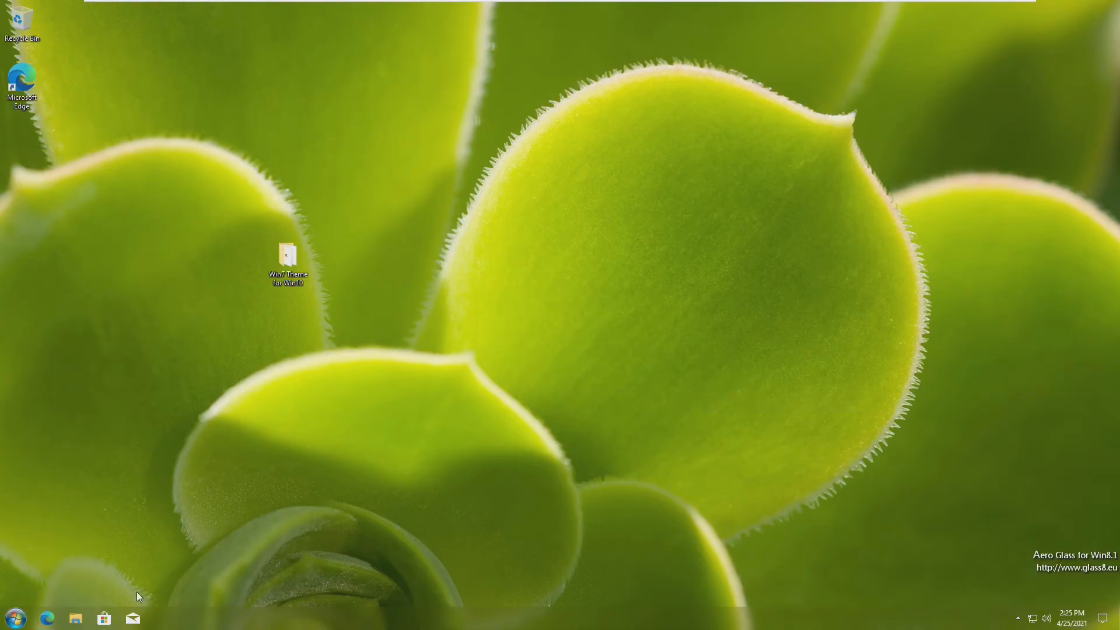
pyautogui.moveTo(1110, 617)
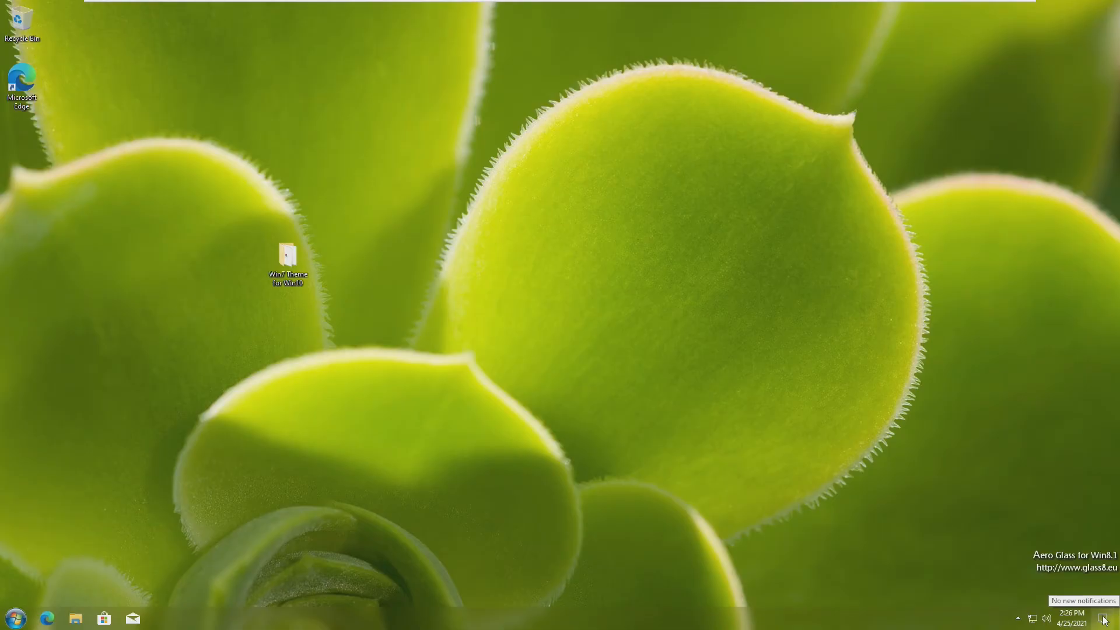
pyautogui.click(1103, 618)
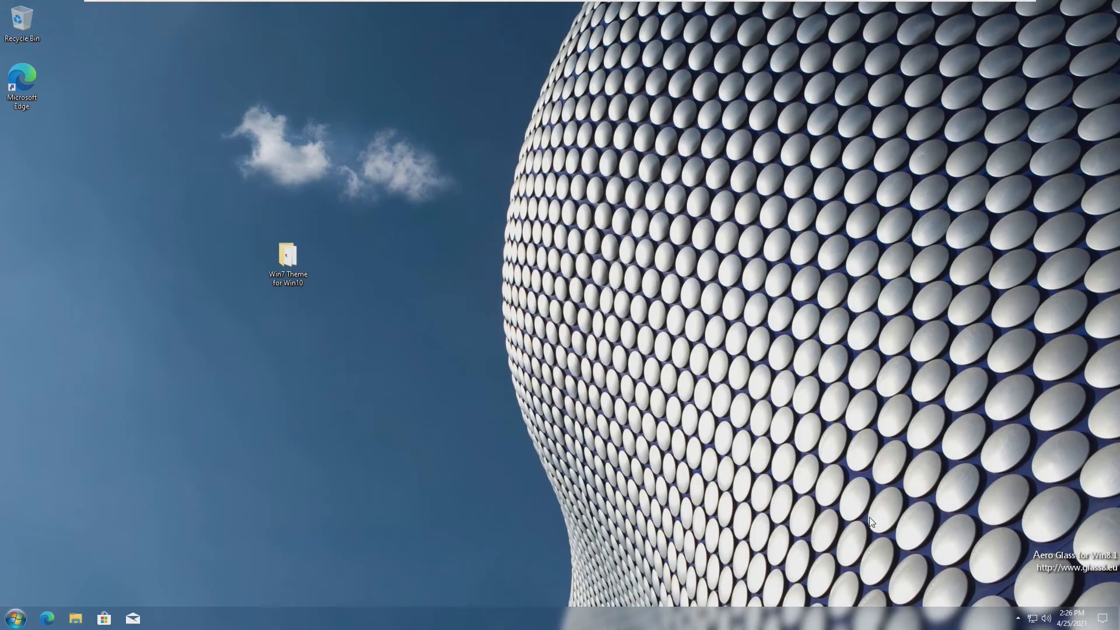
pyautogui.click(14, 617)
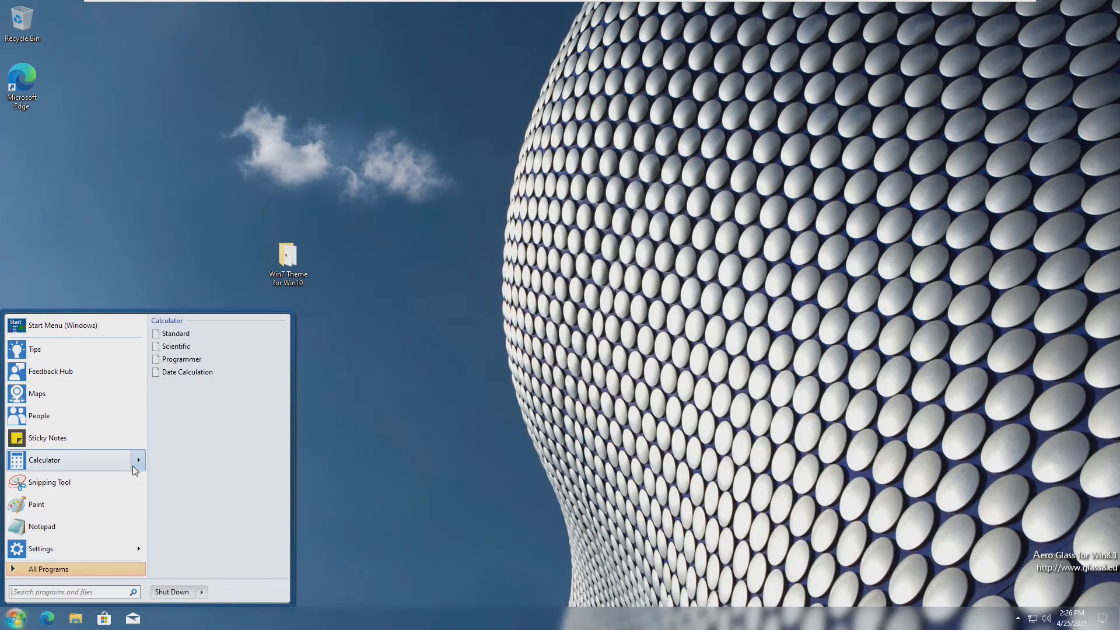
# Step: Search 'mouse' and turn on the mouse pointer shadow in pointer settings
pyautogui.write('mouse')
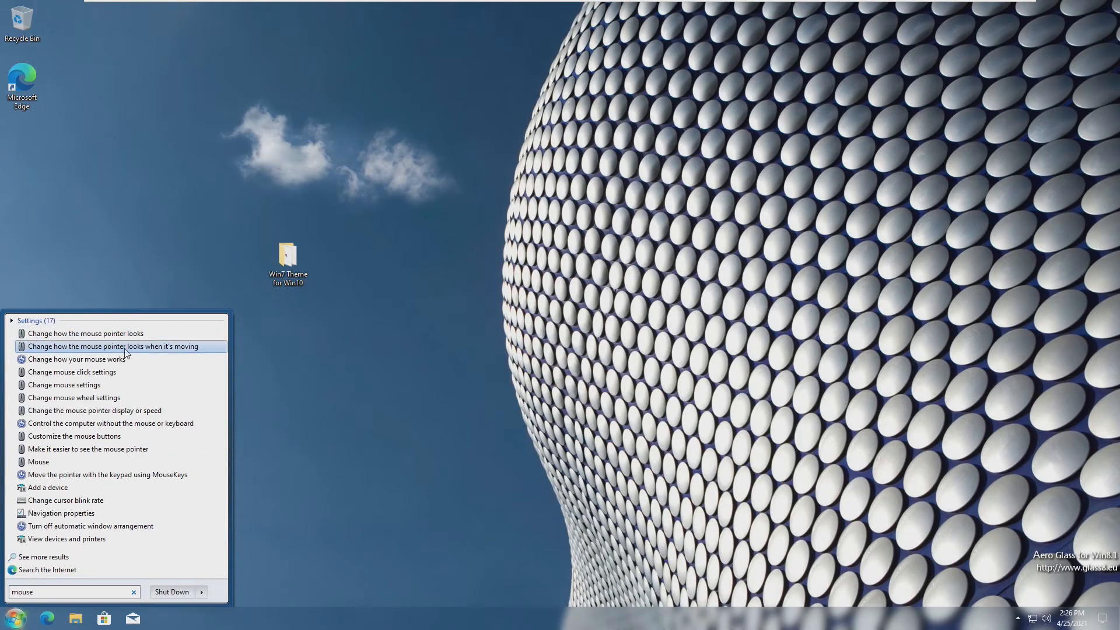
pyautogui.click(38, 461)
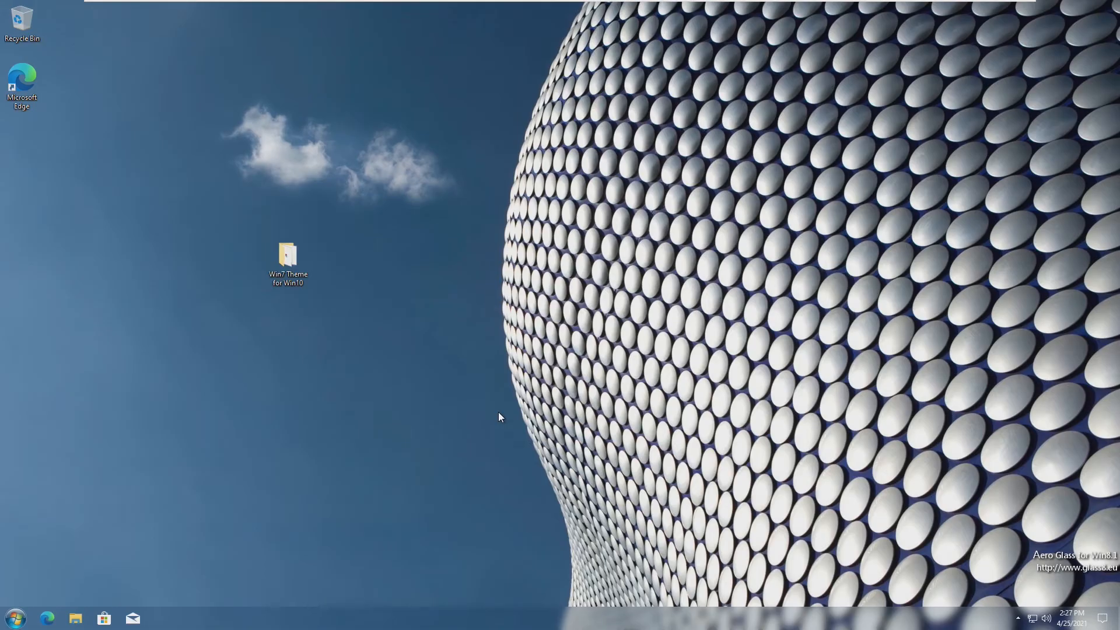
pyautogui.moveTo(322, 513)
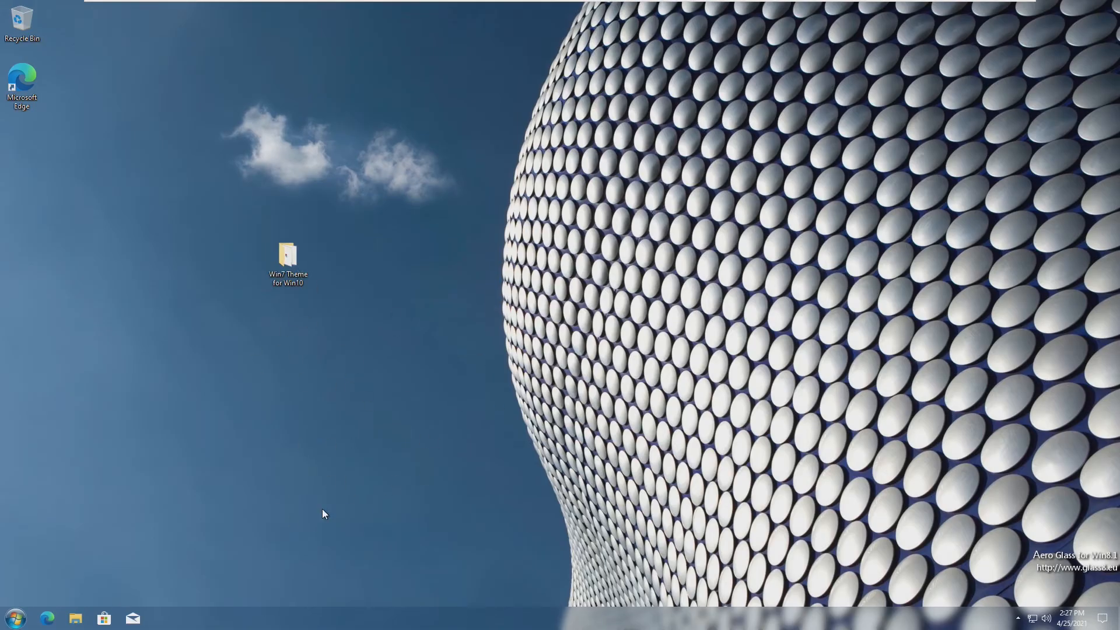
pyautogui.click(14, 617)
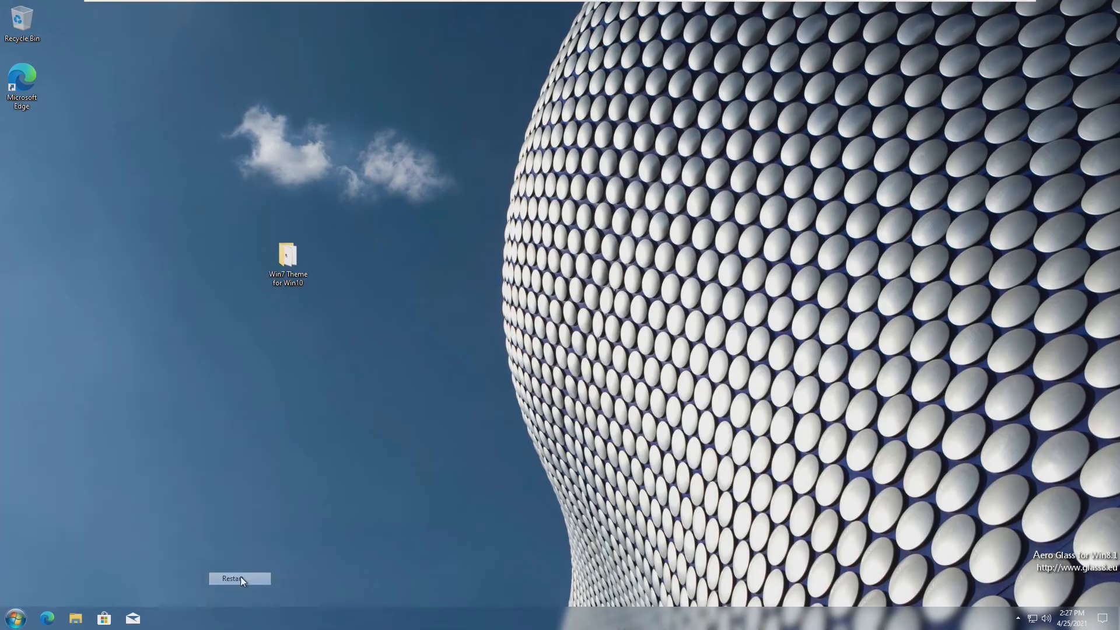
# Step: Restart Aero Glass, choosing Retry on the dwm.exe warning and No to copying the machine code
pyautogui.click(239, 578)
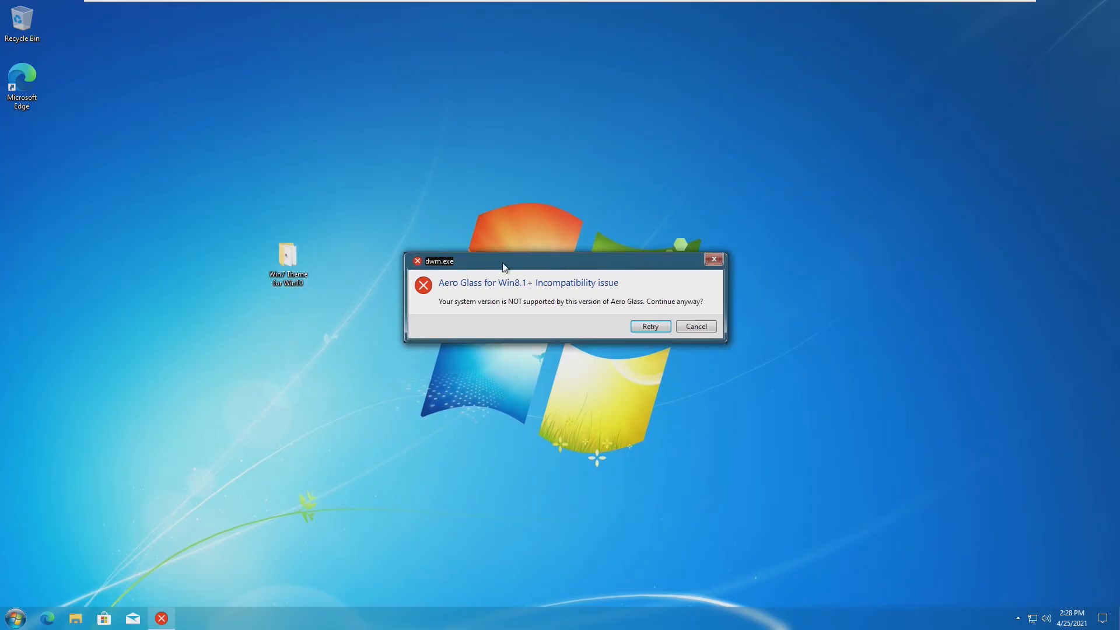
pyautogui.click(648, 327)
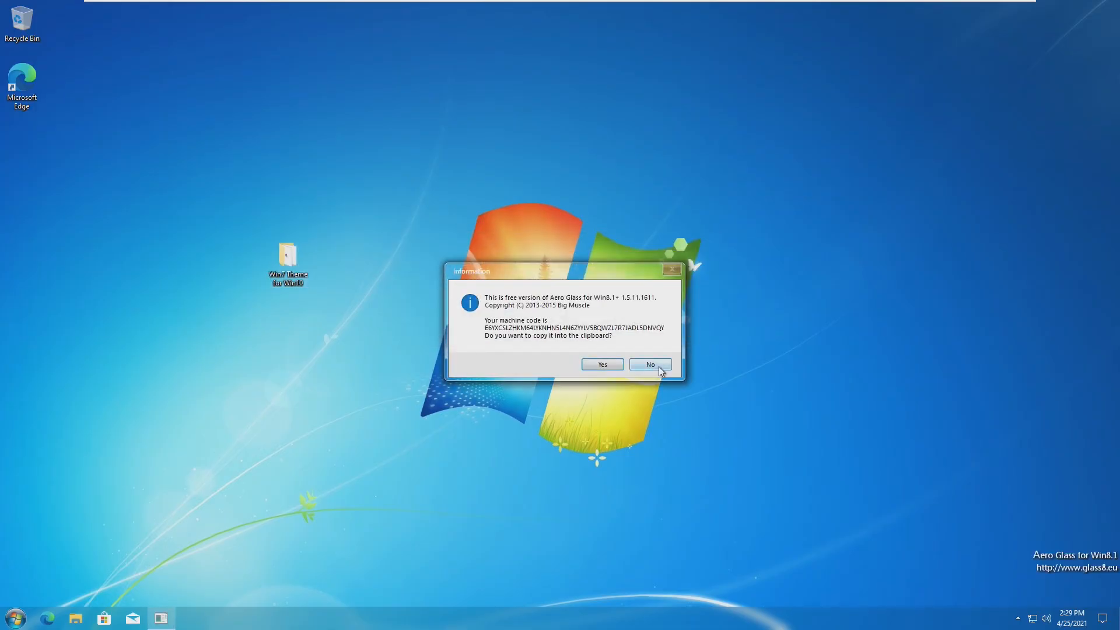
pyautogui.click(648, 364)
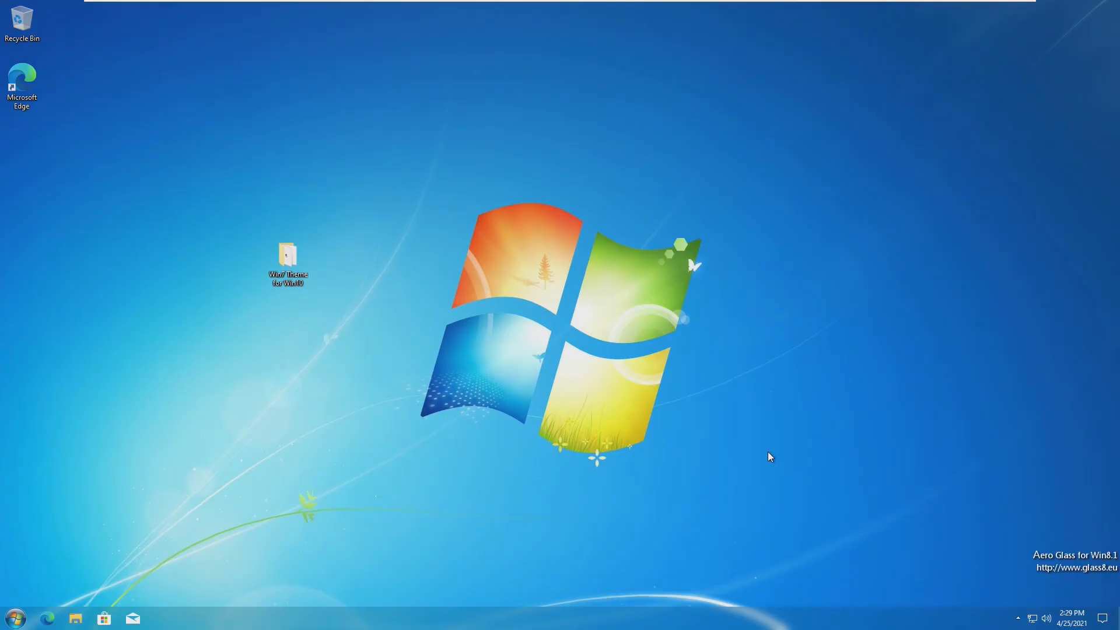
pyautogui.click(14, 618)
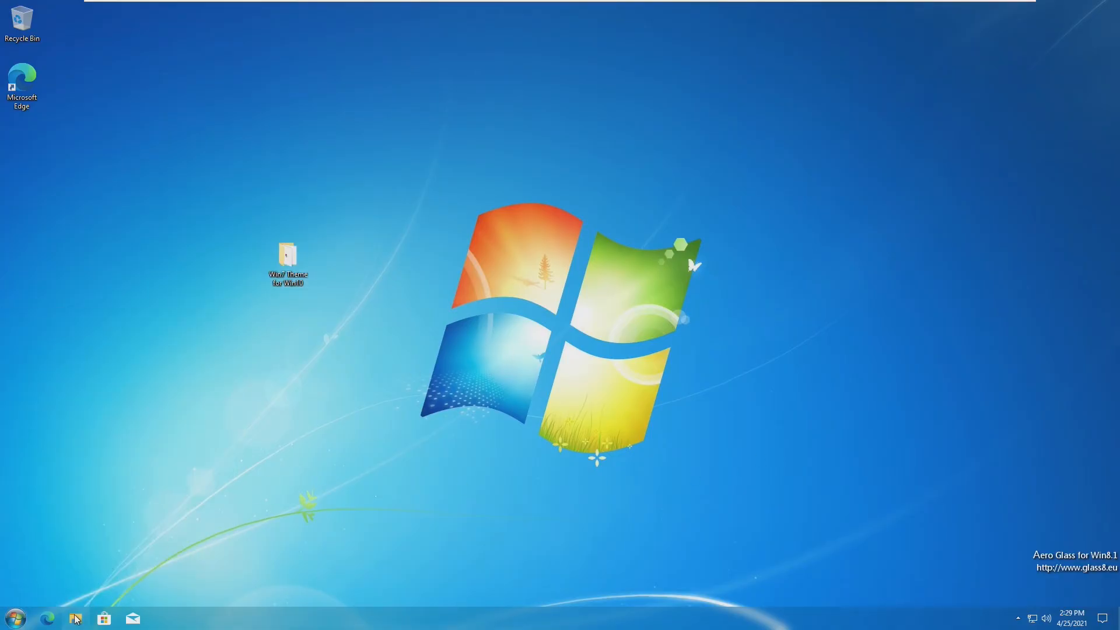
pyautogui.click(76, 618)
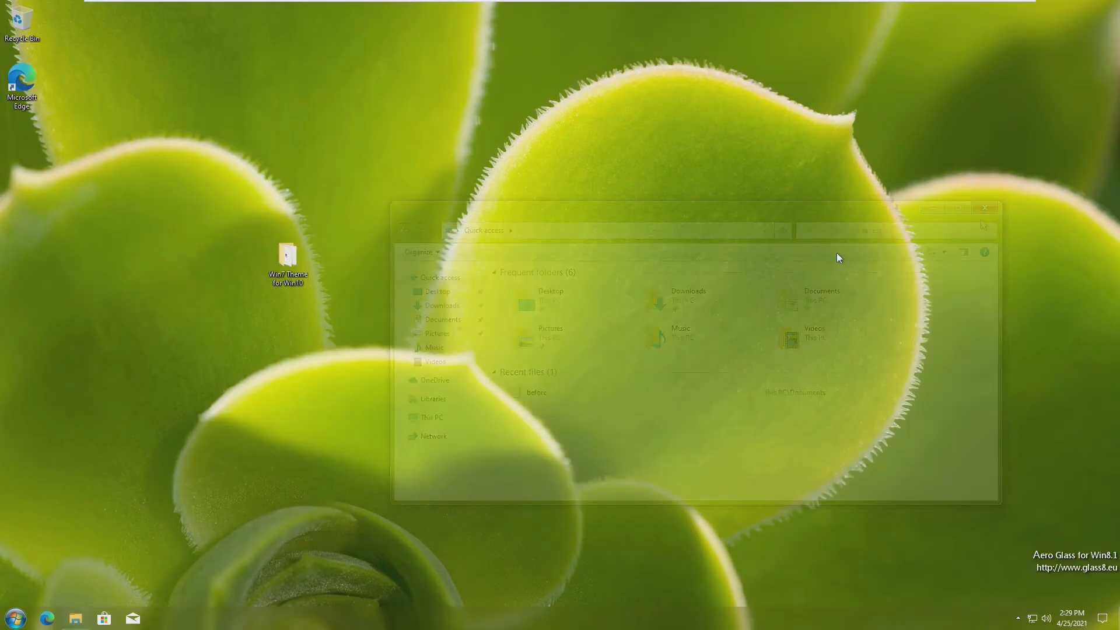
pyautogui.click(986, 208)
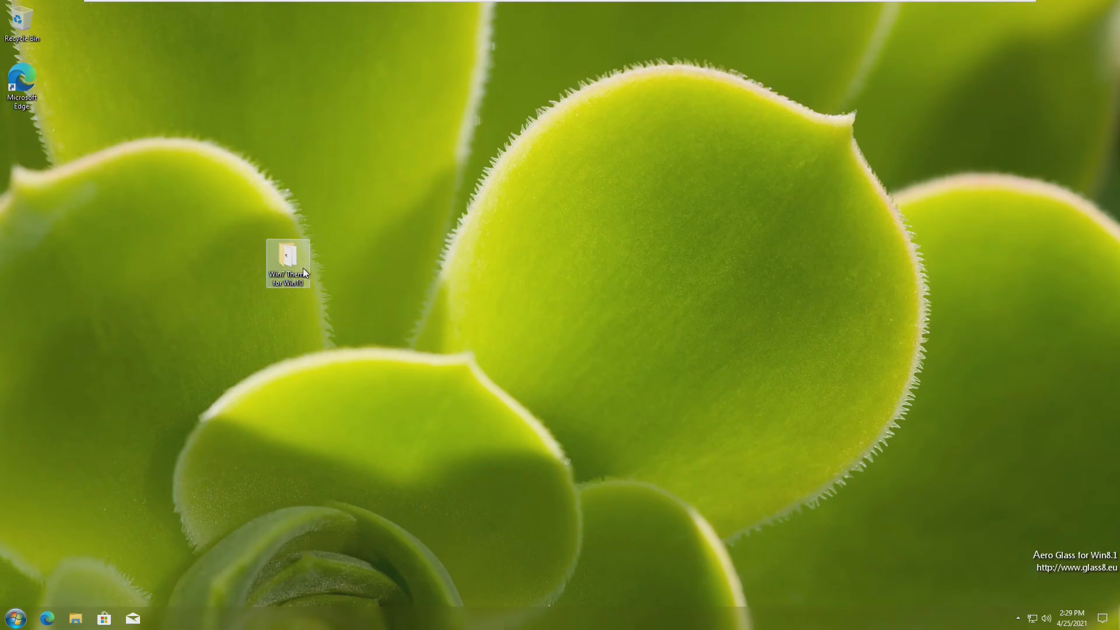
# Step: Install the Windows 7 Games from the Win7 Theme for Win10 folder, then close the folder
pyautogui.doubleClick(287, 258)
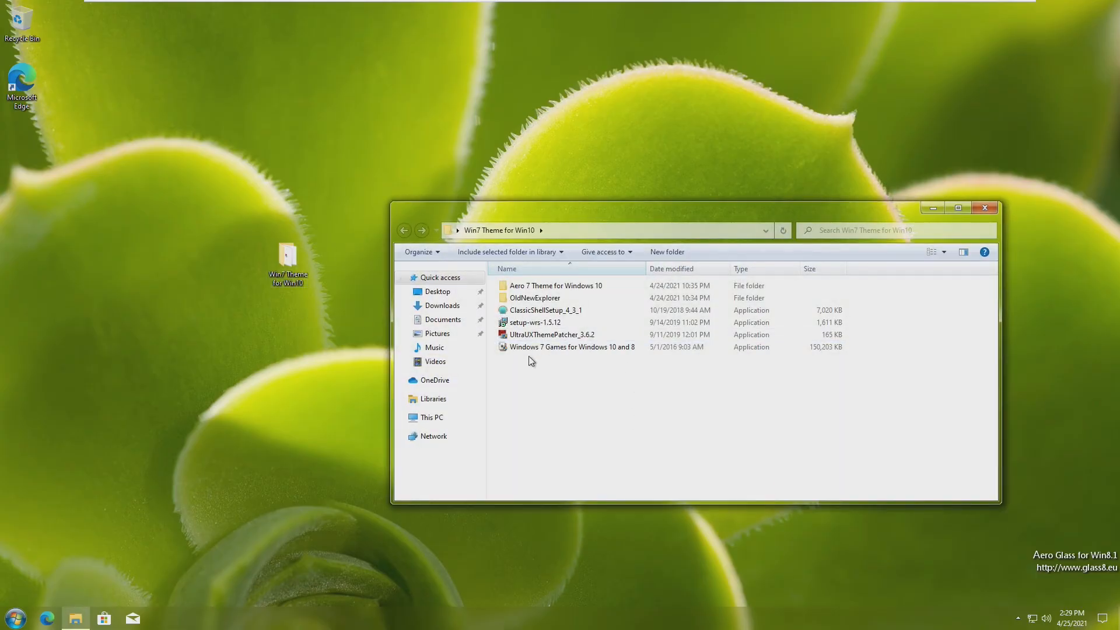
pyautogui.moveTo(572, 346)
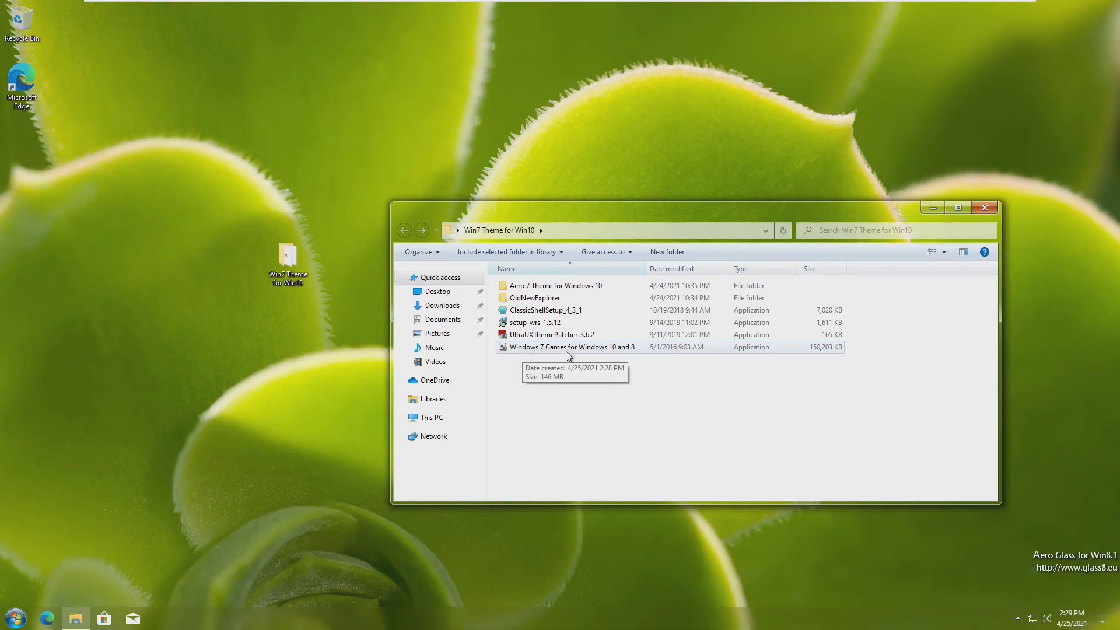
pyautogui.click(572, 346)
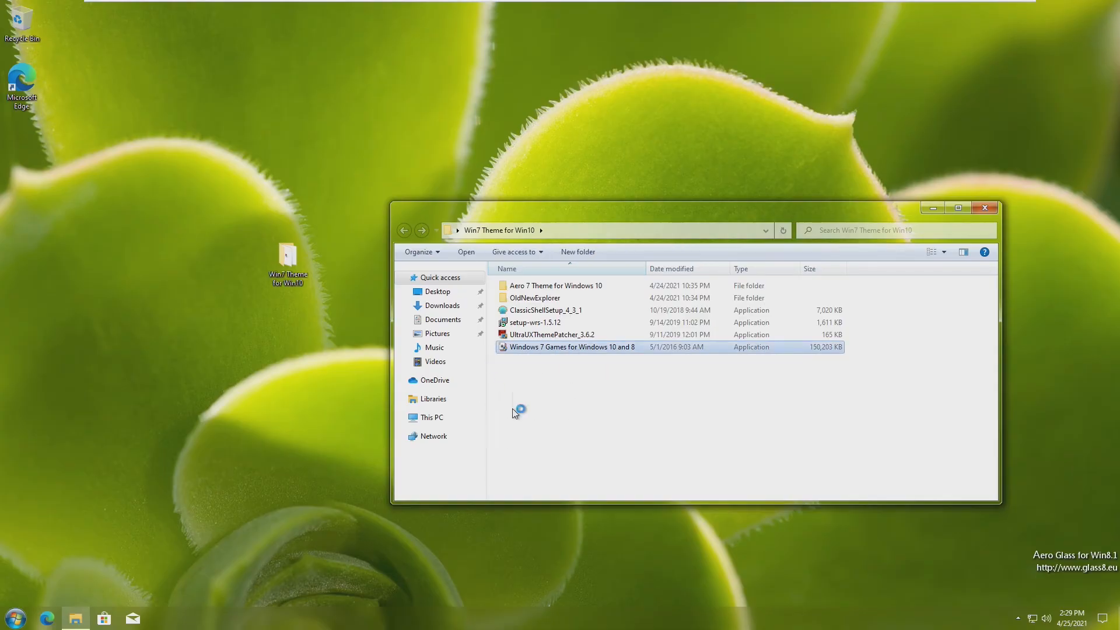
pyautogui.moveTo(607, 388)
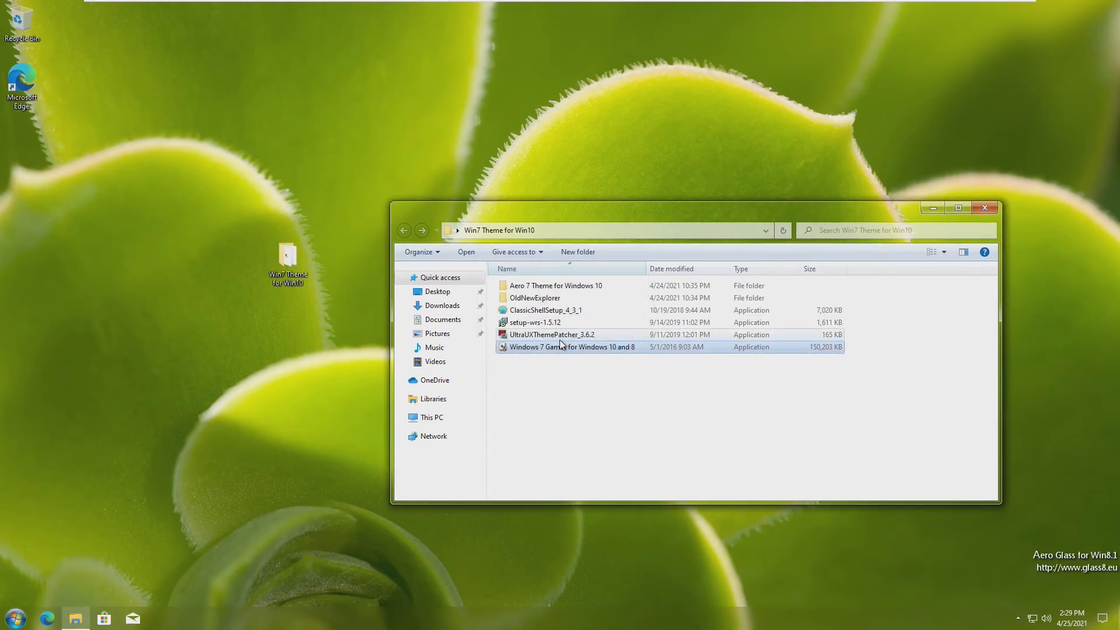
pyautogui.moveTo(552, 334)
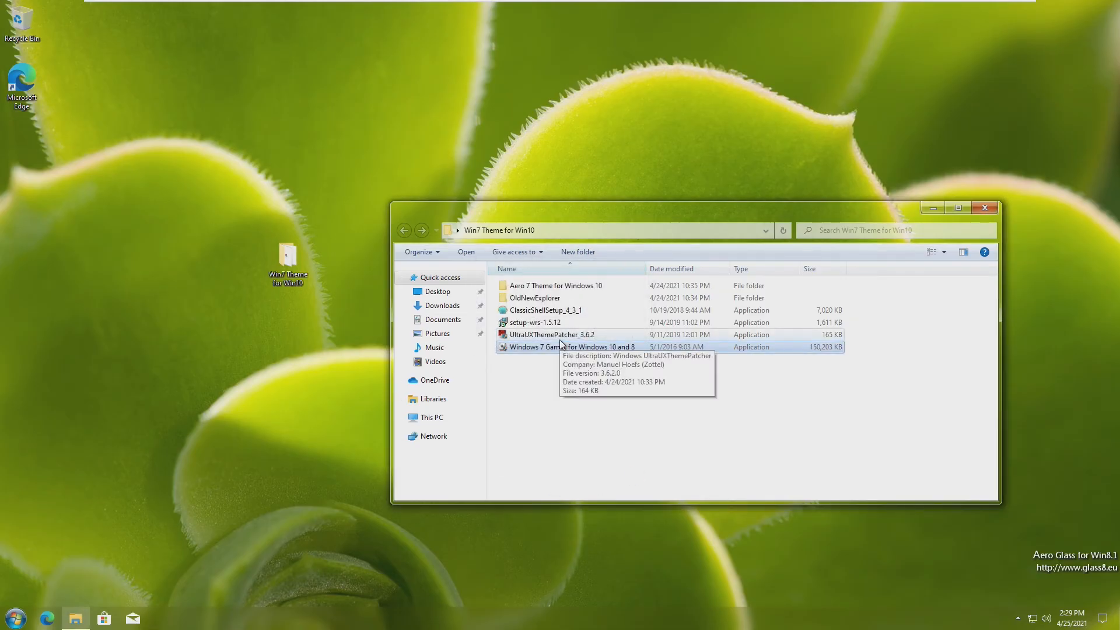
pyautogui.moveTo(556, 439)
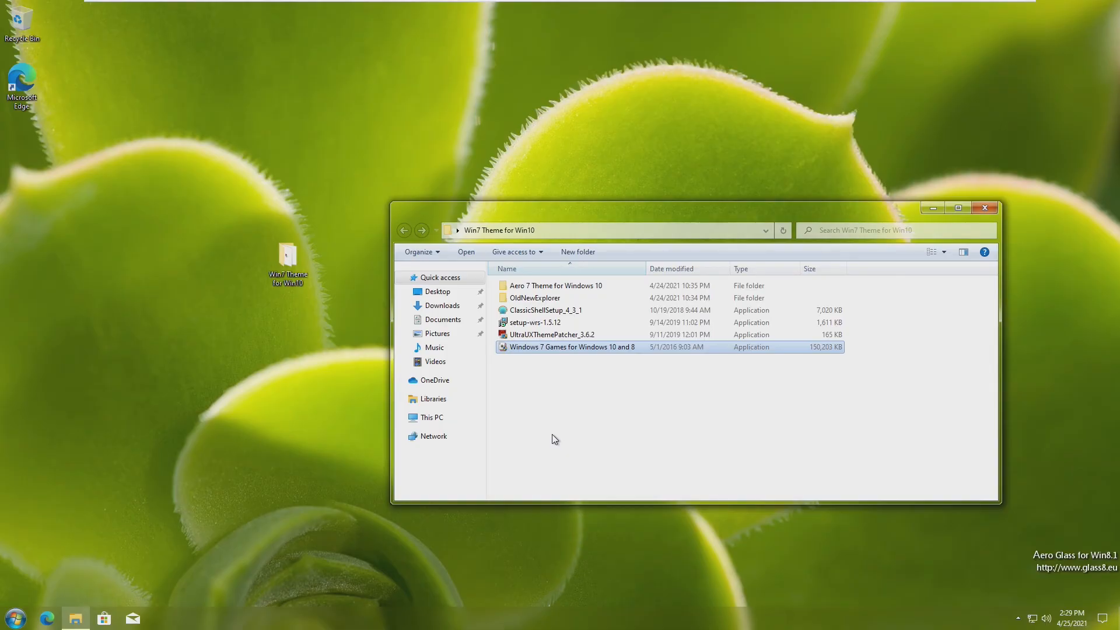
pyautogui.doubleClick(571, 347)
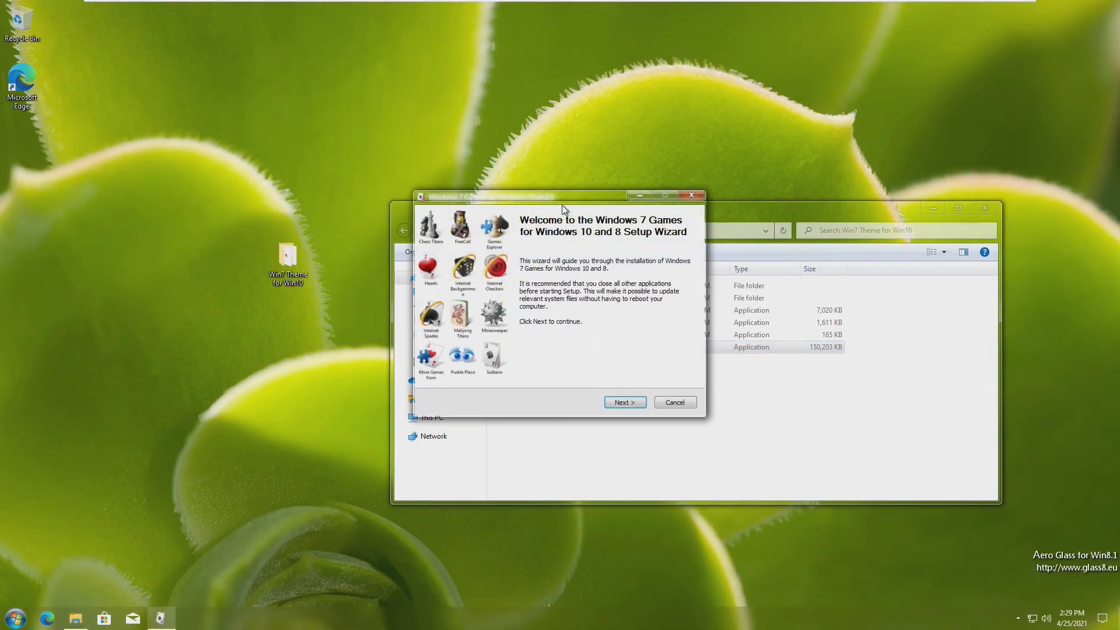
pyautogui.click(623, 402)
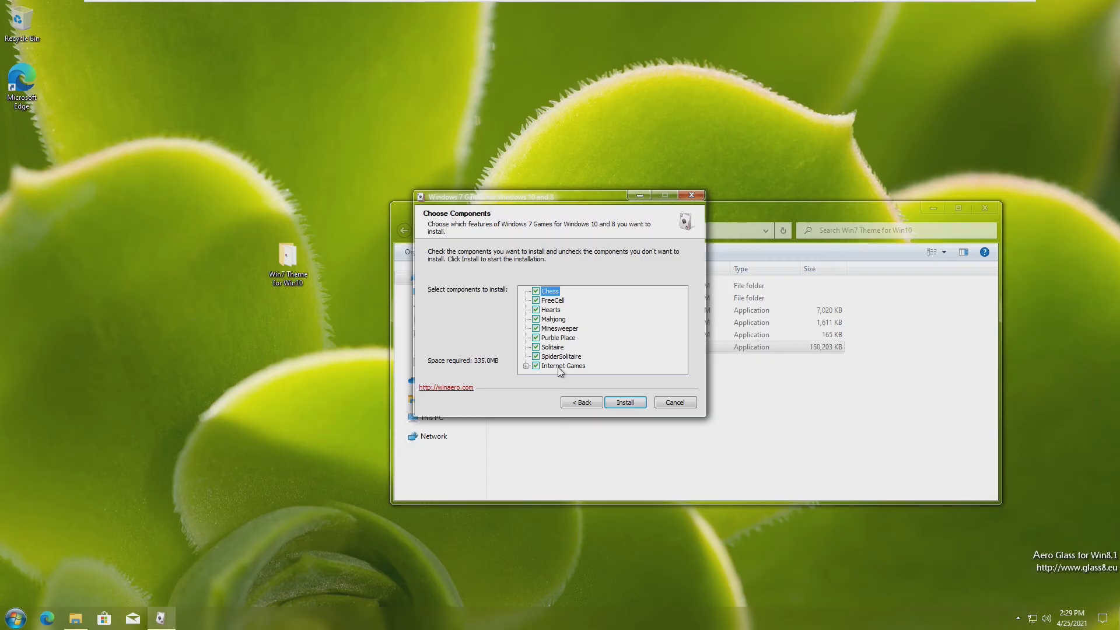
pyautogui.click(623, 401)
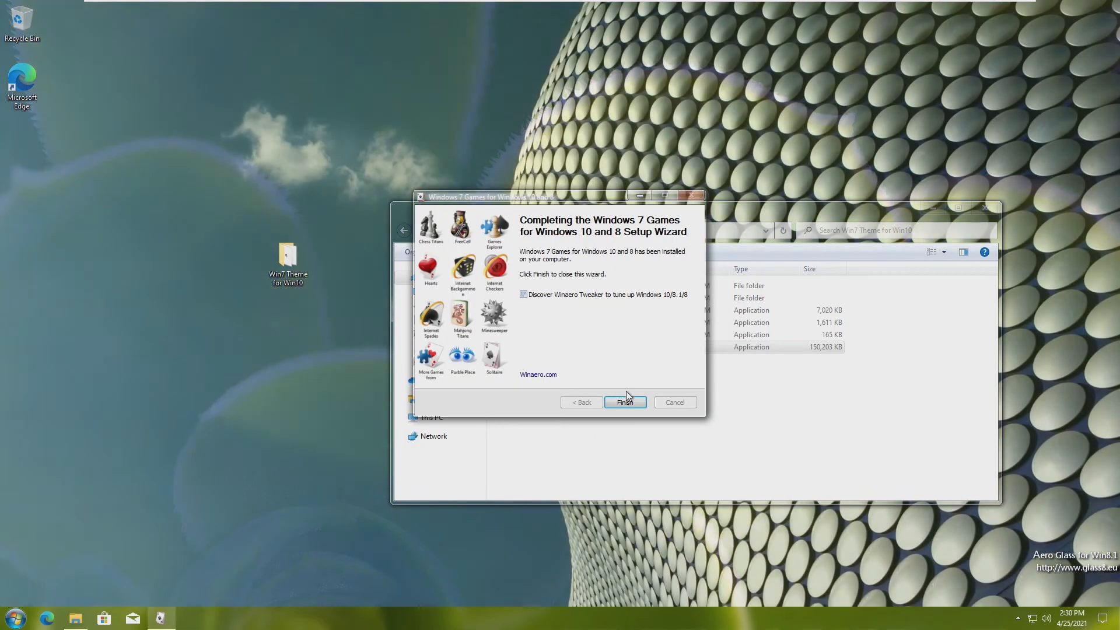
pyautogui.click(624, 402)
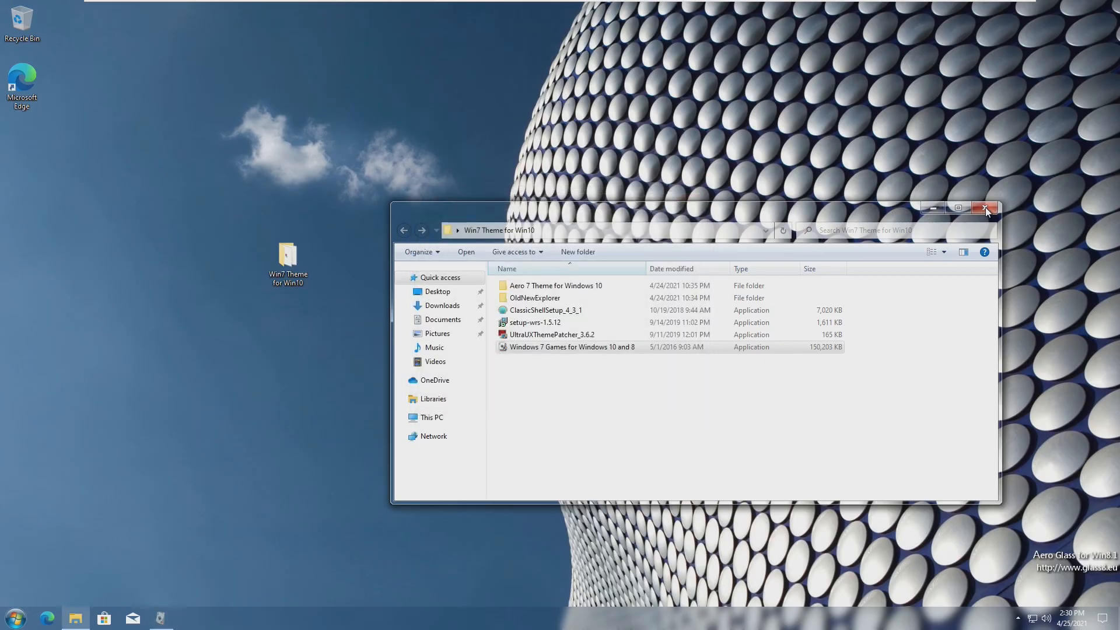
pyautogui.click(985, 207)
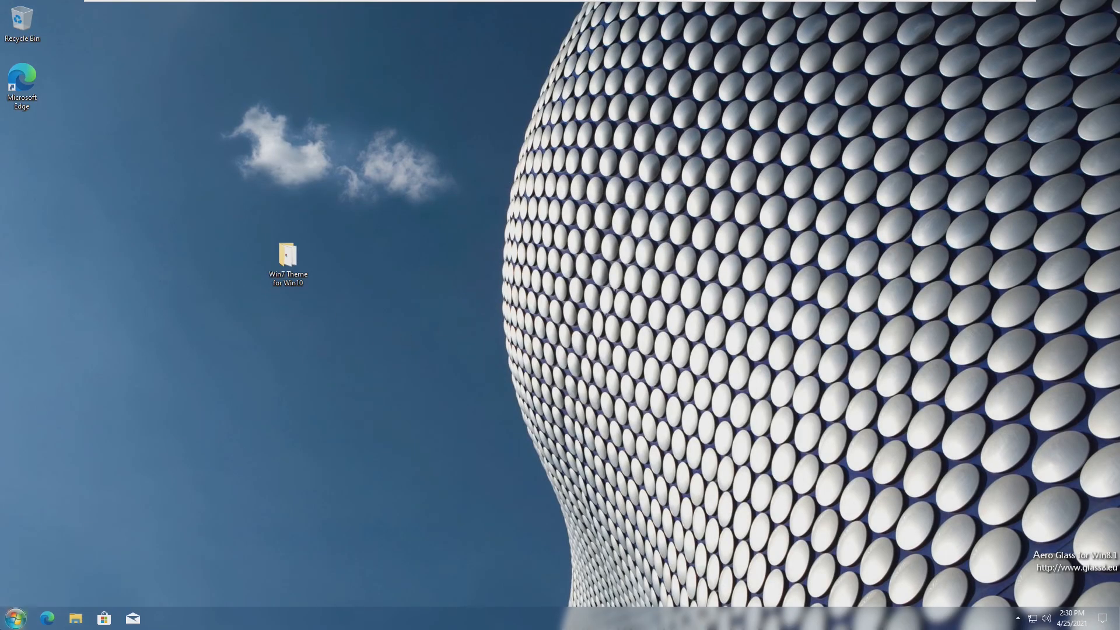
# Step: Launch Hearts from the Start menu's Games folder, then close it
pyautogui.click(10, 617)
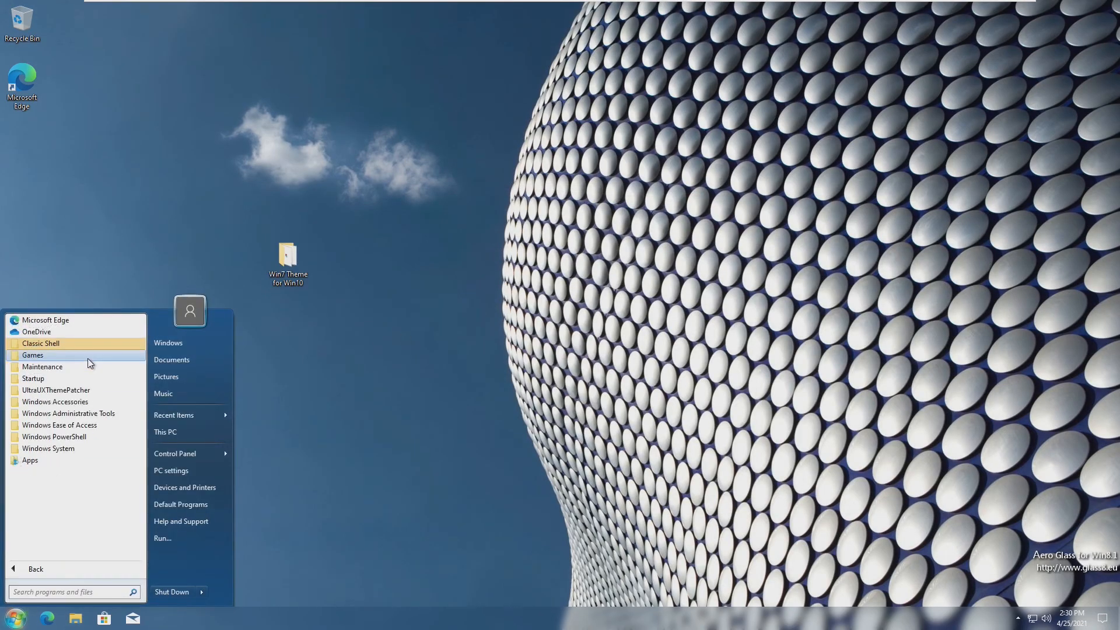
pyautogui.click(391, 391)
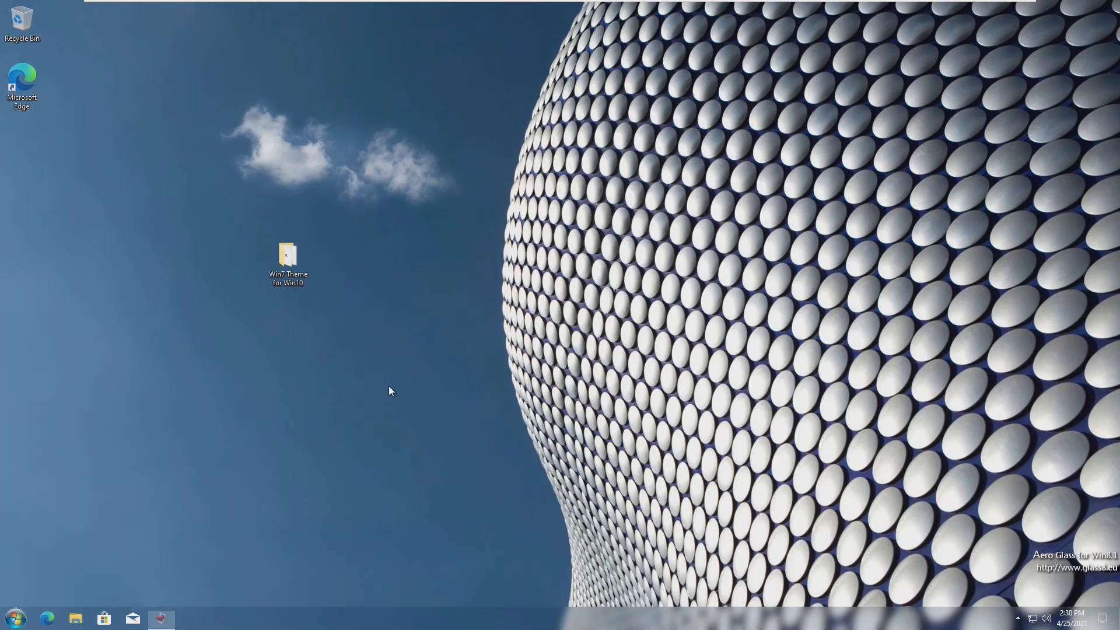
pyautogui.click(159, 618)
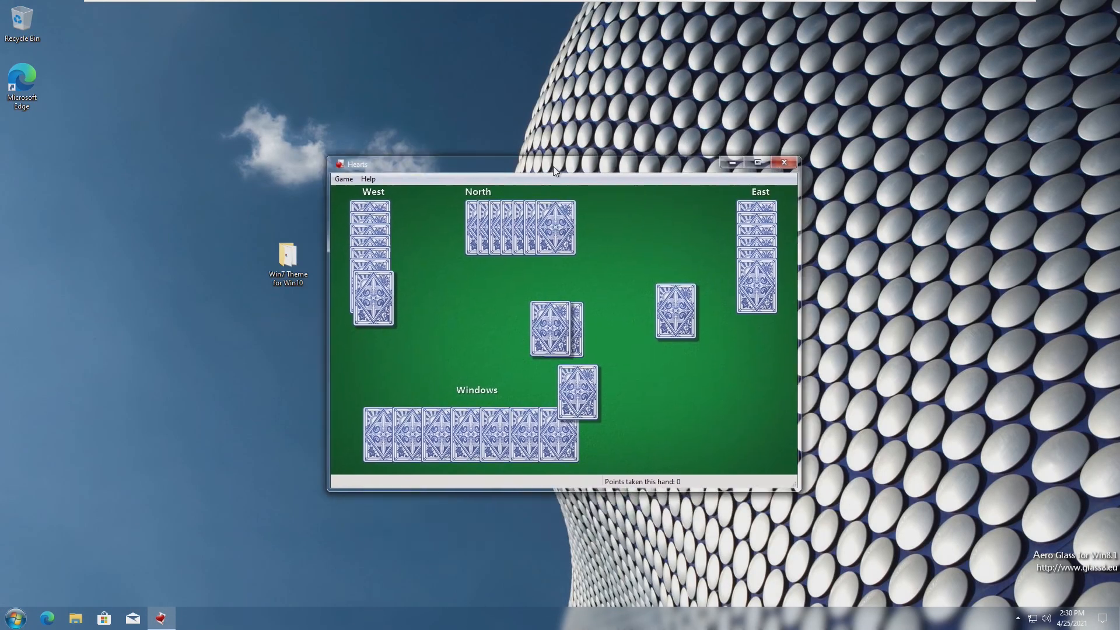
pyautogui.click(13, 617)
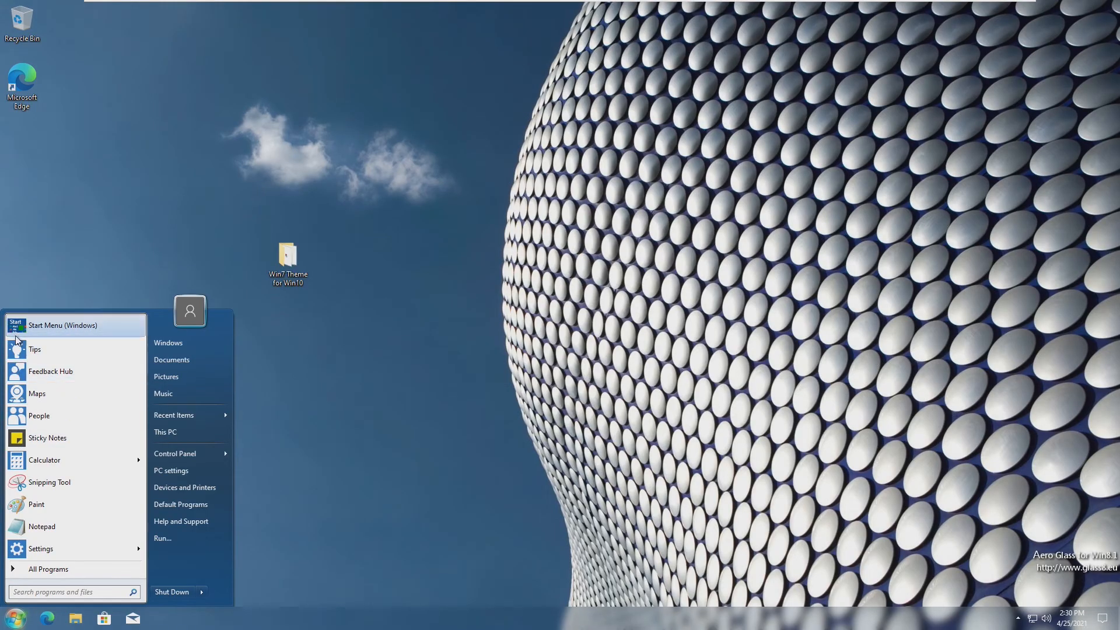
pyautogui.moveTo(50, 371)
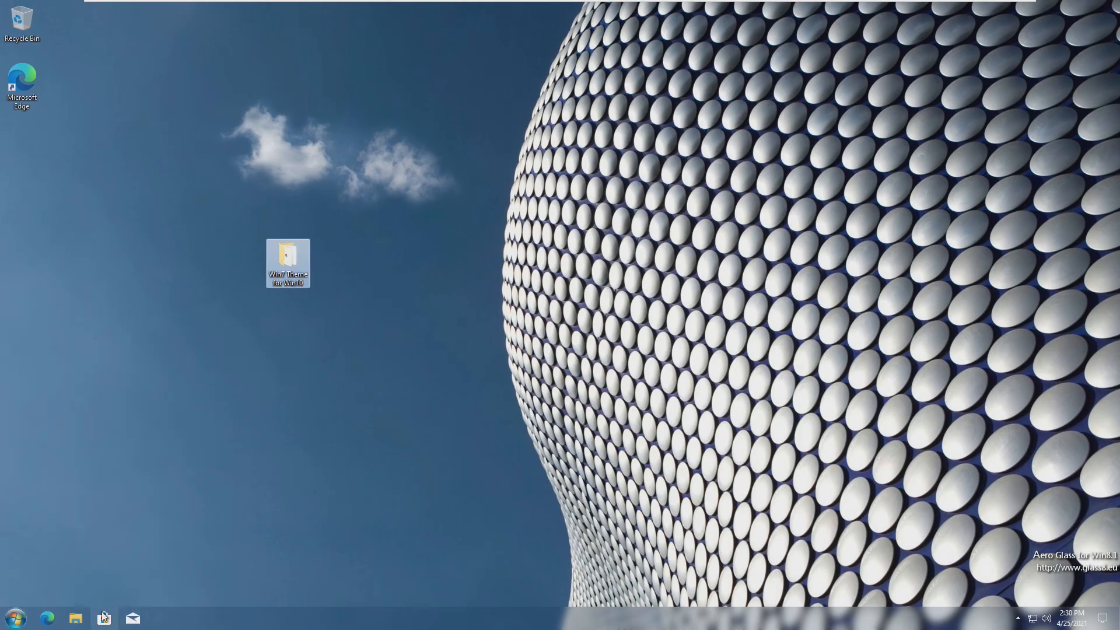
# Step: Get updates for installed apps from Microsoft Store's Downloads and updates page
pyautogui.click(104, 618)
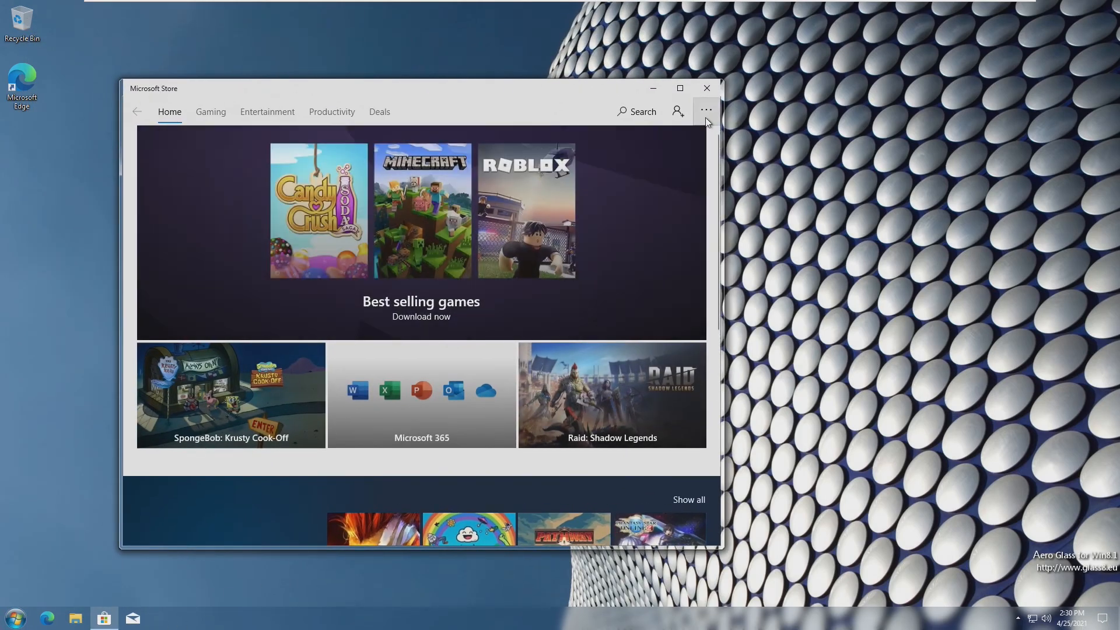
pyautogui.click(705, 110)
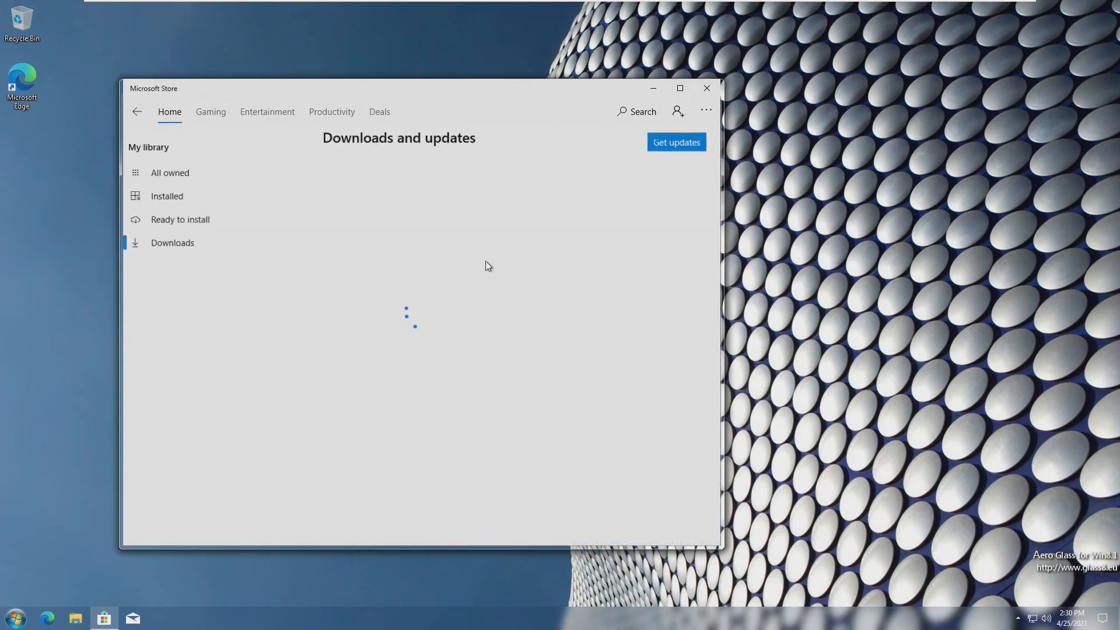
pyautogui.click(674, 143)
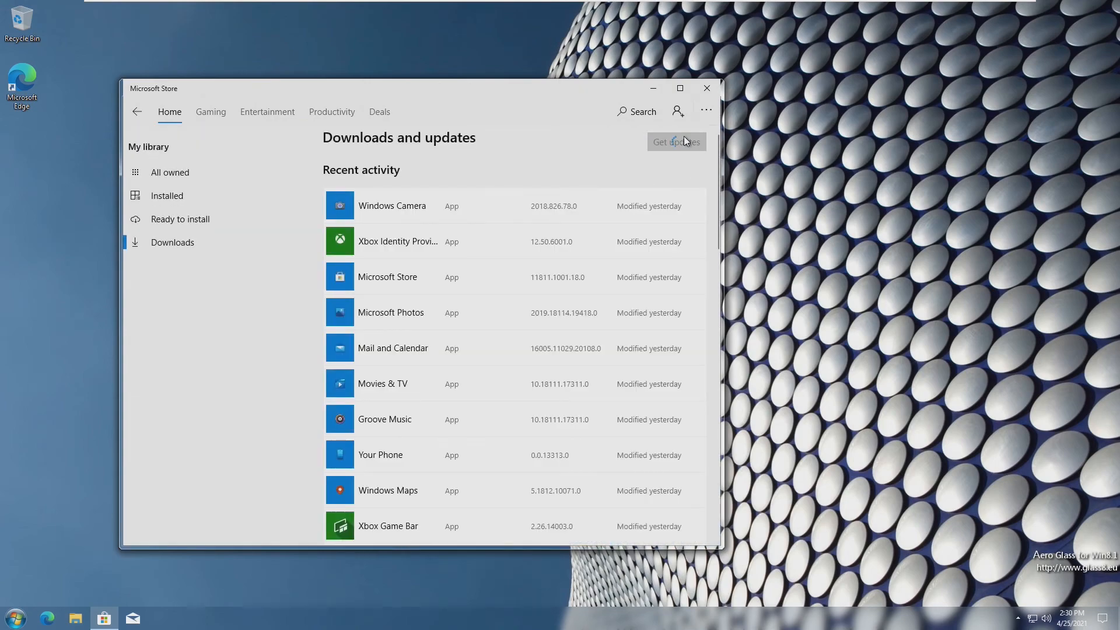
pyautogui.moveTo(509, 317)
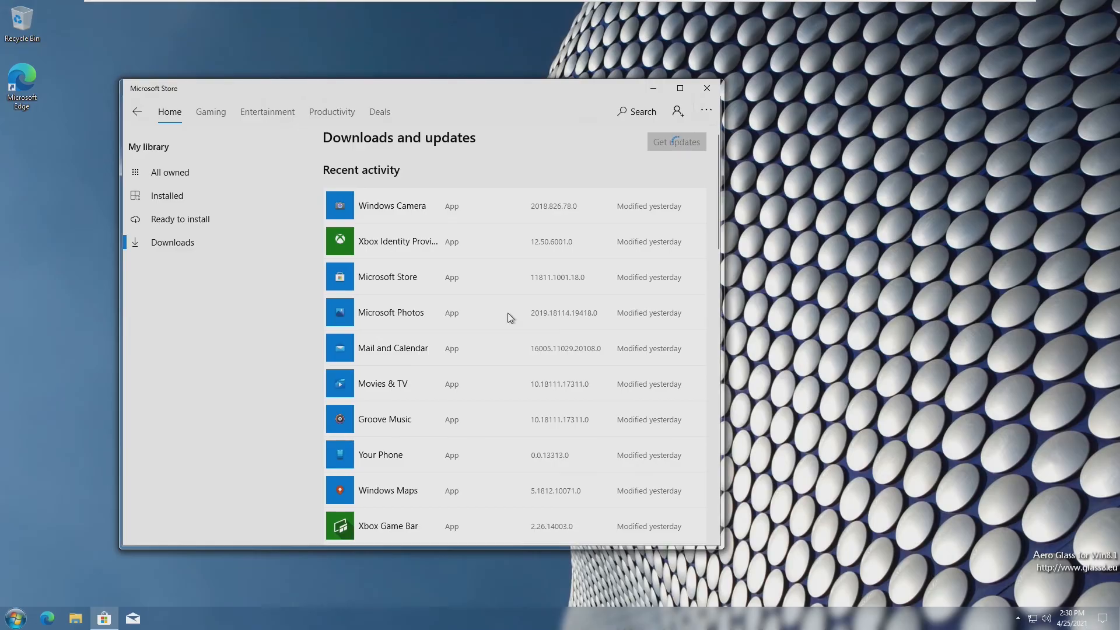
pyautogui.click(14, 617)
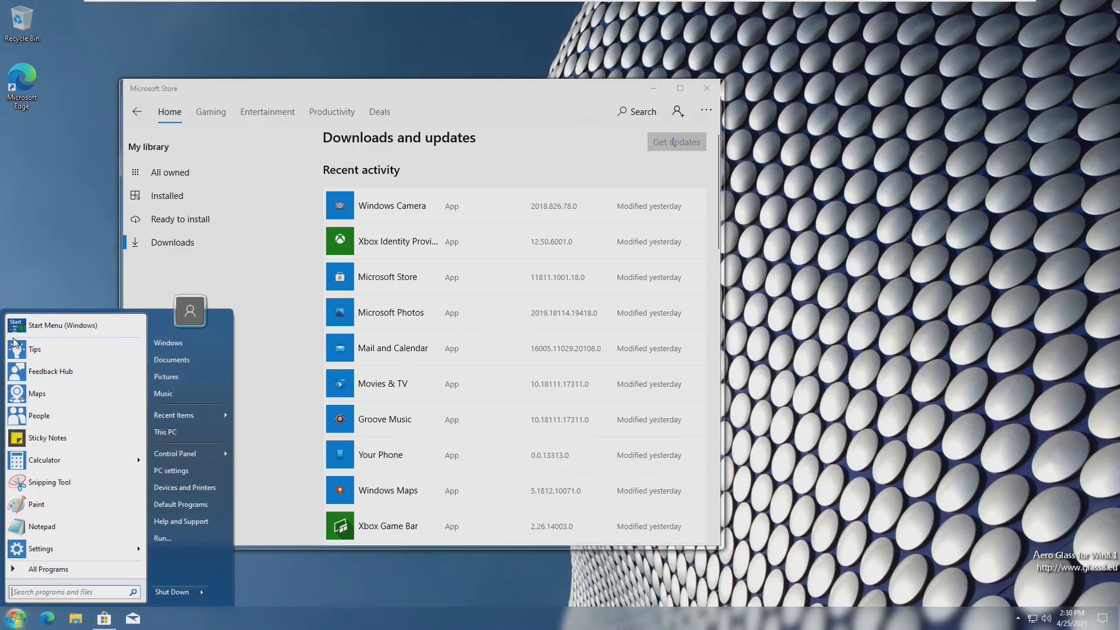
pyautogui.moveTo(39, 416)
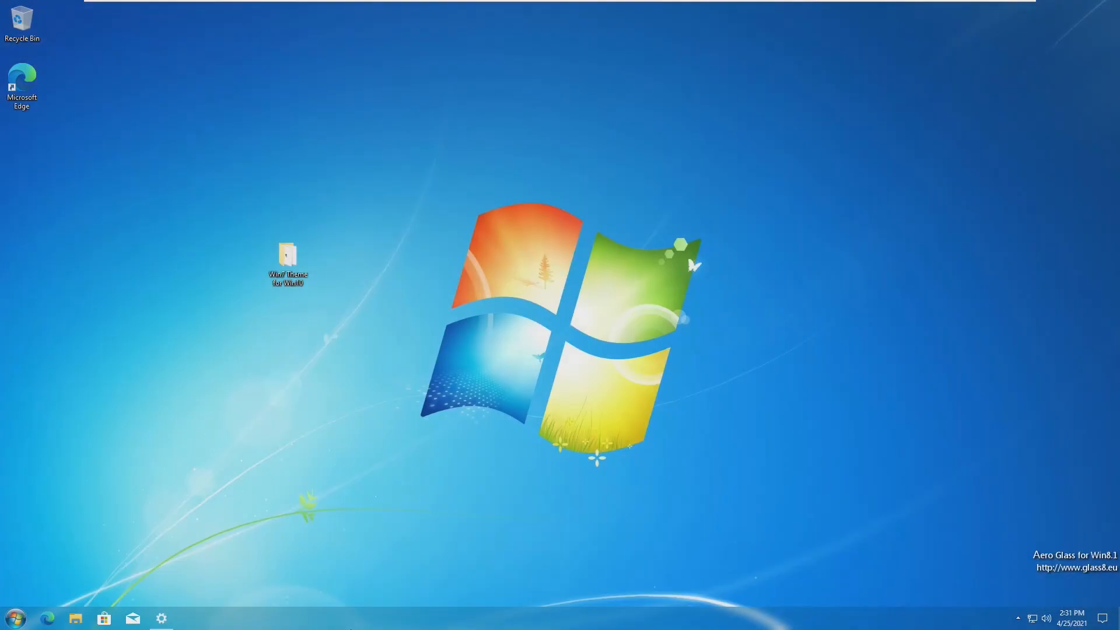
# Step: Open the 'before' screenshot and review Task Manager's CPU and Memory performance graphs
pyautogui.click(76, 617)
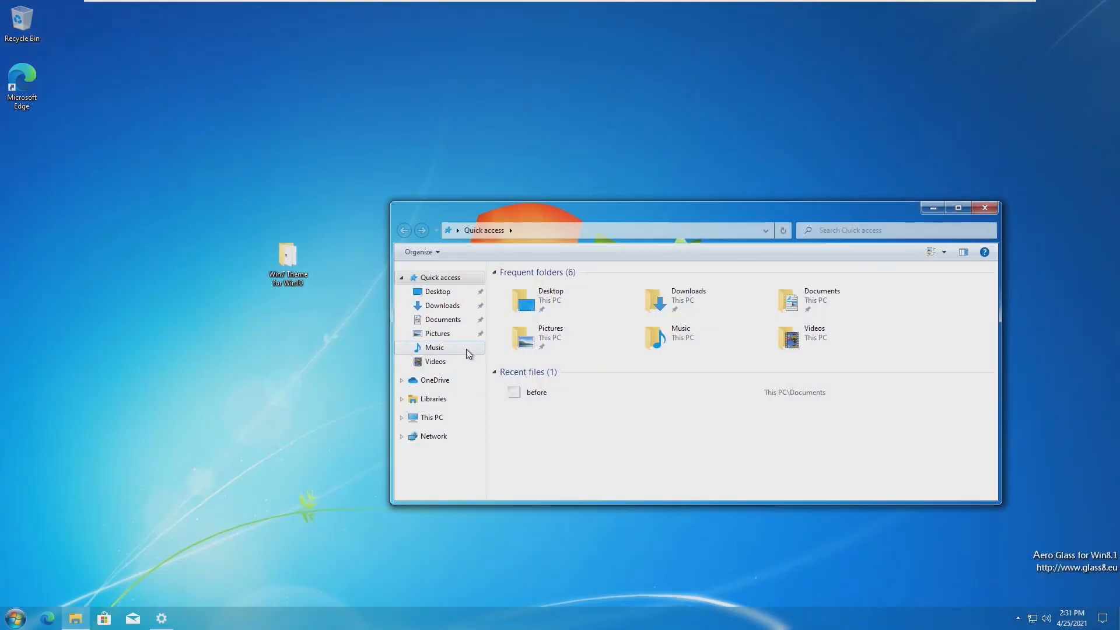
pyautogui.doubleClick(536, 392)
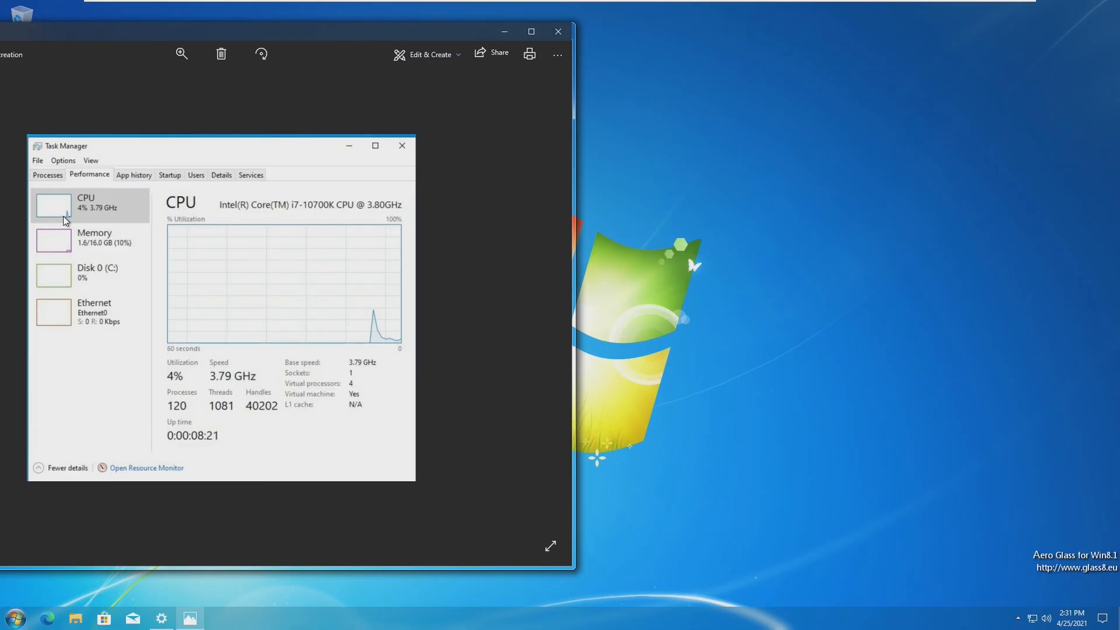
pyautogui.moveTo(101, 254)
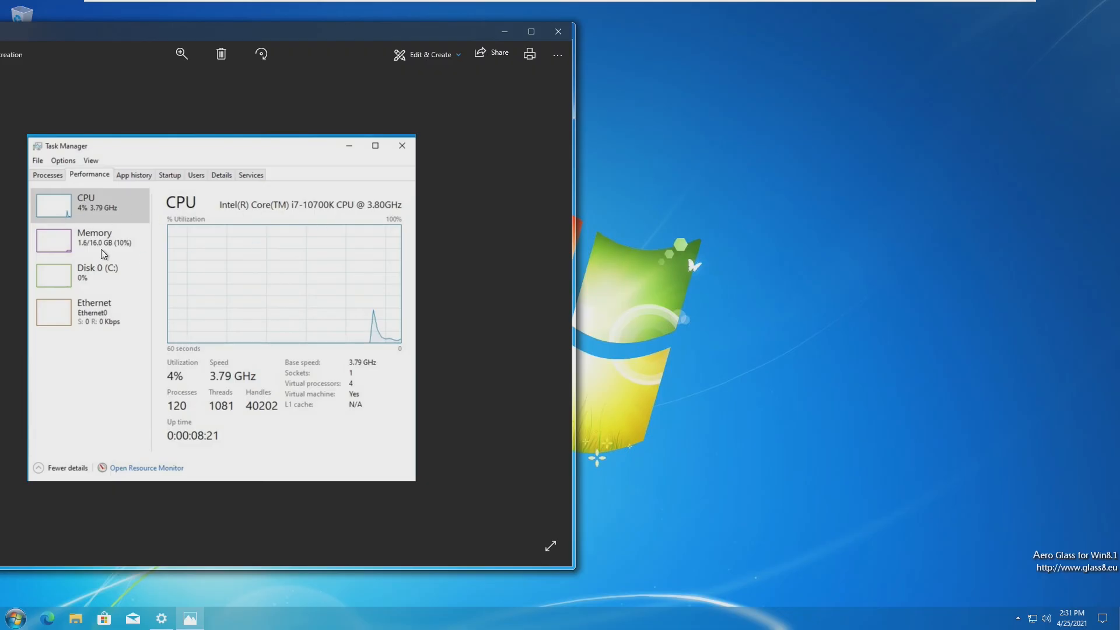
pyautogui.moveTo(143, 264)
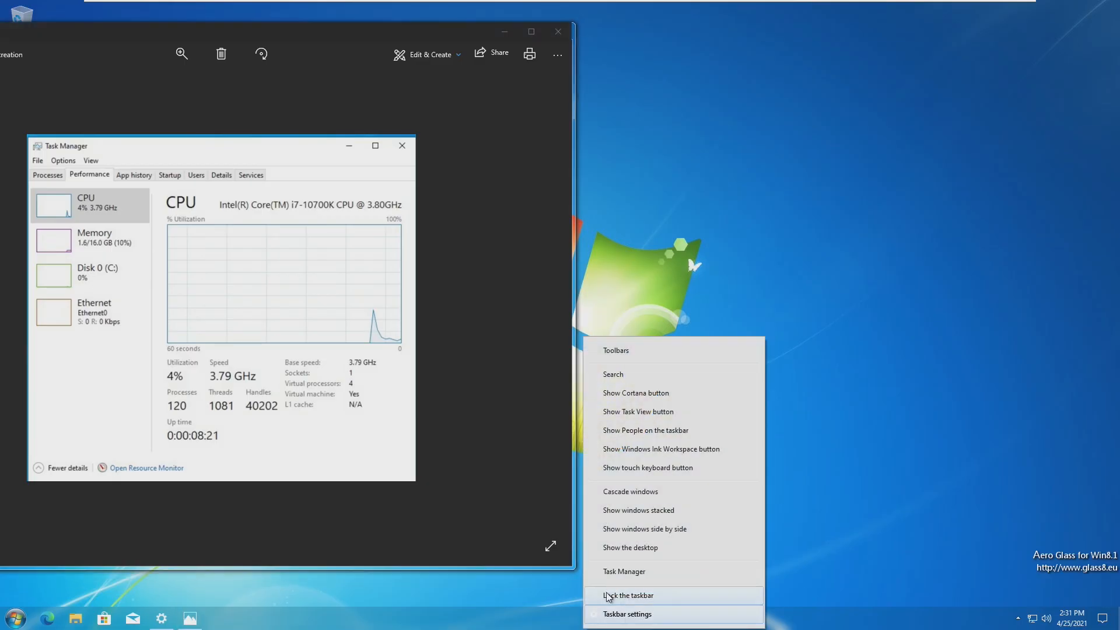
pyautogui.click(622, 572)
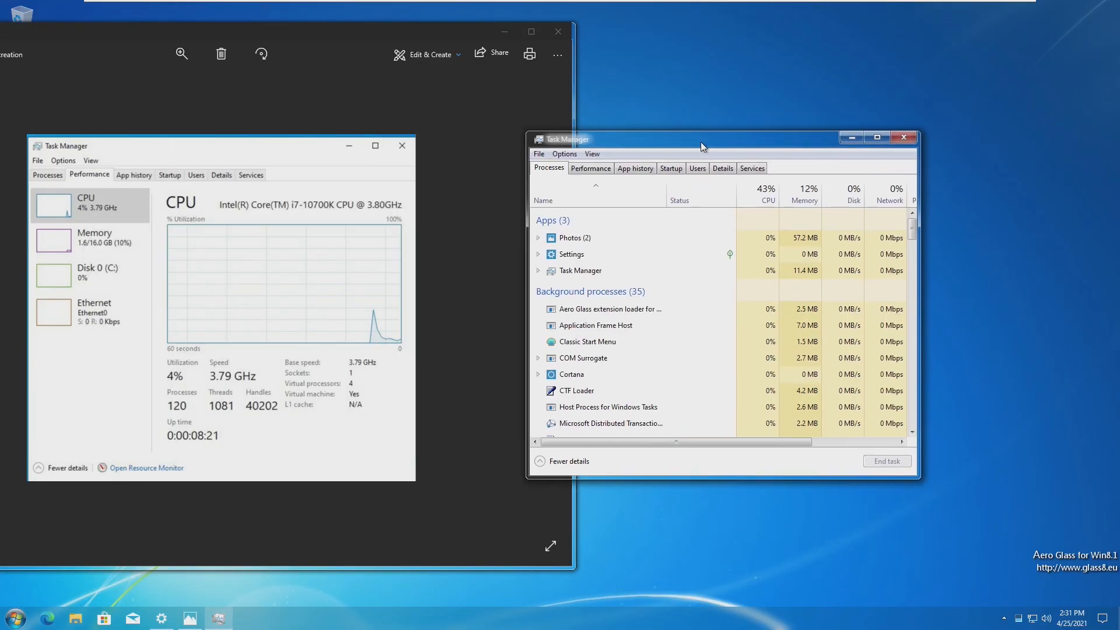
pyautogui.click(599, 141)
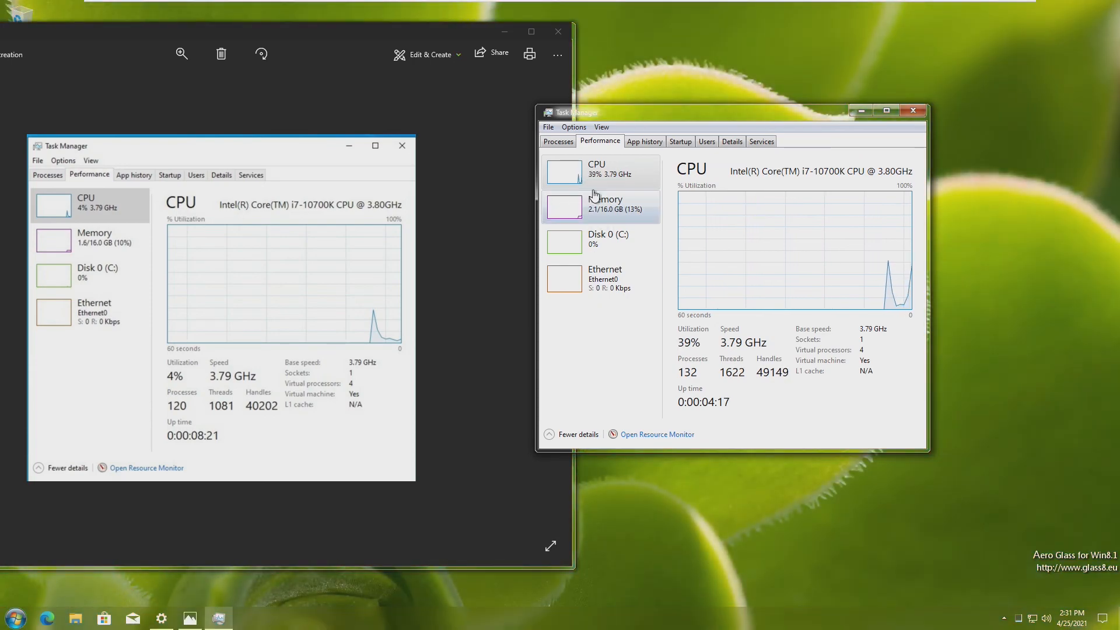
pyautogui.moveTo(582, 193)
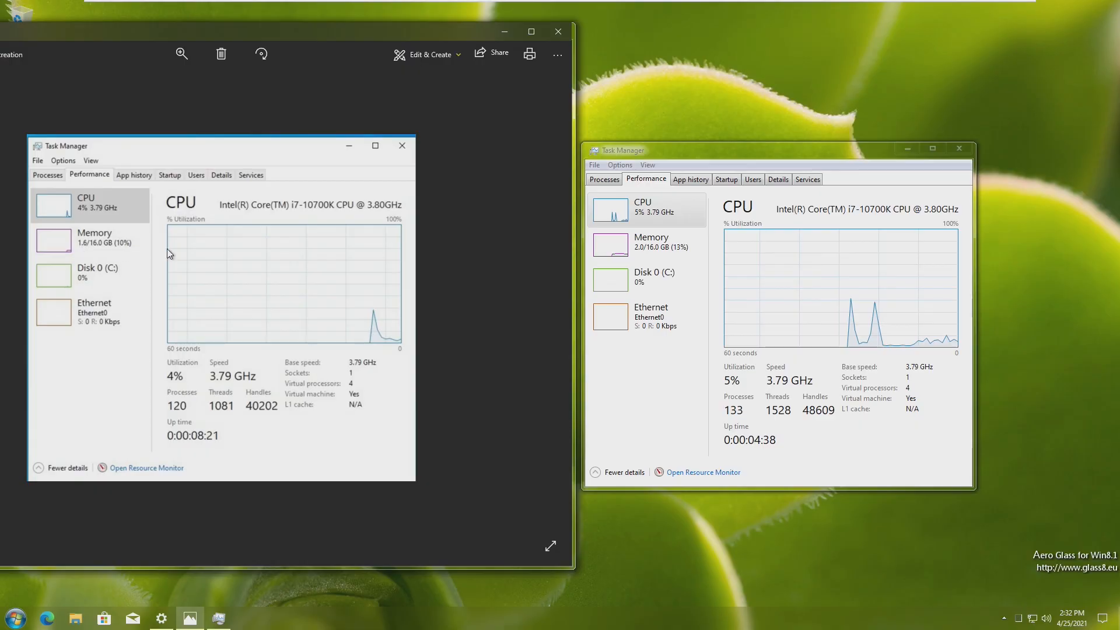
pyautogui.click(650, 245)
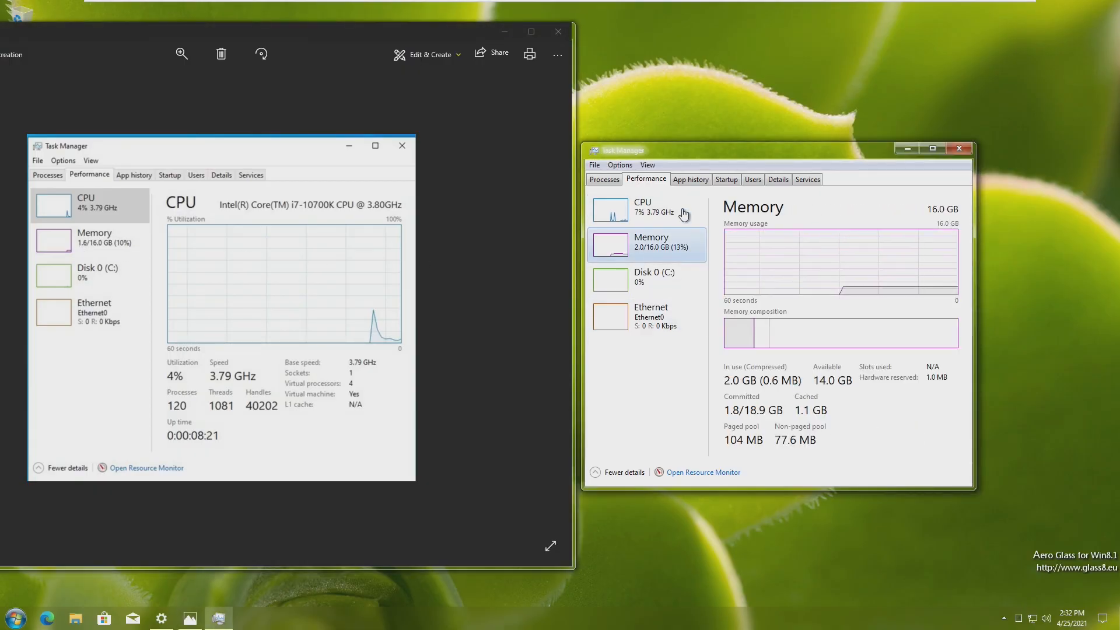
pyautogui.click(643, 209)
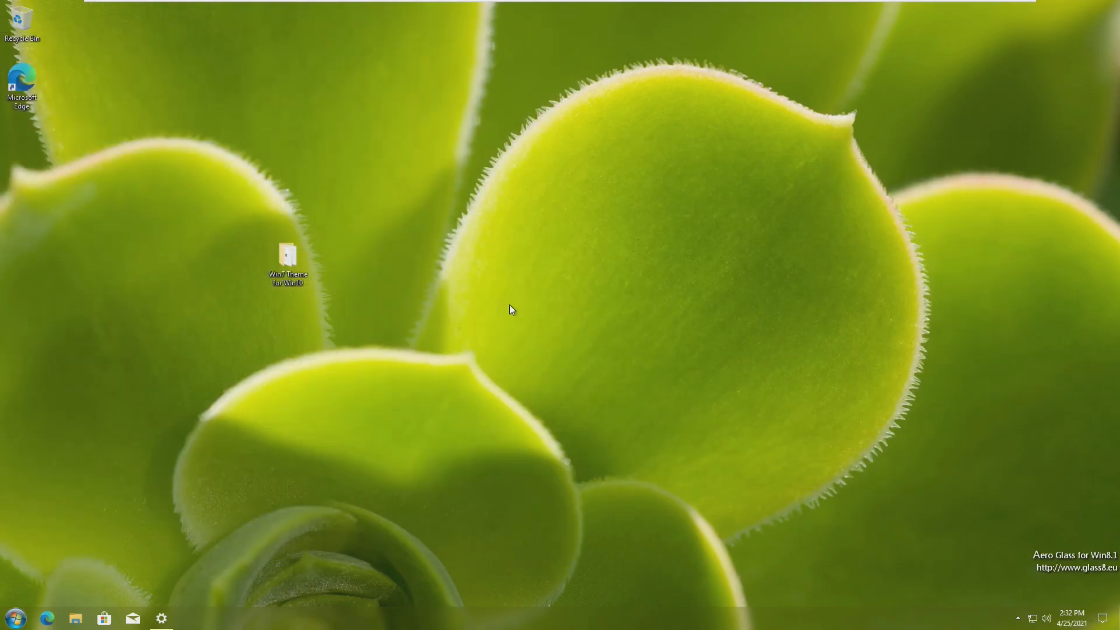
pyautogui.moveTo(490, 400)
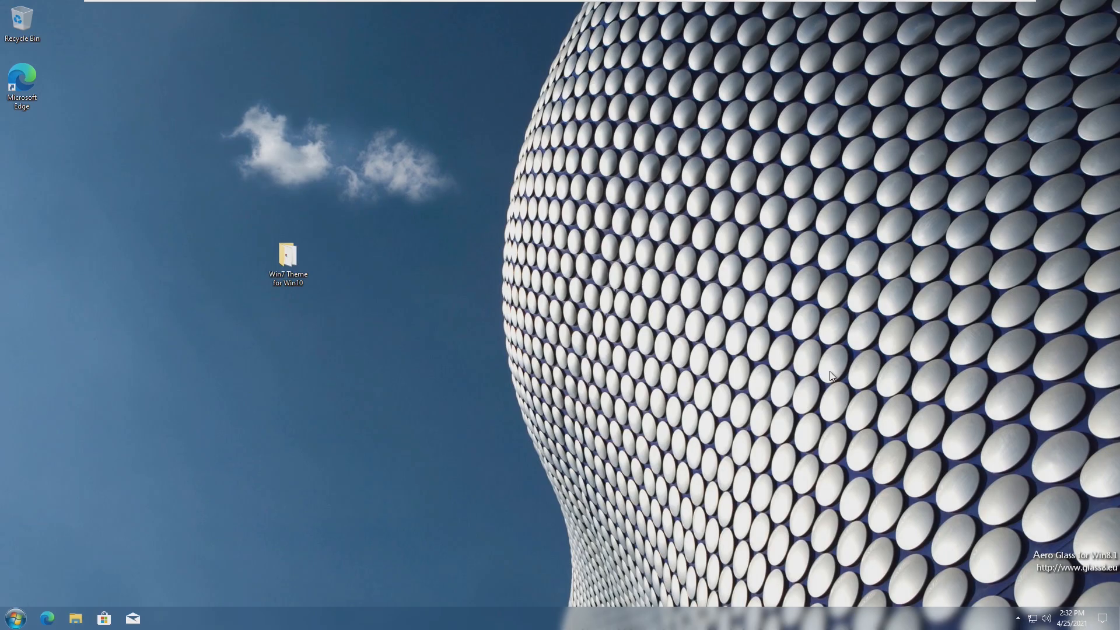
pyautogui.moveTo(273, 459)
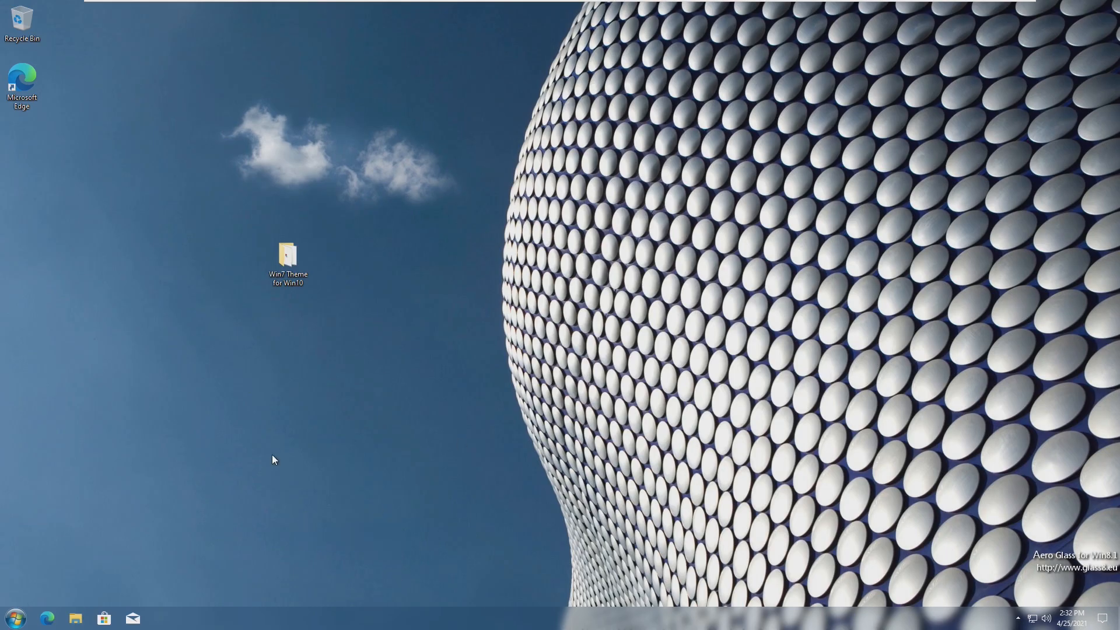
# Step: Open File Explorer from the taskbar to show its glass frame, then close it
pyautogui.click(76, 618)
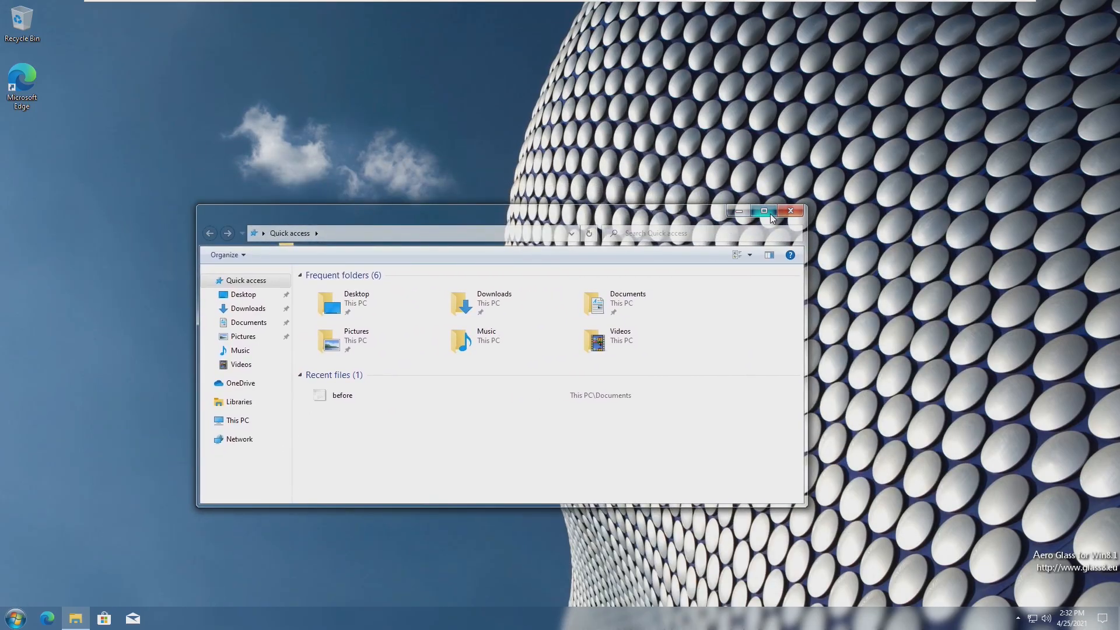
pyautogui.click(791, 210)
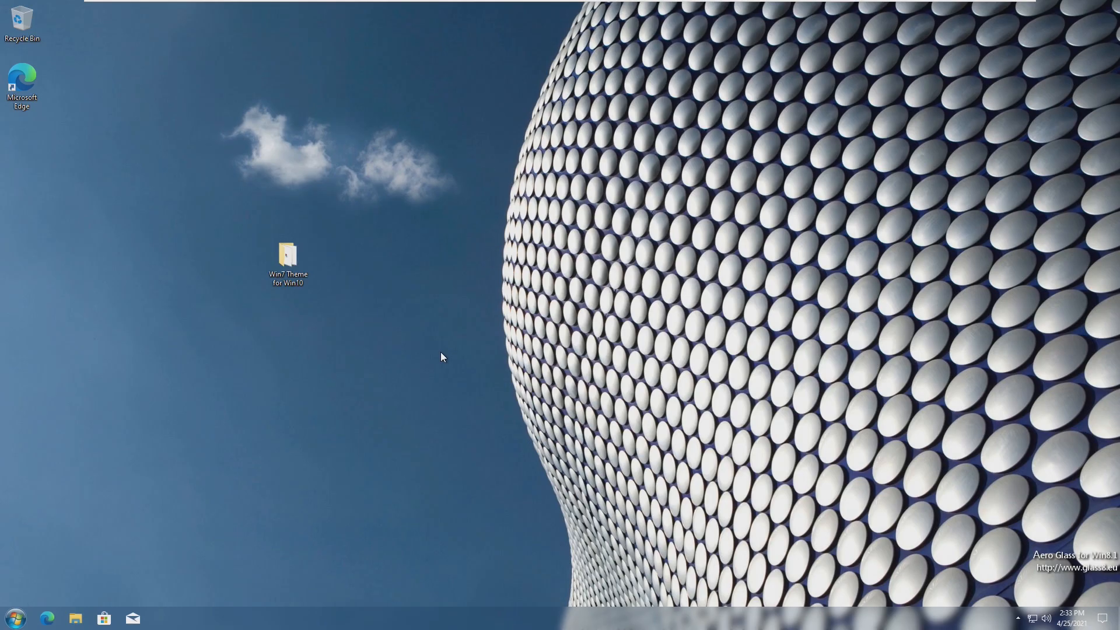
pyautogui.moveTo(385, 318)
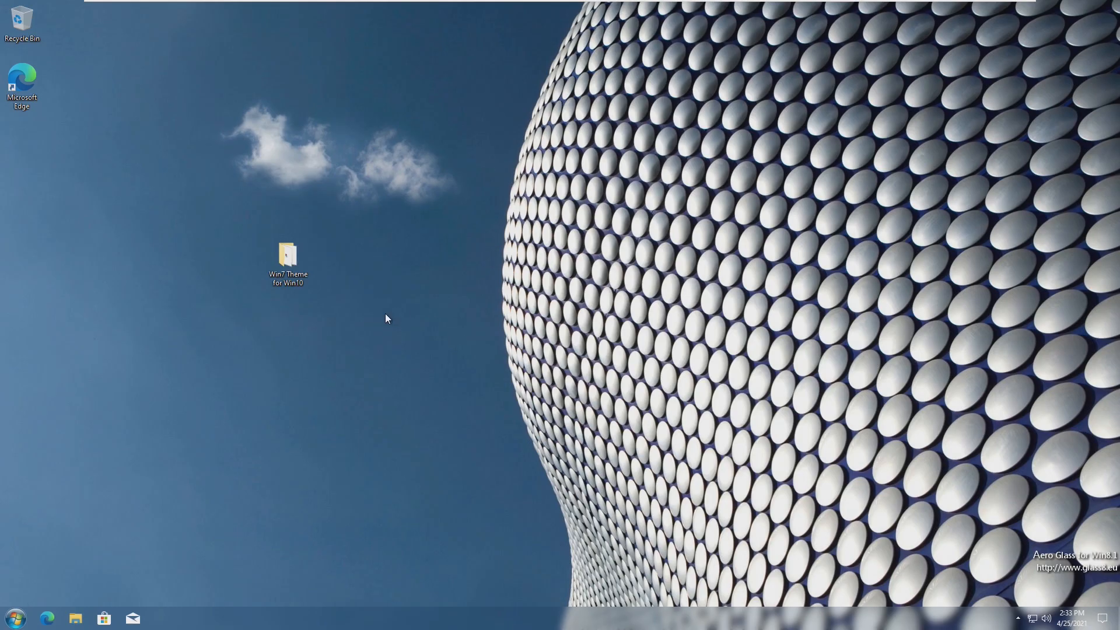